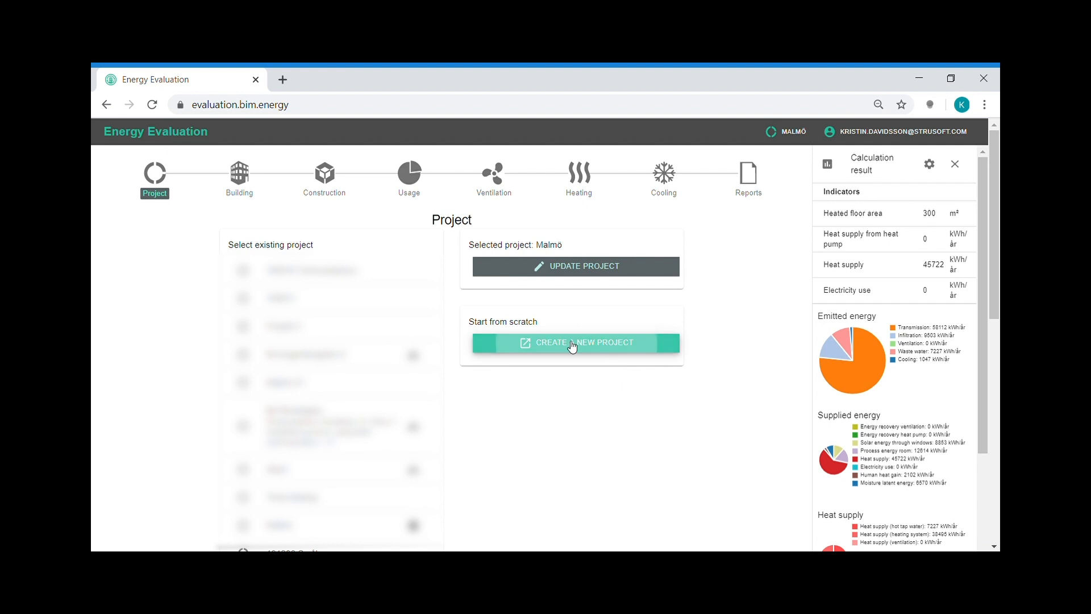
Create a new project named 'tutorial' and advance to the Location step.
click(572, 342)
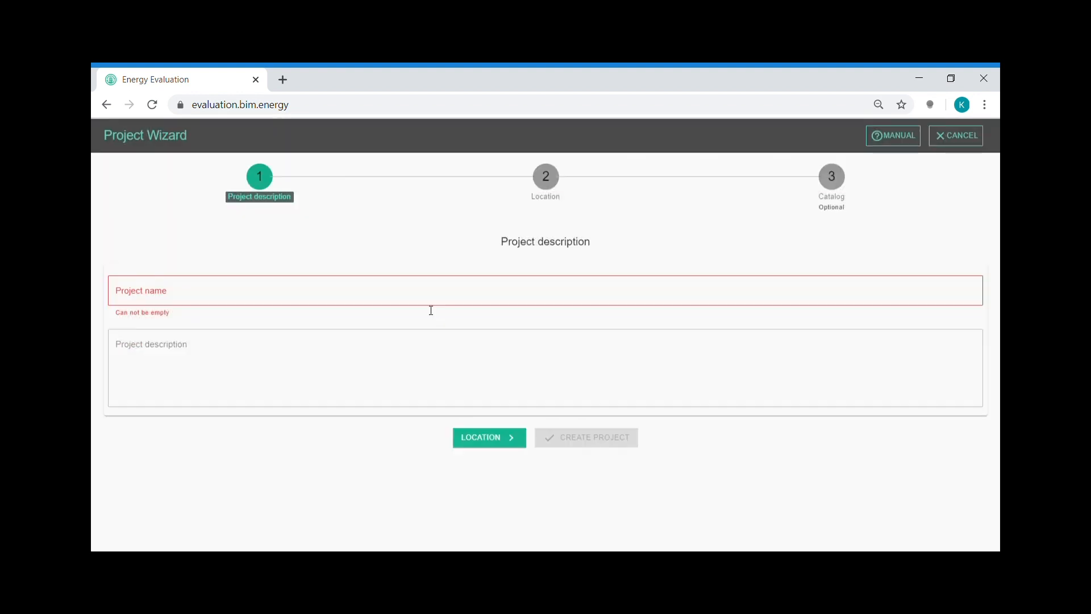
text(tutorial)
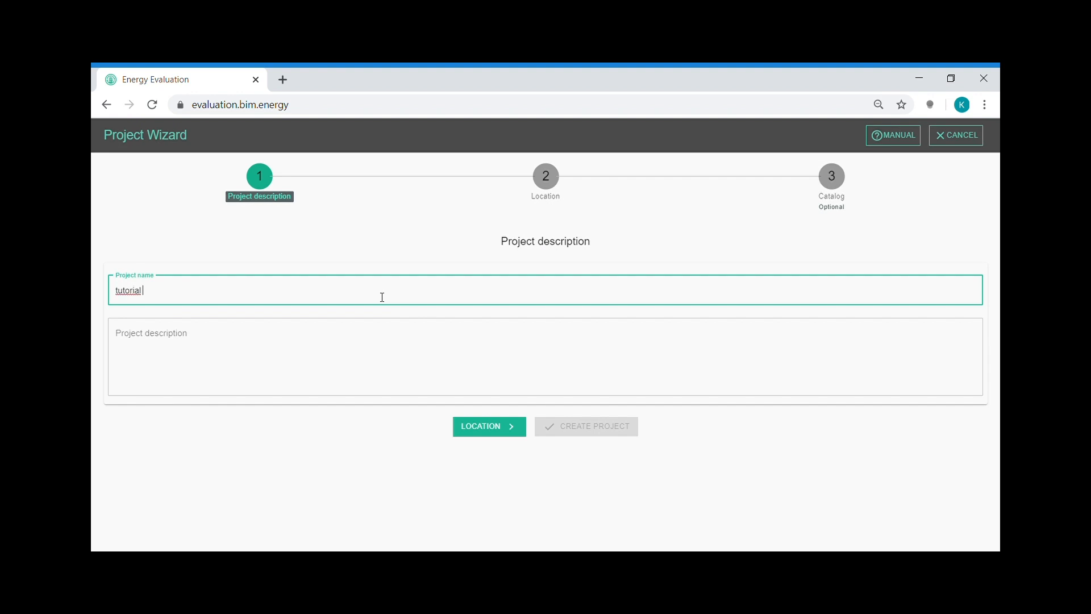
click(489, 427)
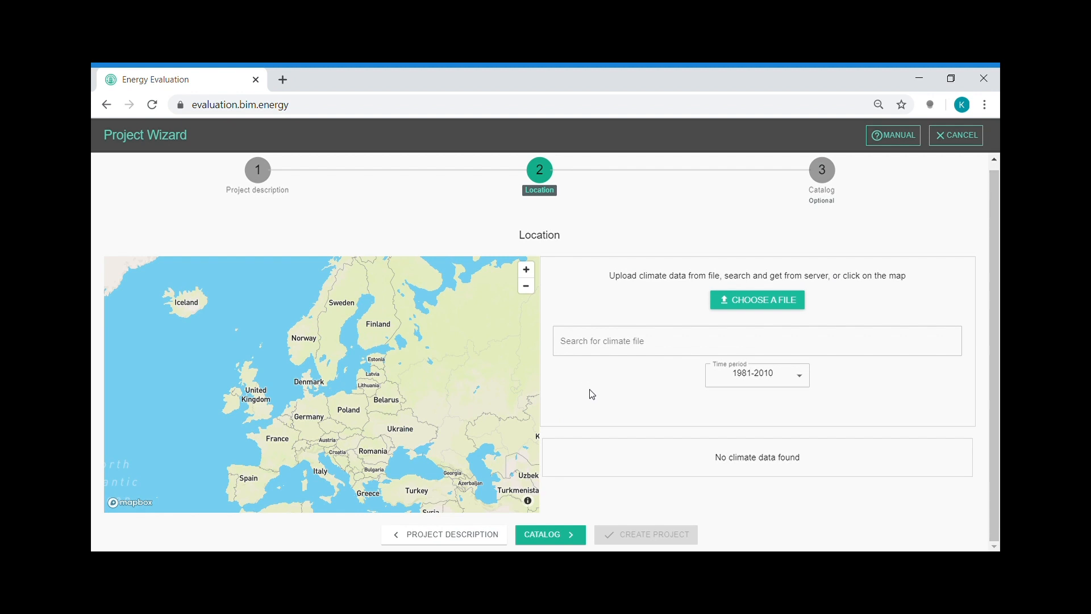
mouse_move(635, 400)
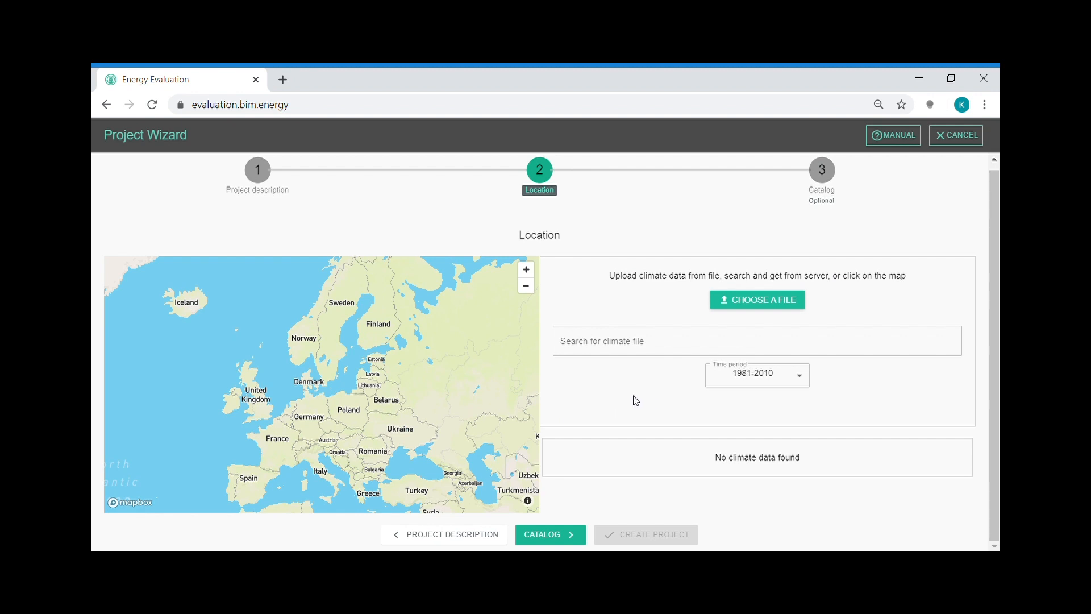
mouse_move(344, 407)
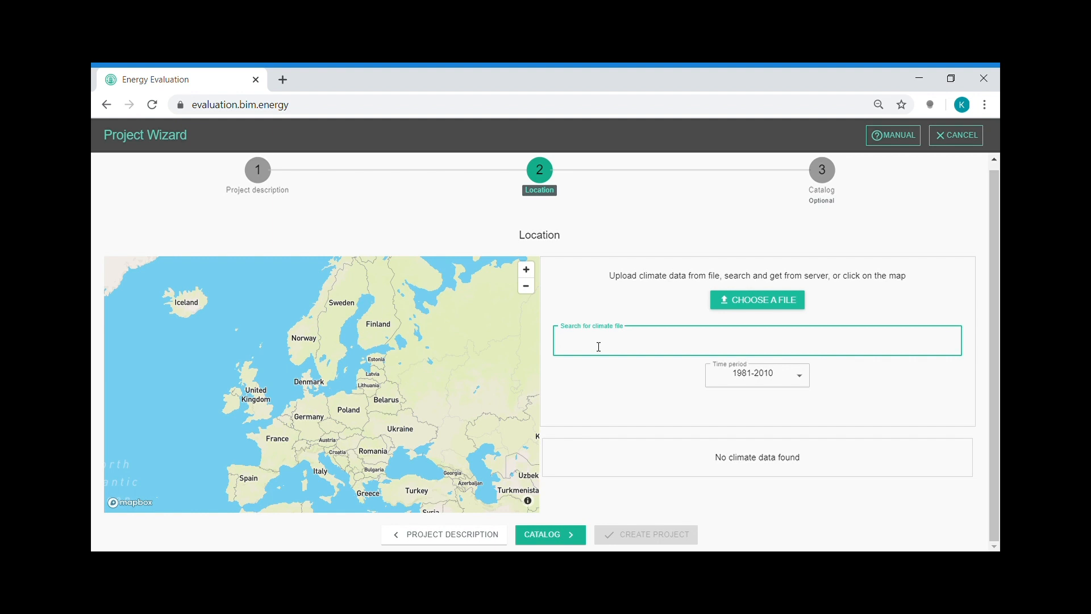
Search for 'Stockholm' and load the Stockholm 1981-2010 climate file.
text(S)
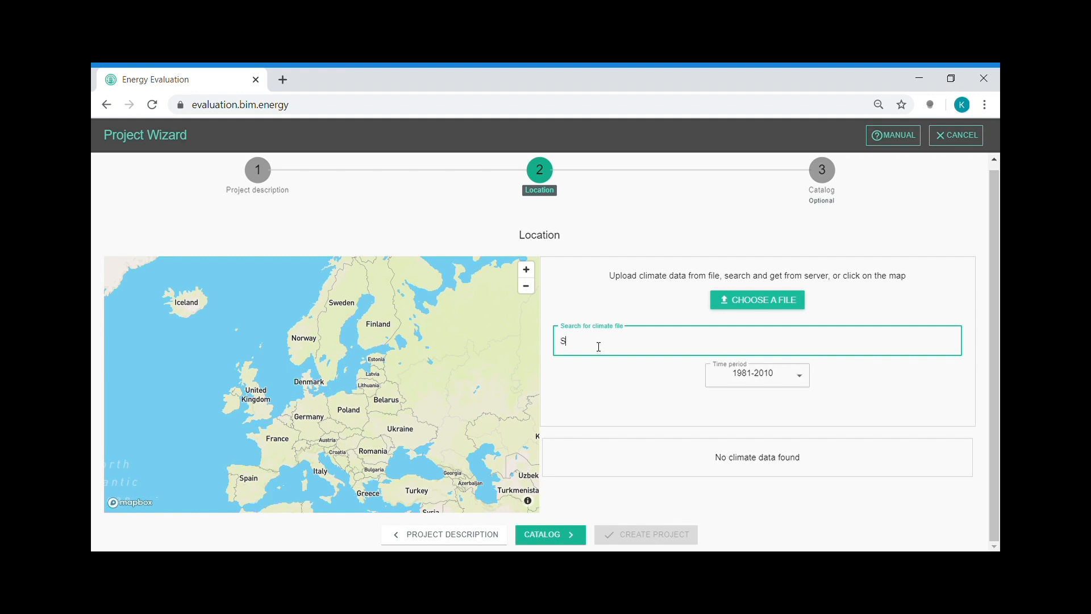
text(tockholm)
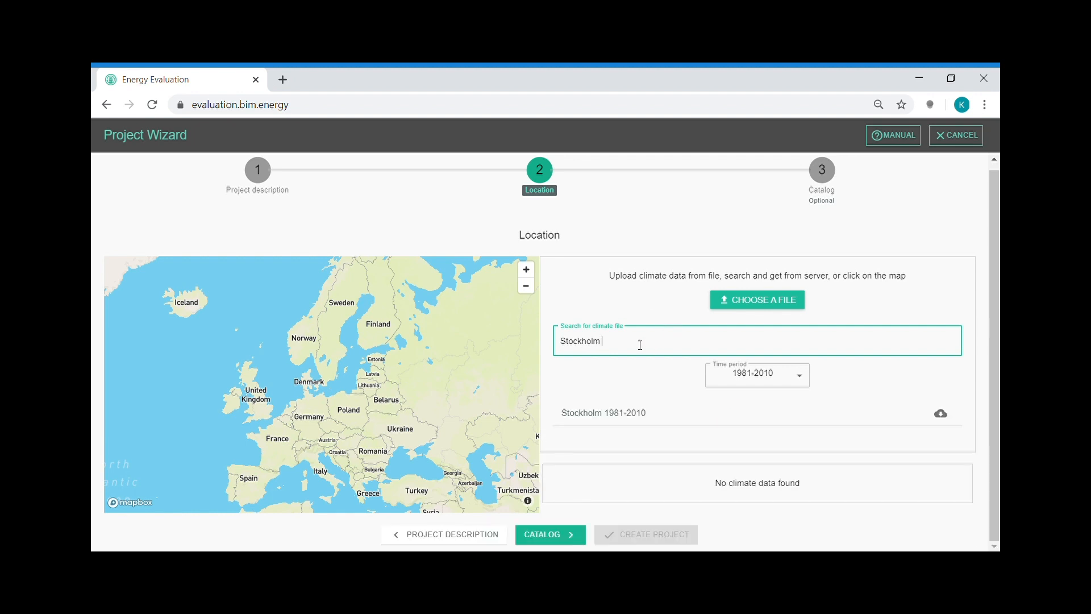
click(620, 413)
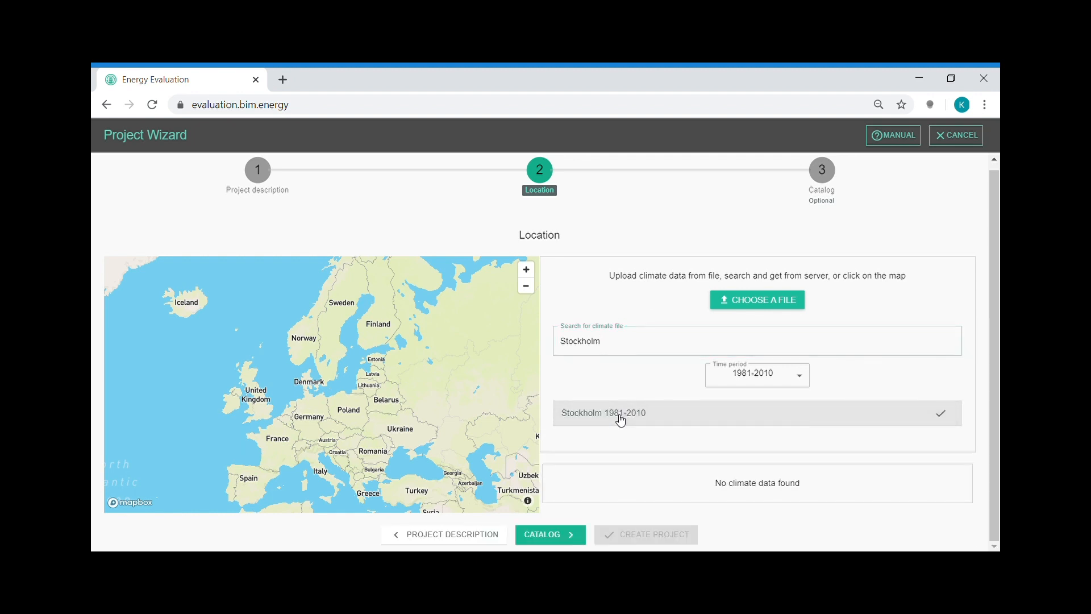
click(621, 413)
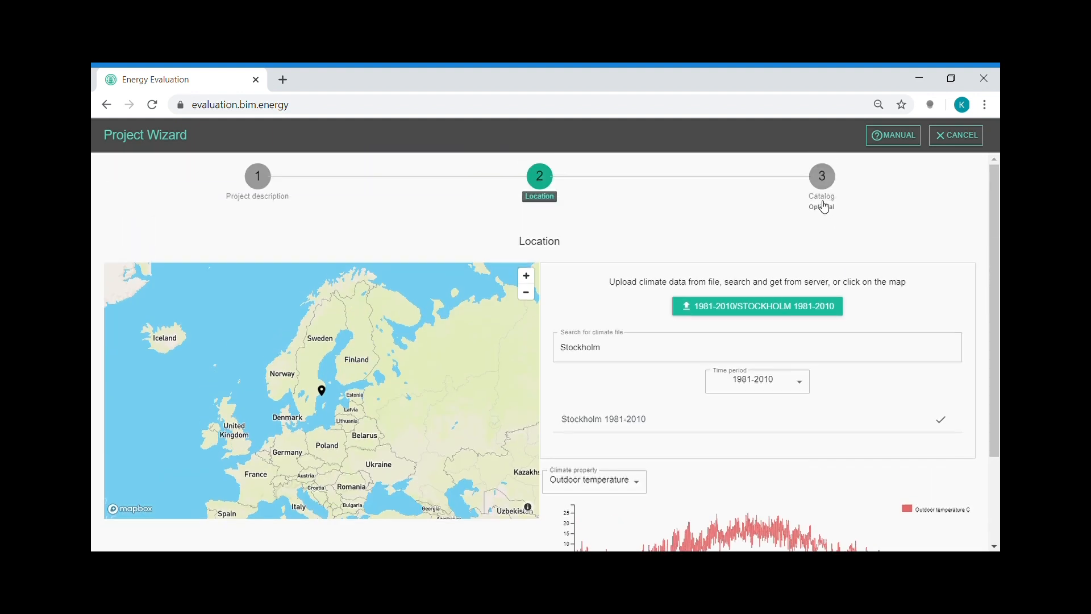
Select the Default catalog and create the tutorial project.
click(823, 176)
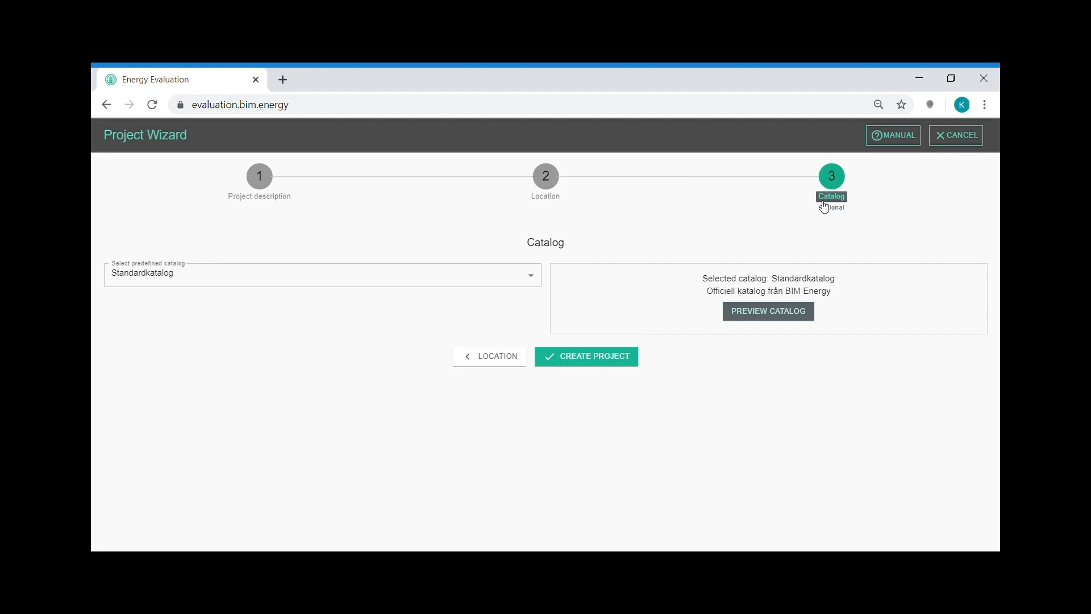
mouse_move(667, 382)
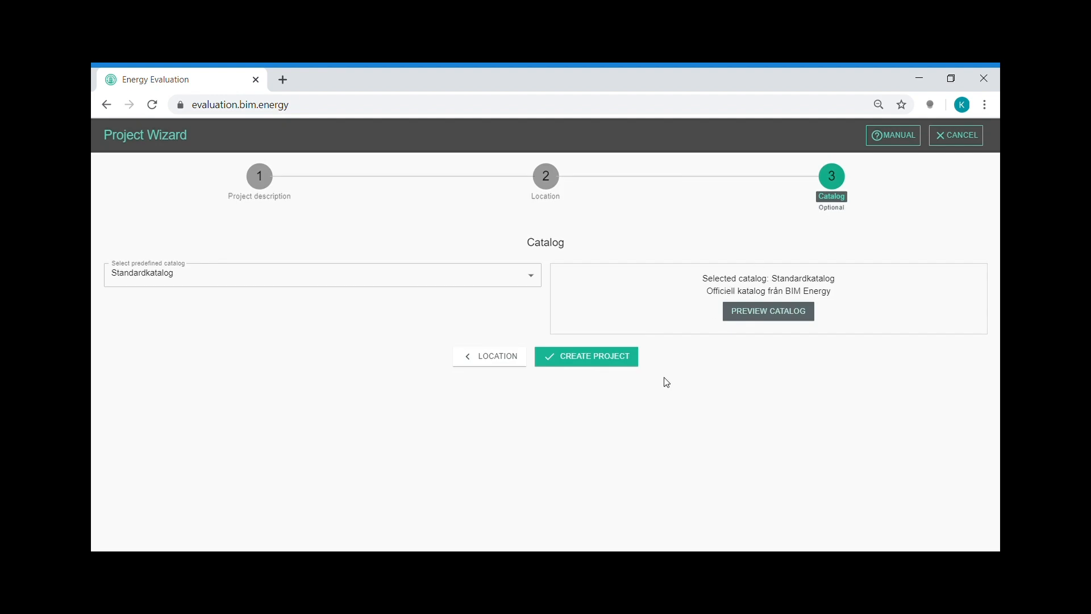
mouse_move(664, 381)
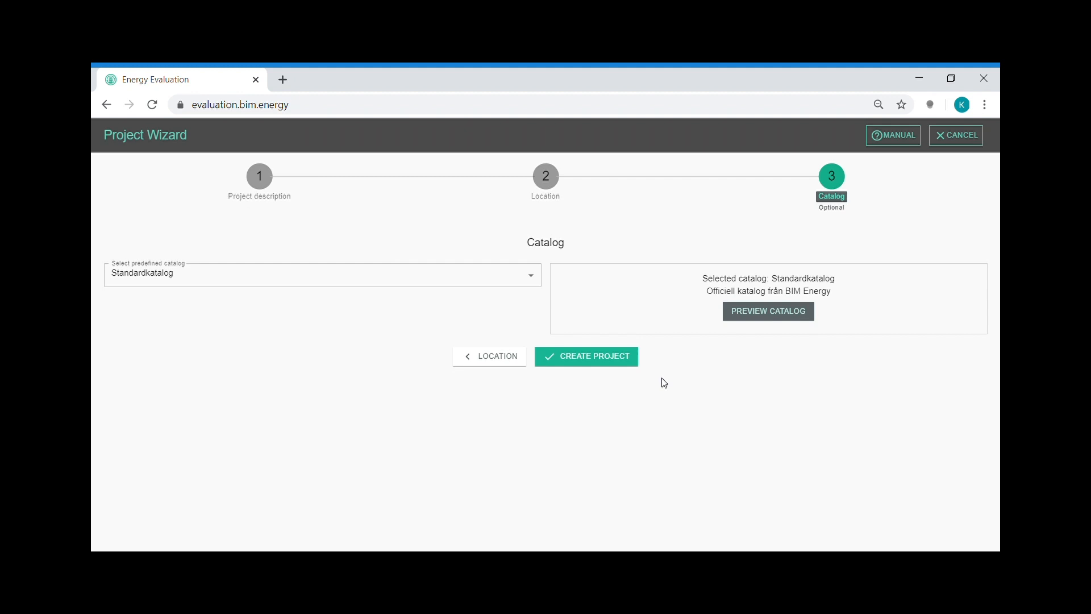
mouse_move(662, 379)
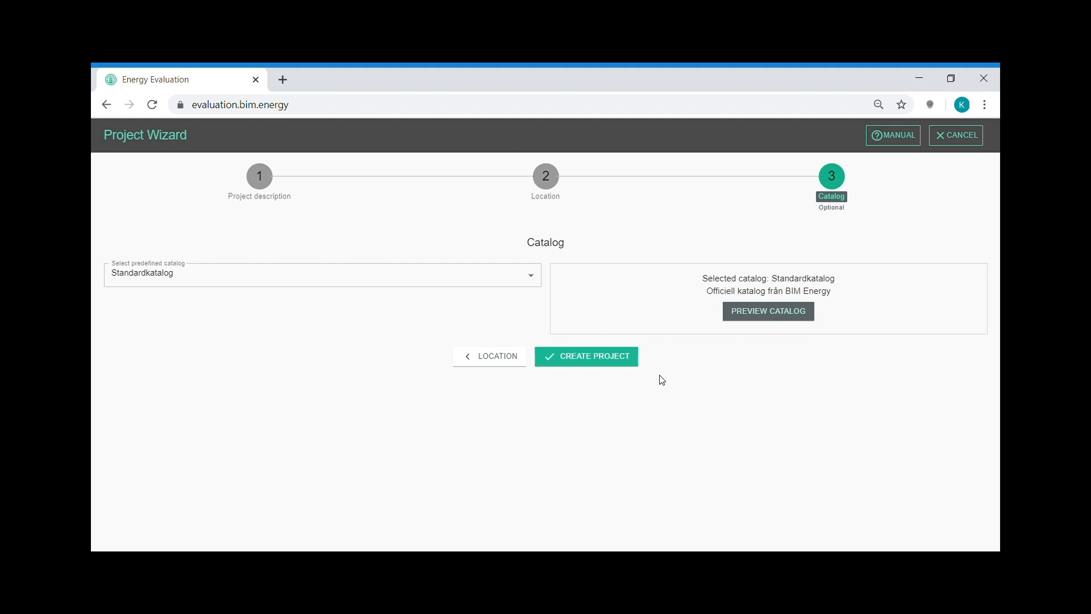
mouse_move(661, 372)
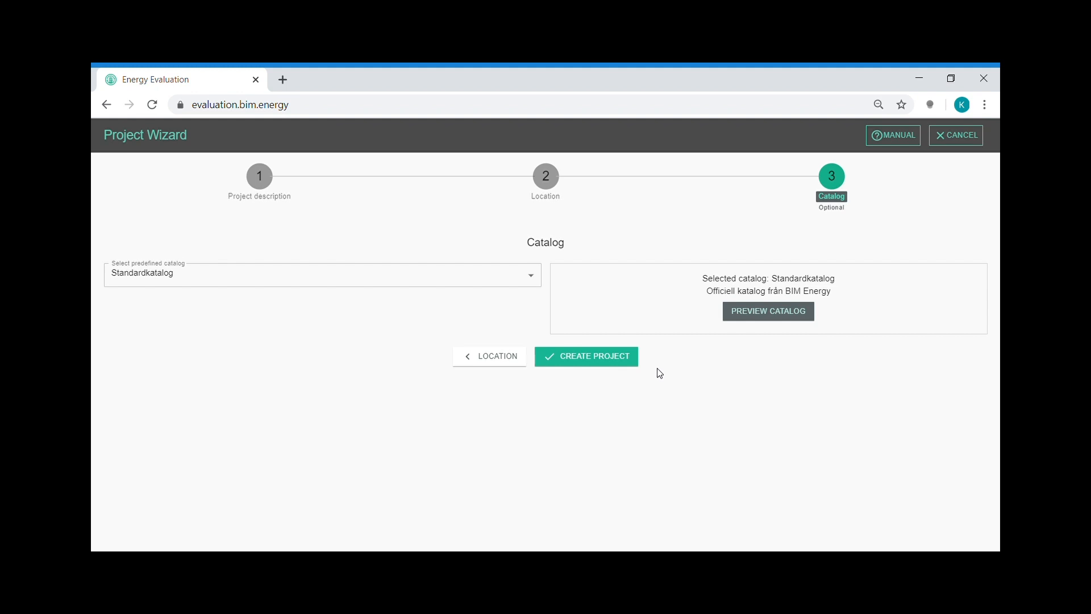
mouse_move(372, 277)
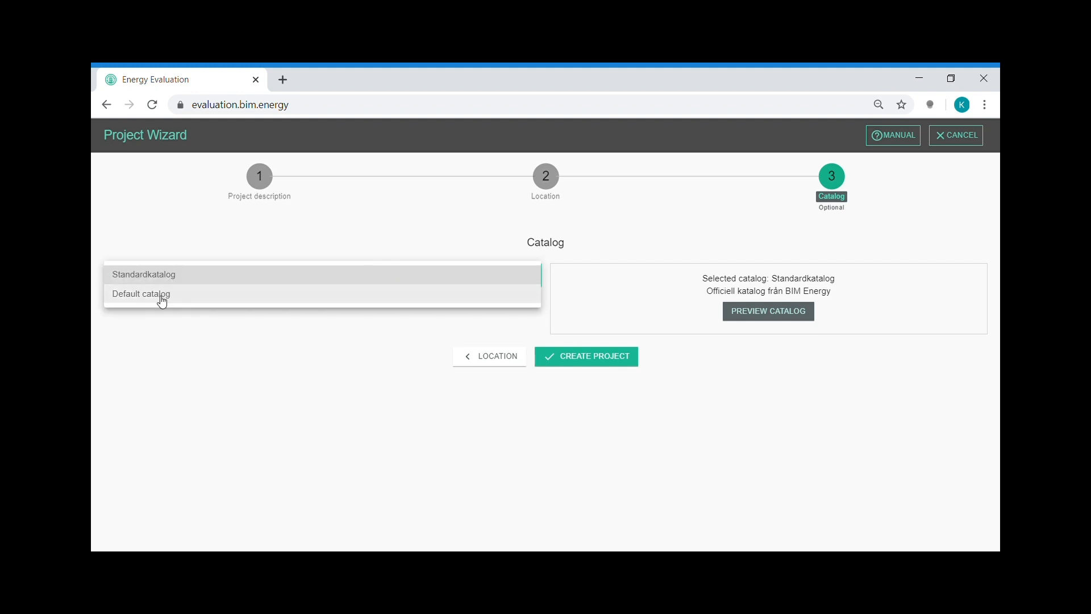
click(141, 294)
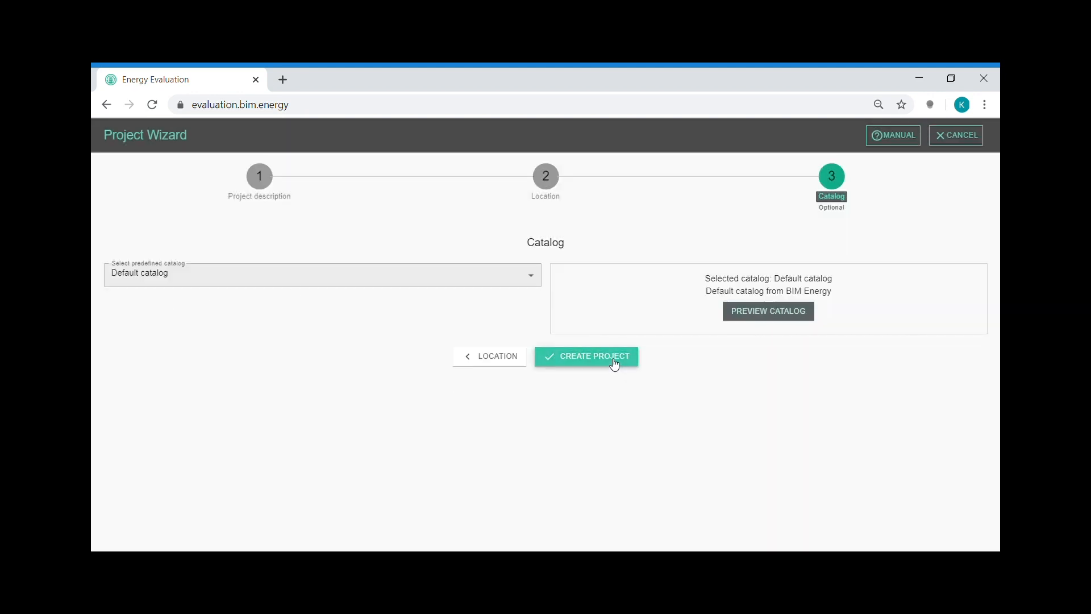
click(594, 356)
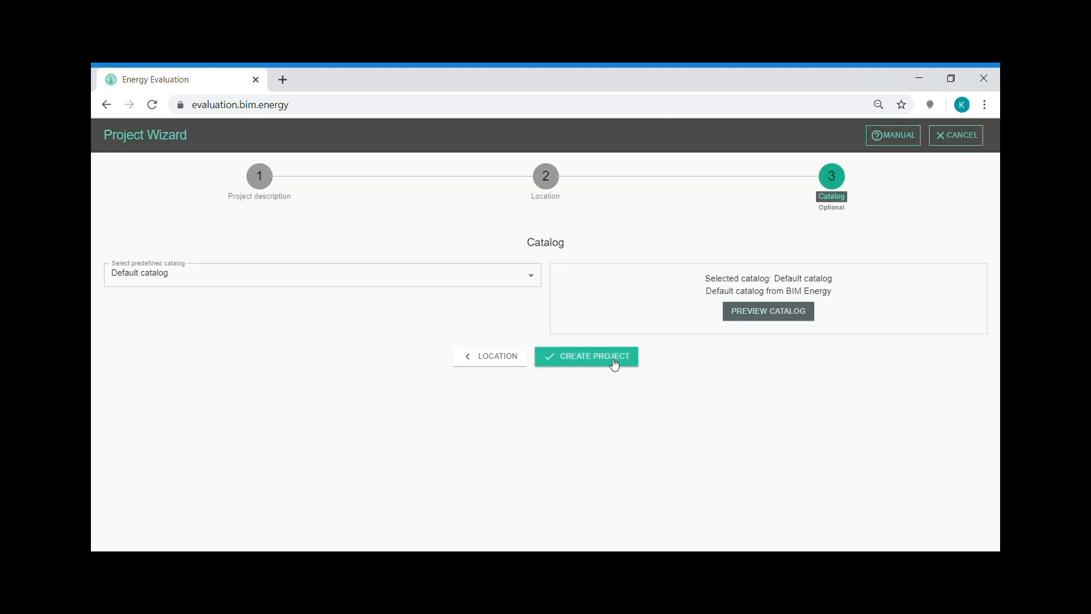
click(595, 356)
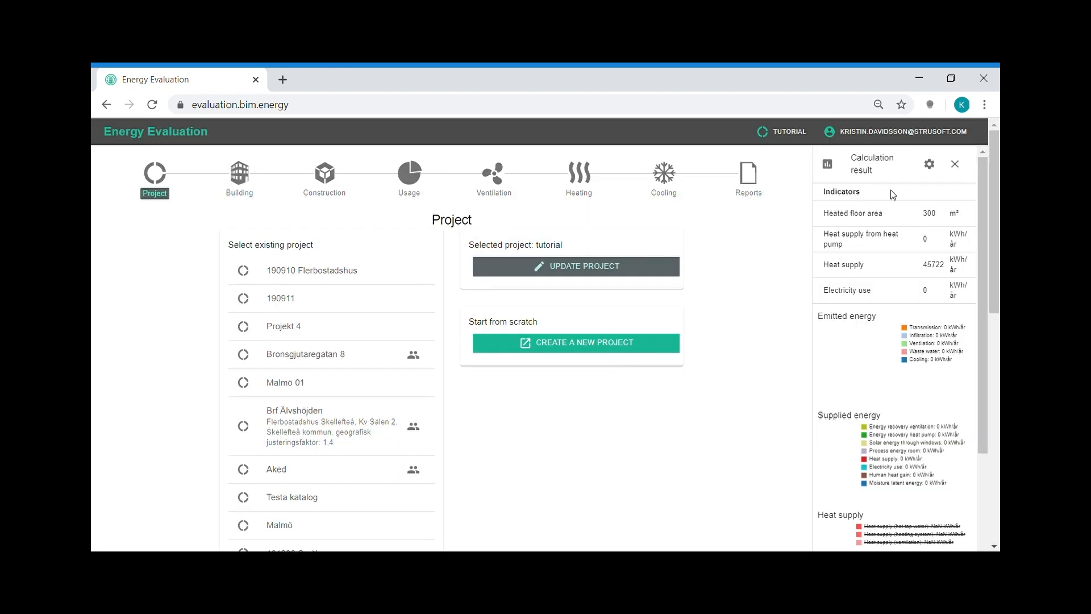
Create a new building named 'A' in the project.
click(239, 173)
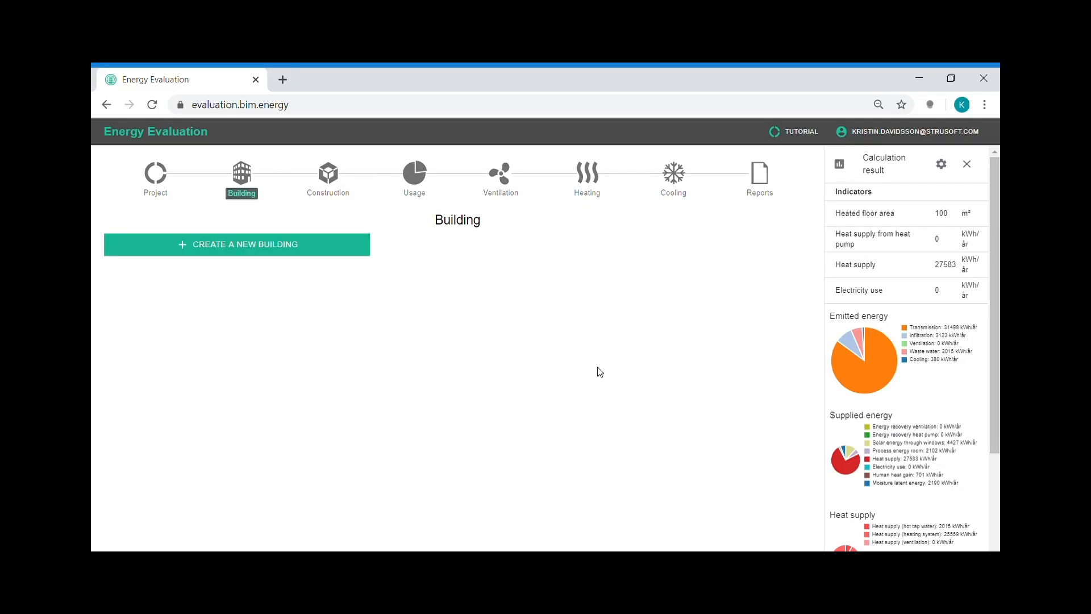
click(236, 245)
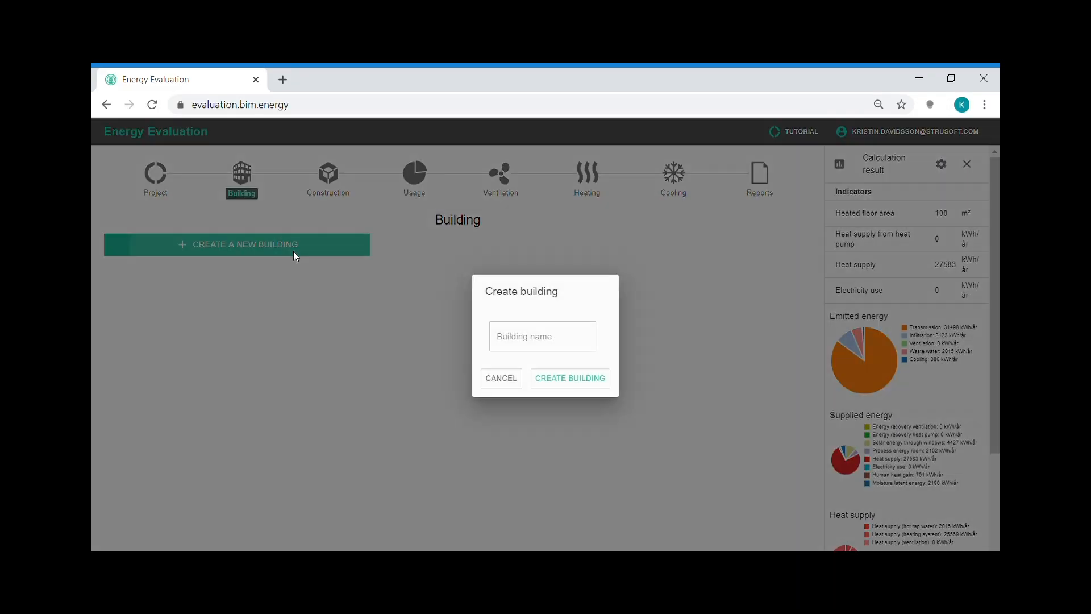
text(A)
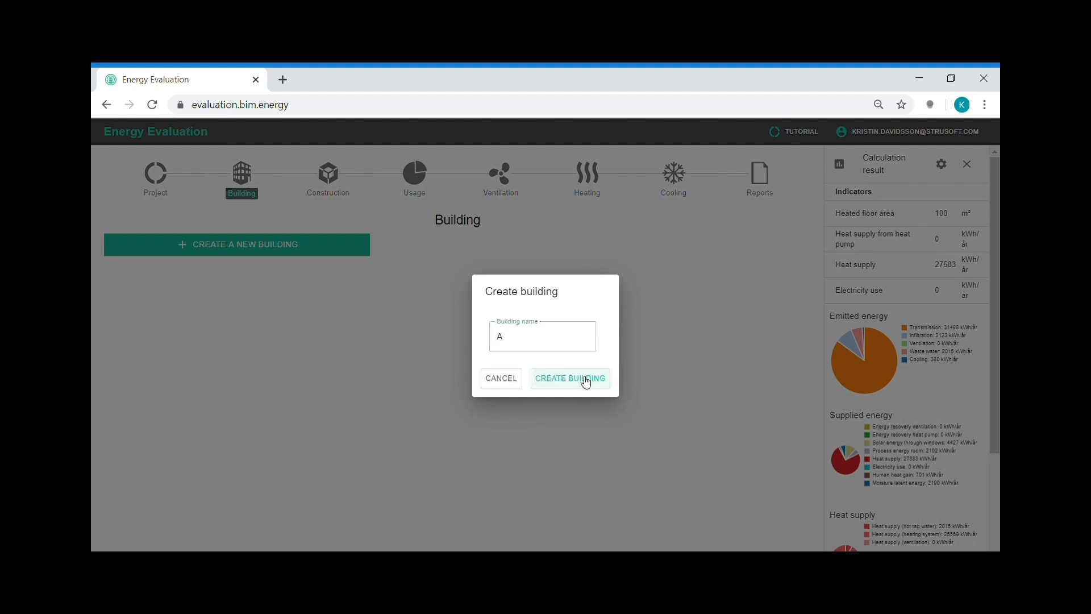
click(570, 378)
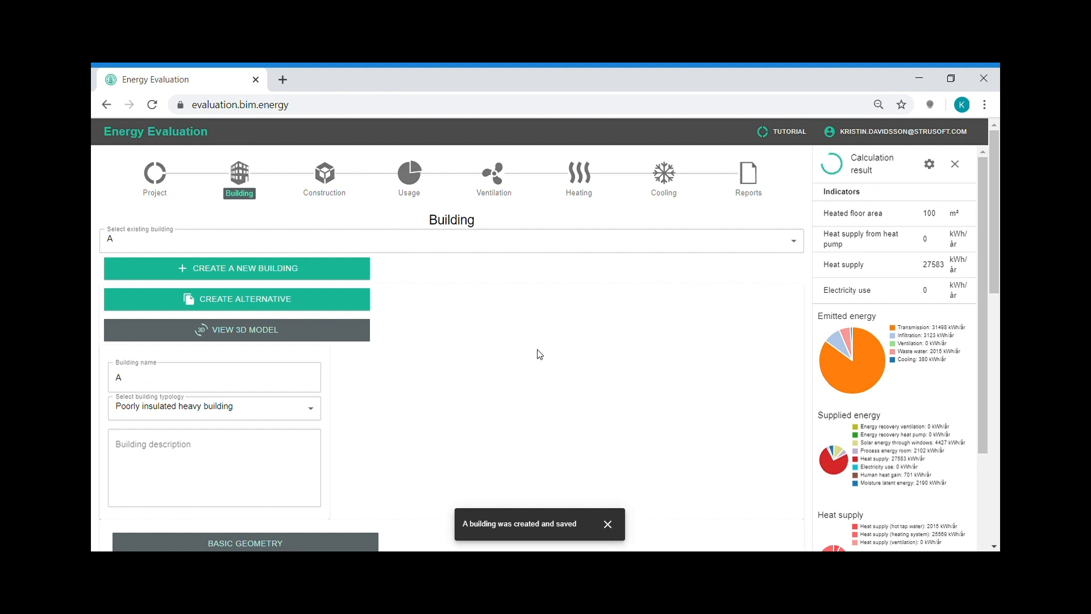
Set building A's typology to Poorly insulated heavy building.
scroll(down, 3)
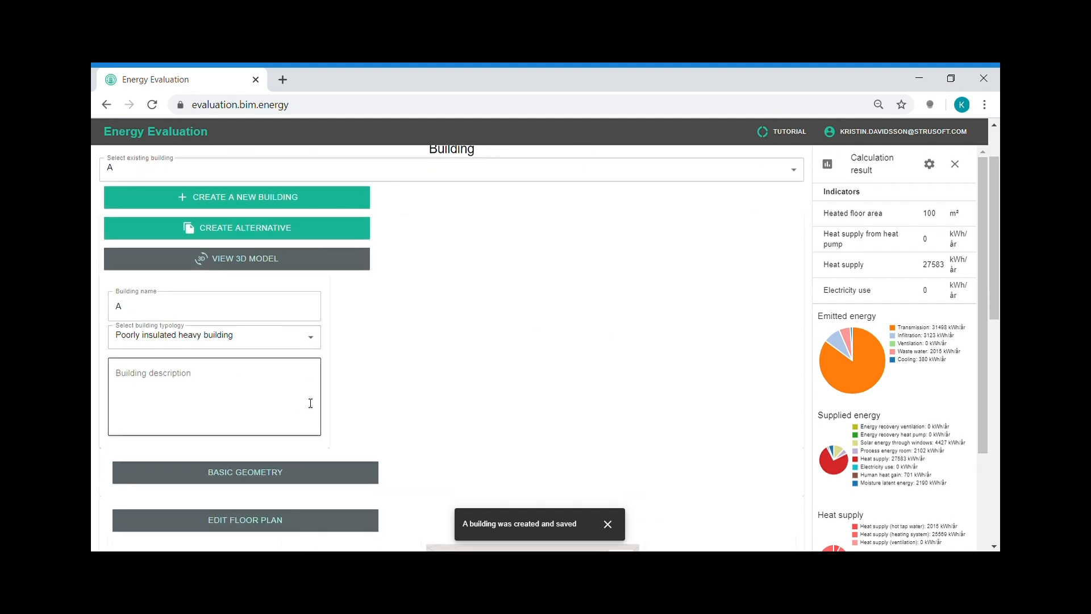
click(213, 335)
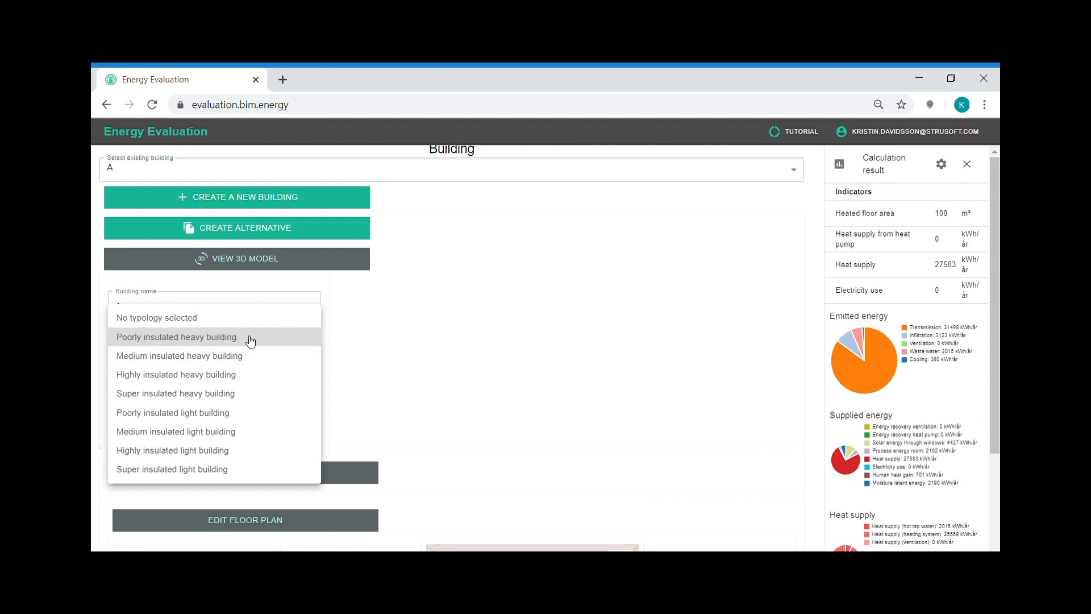
click(176, 337)
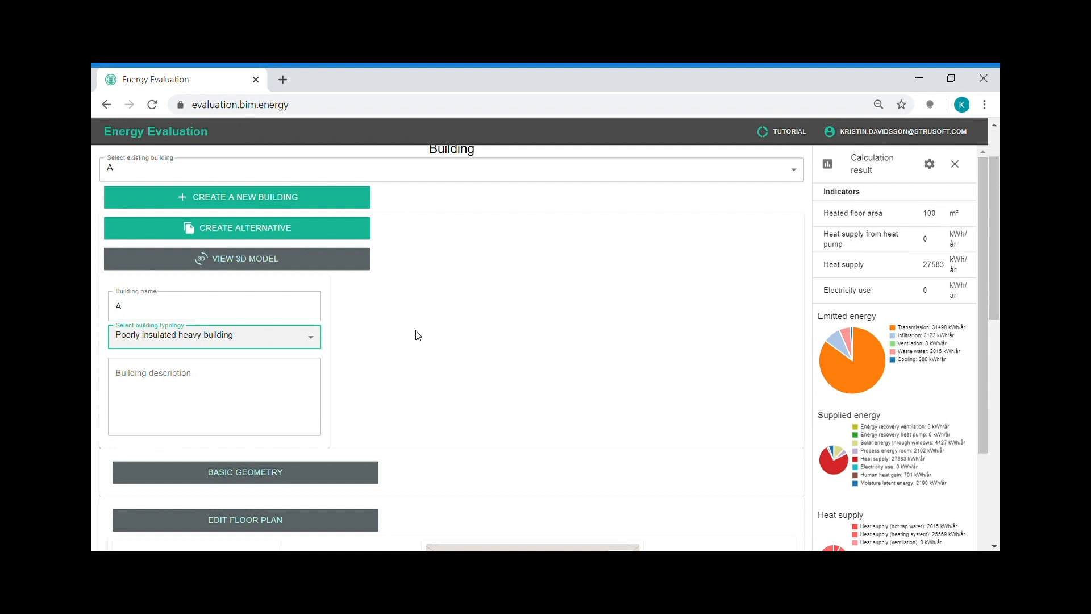
Set basic geometry to 5 stories and 30 m depth for 1500 m² heated area.
scroll(down, 3)
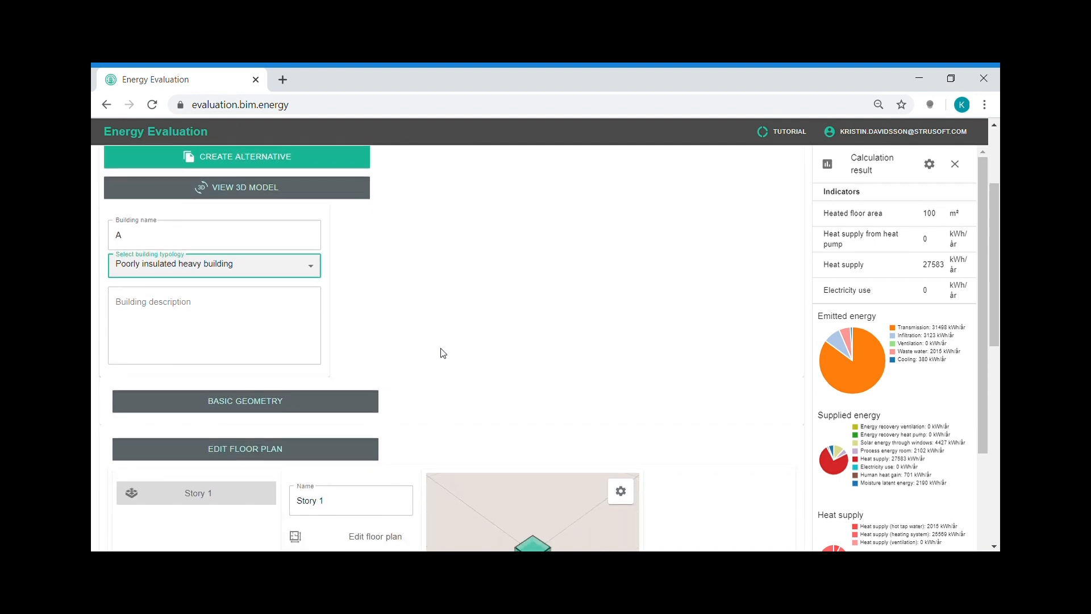
scroll(down, 3)
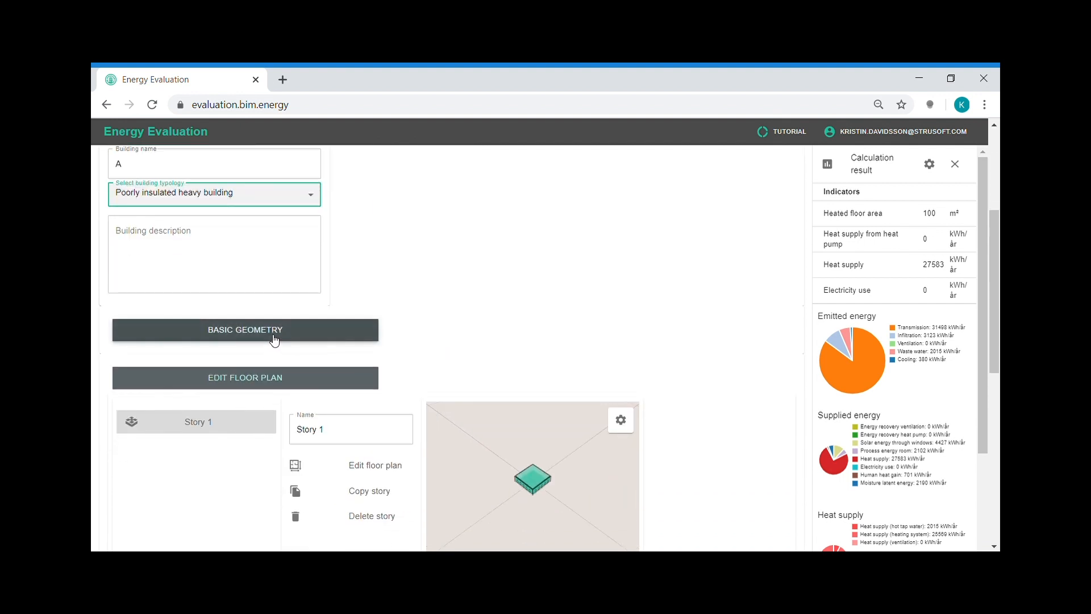
click(245, 330)
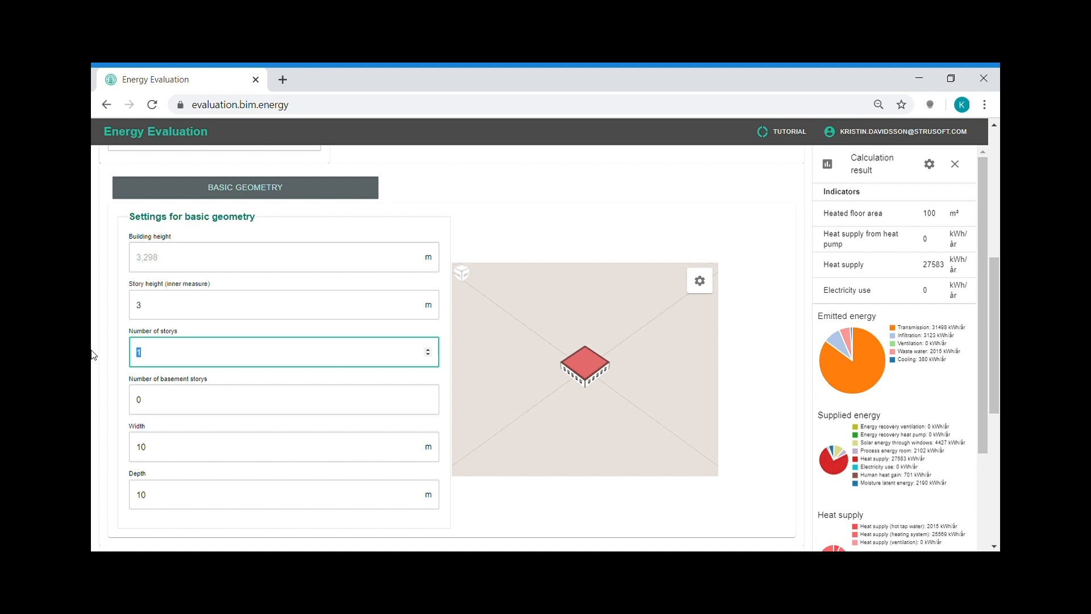
text(5)
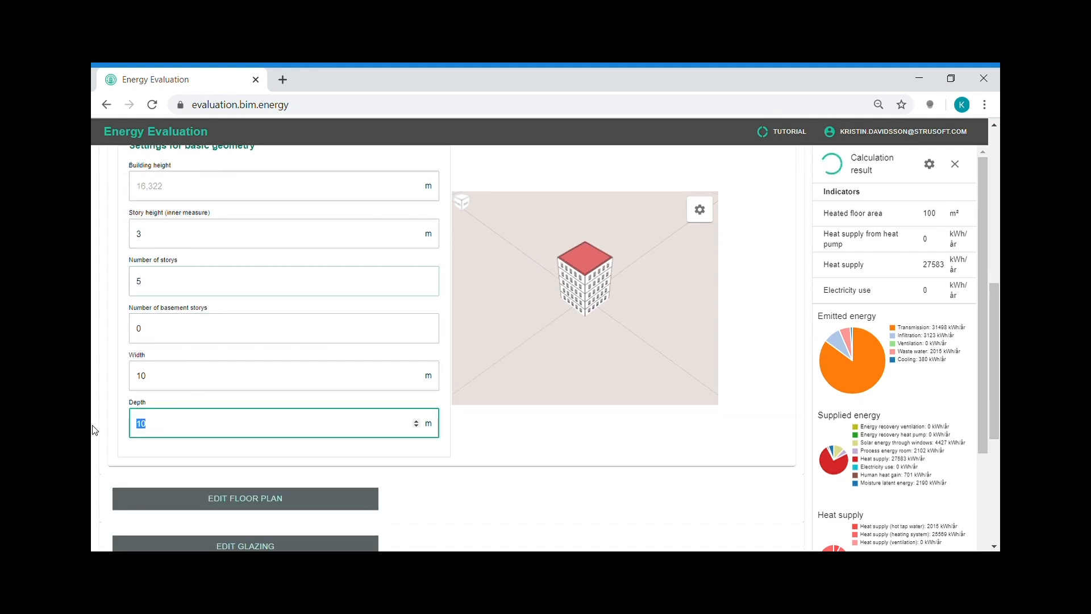
text(30)
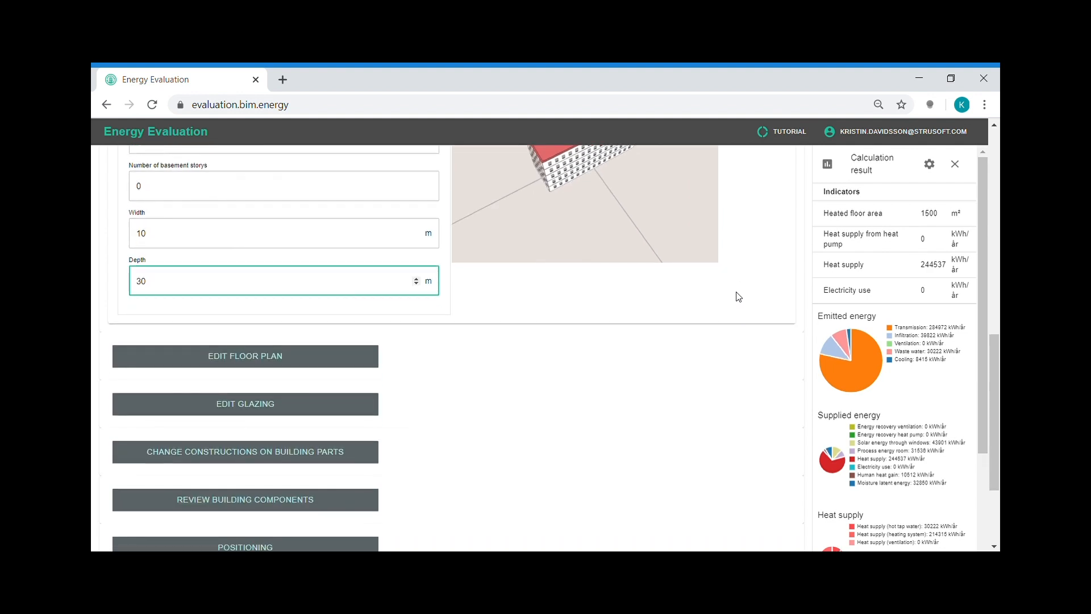
mouse_move(611, 349)
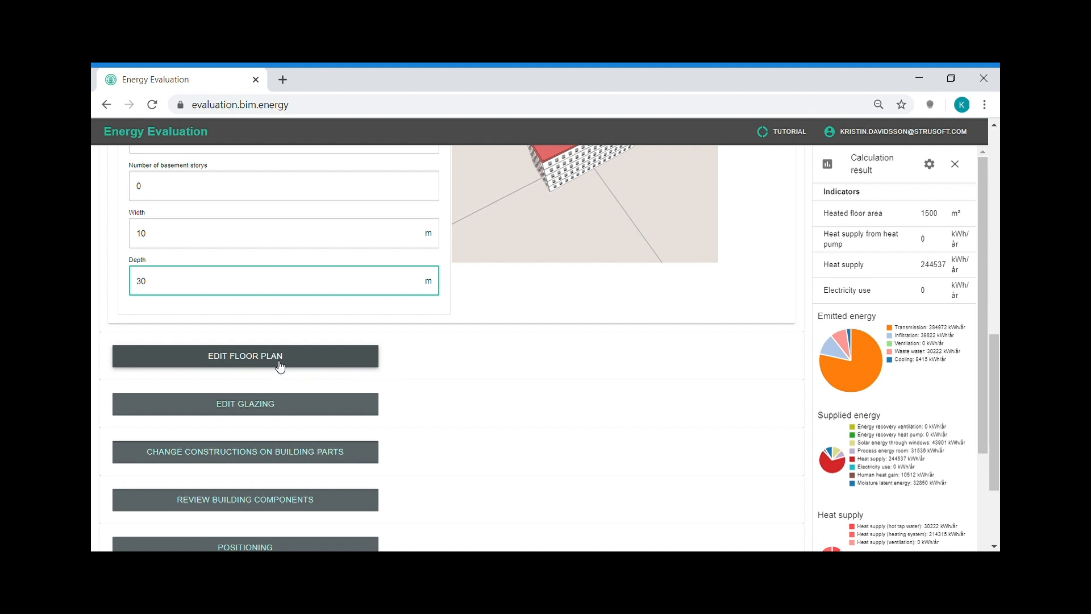
In Story 1's plan, add a right-edge point and drag the corner inward.
click(245, 356)
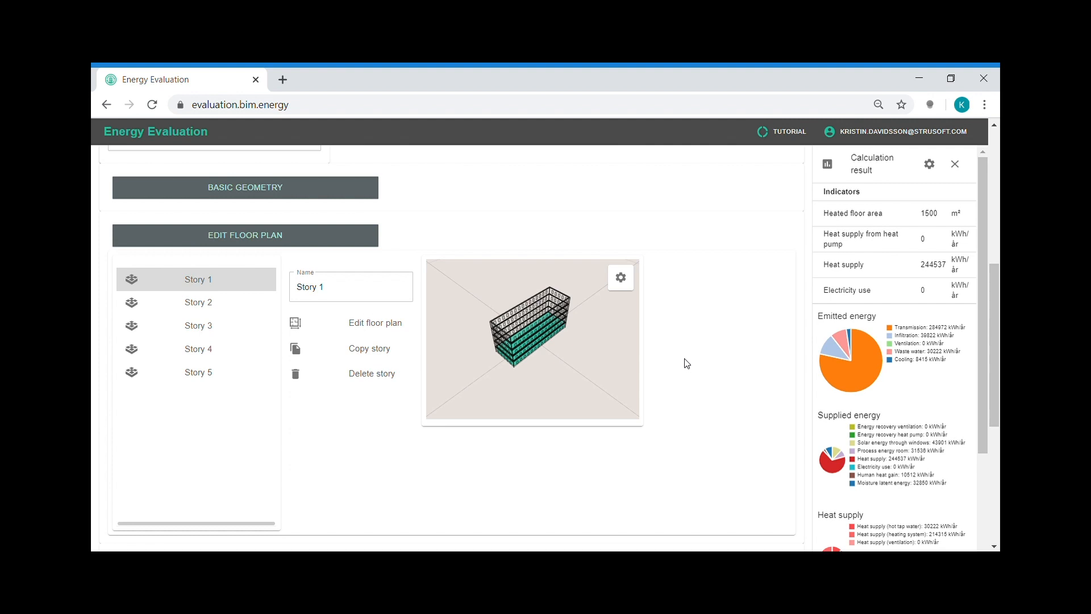
mouse_move(370, 327)
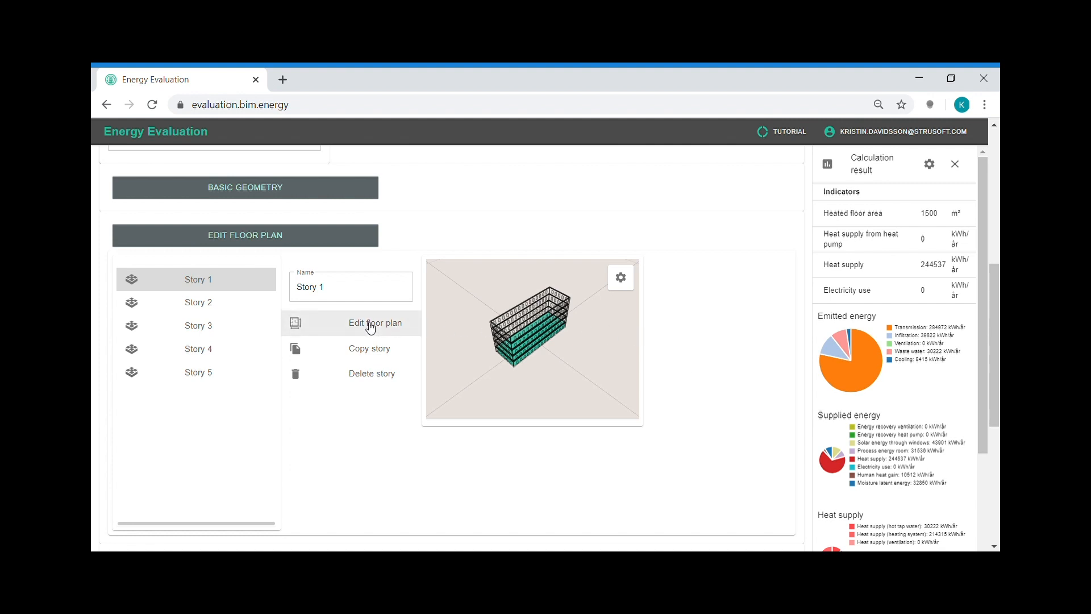
click(375, 323)
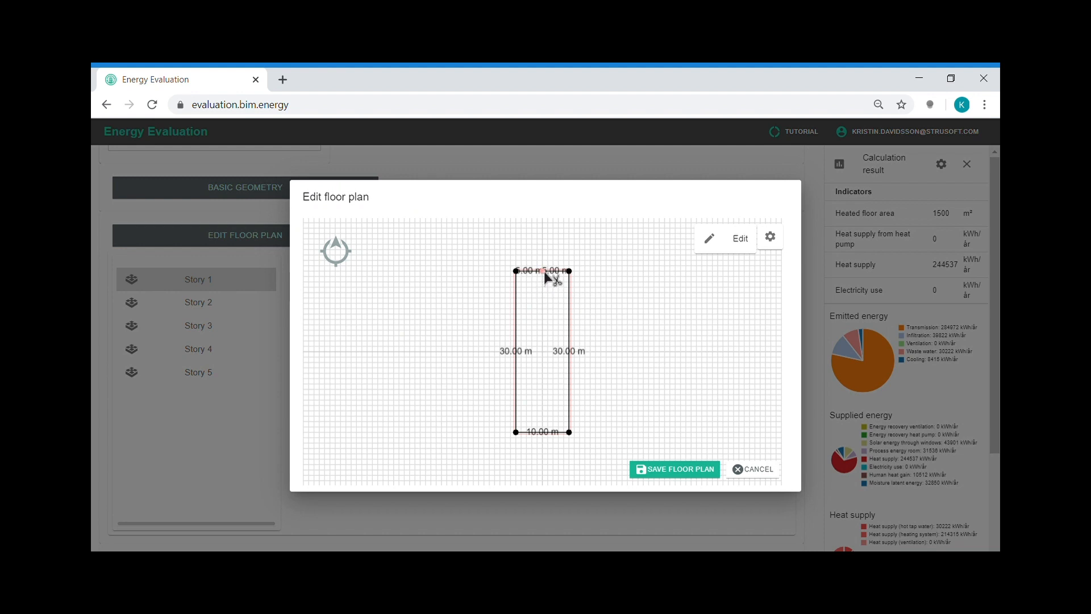
click(570, 327)
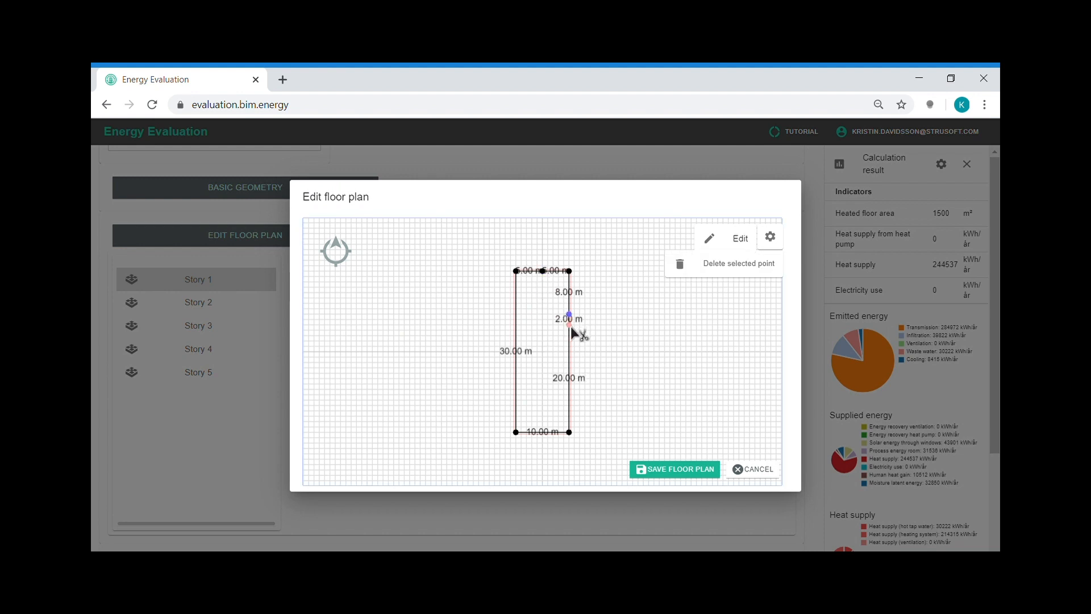
drag(568, 319, 569, 272)
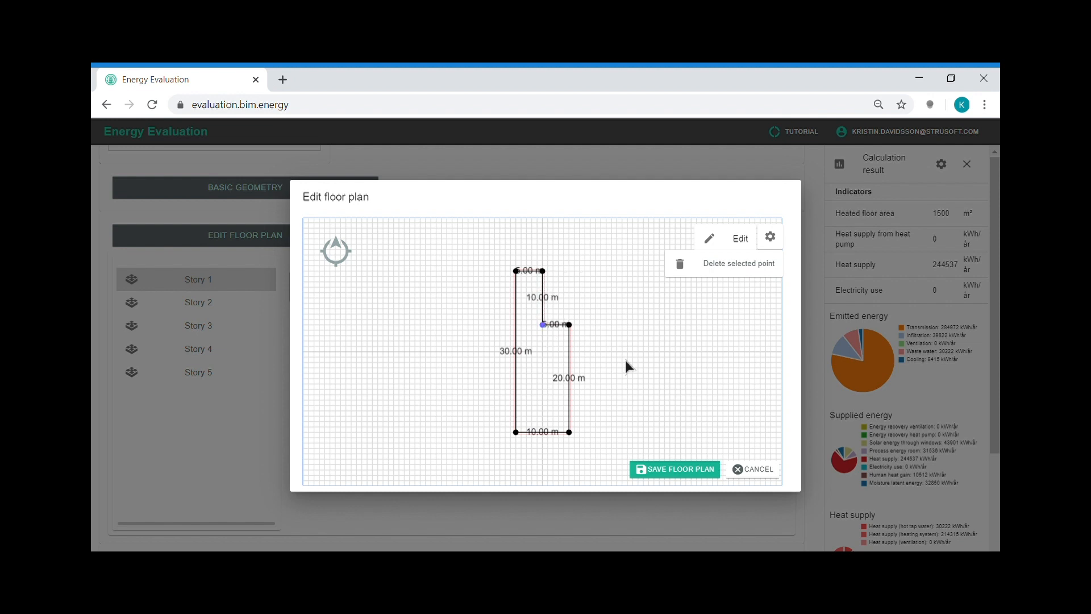
mouse_move(691, 470)
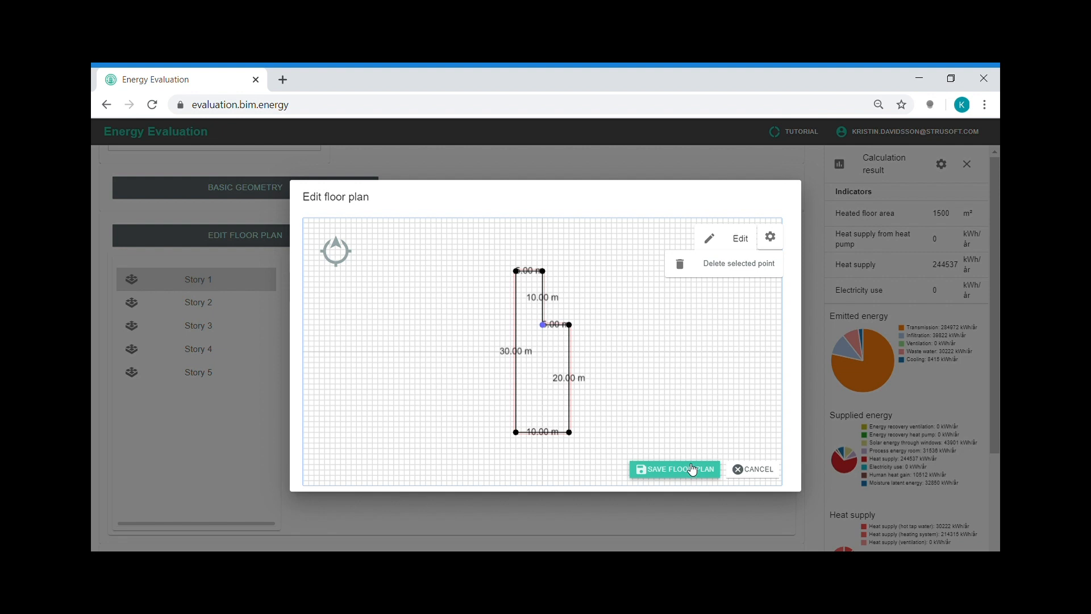
Save the L-shaped plan and copy Story 1 over the four stories above.
click(675, 469)
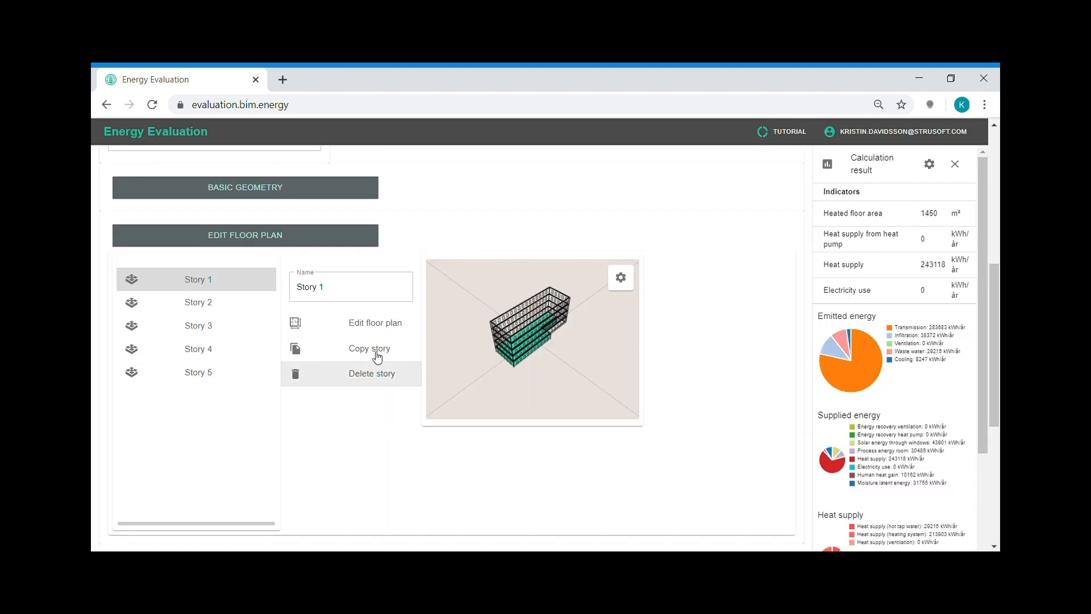
click(370, 348)
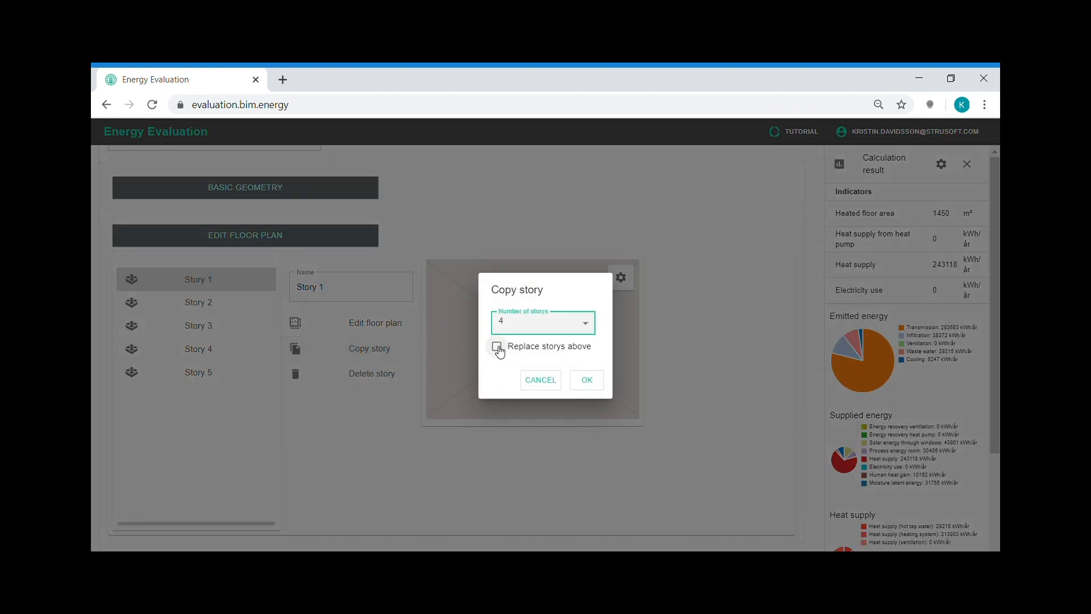
click(497, 347)
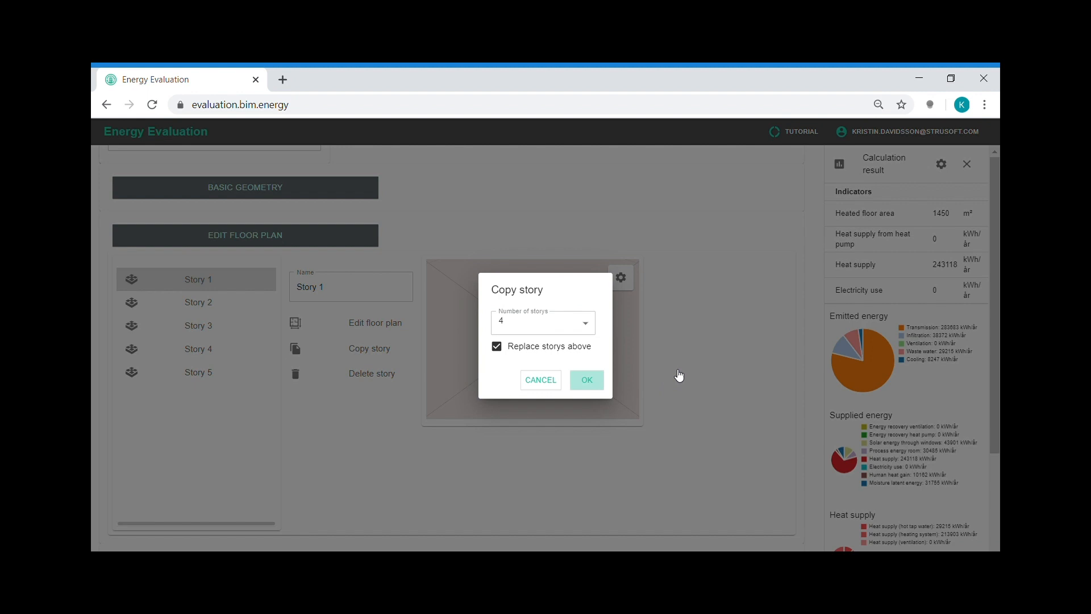
click(586, 380)
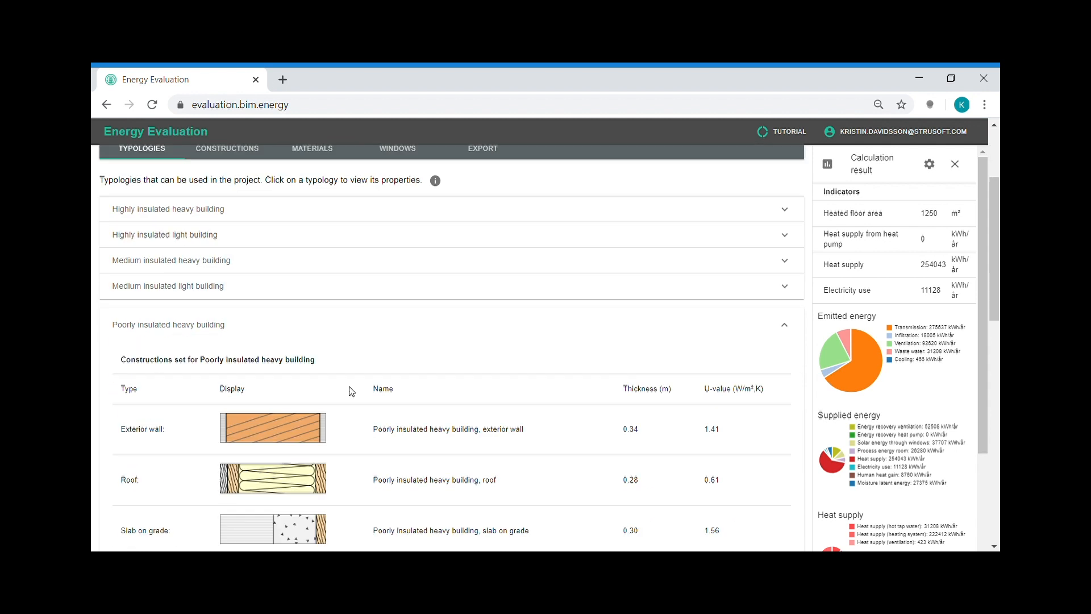
Scroll to the Poorly insulated heavy building typology and open it for editing.
scroll(down, 3)
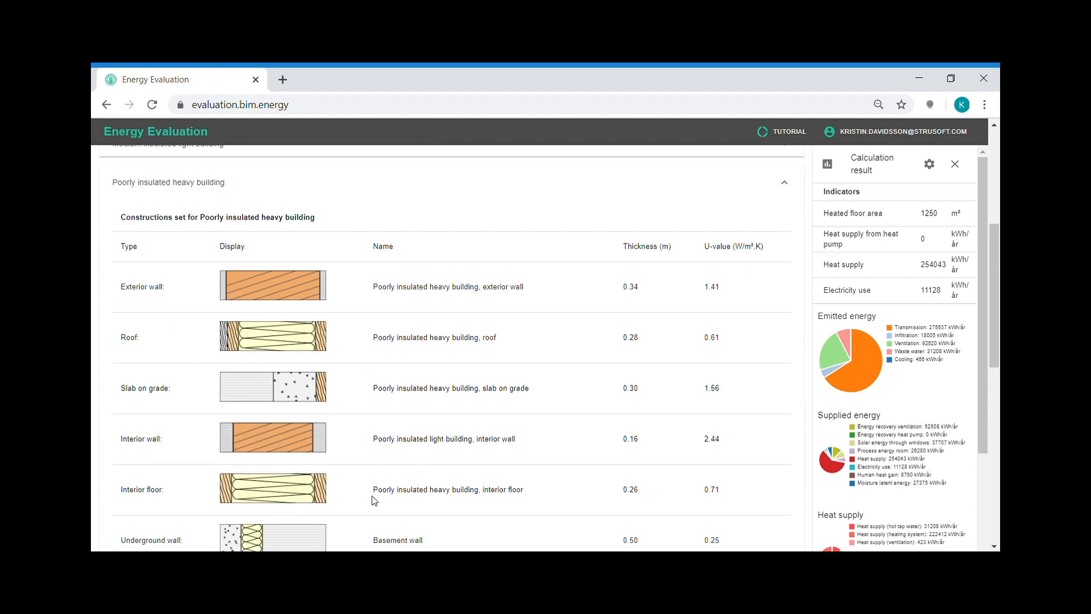
mouse_move(751, 493)
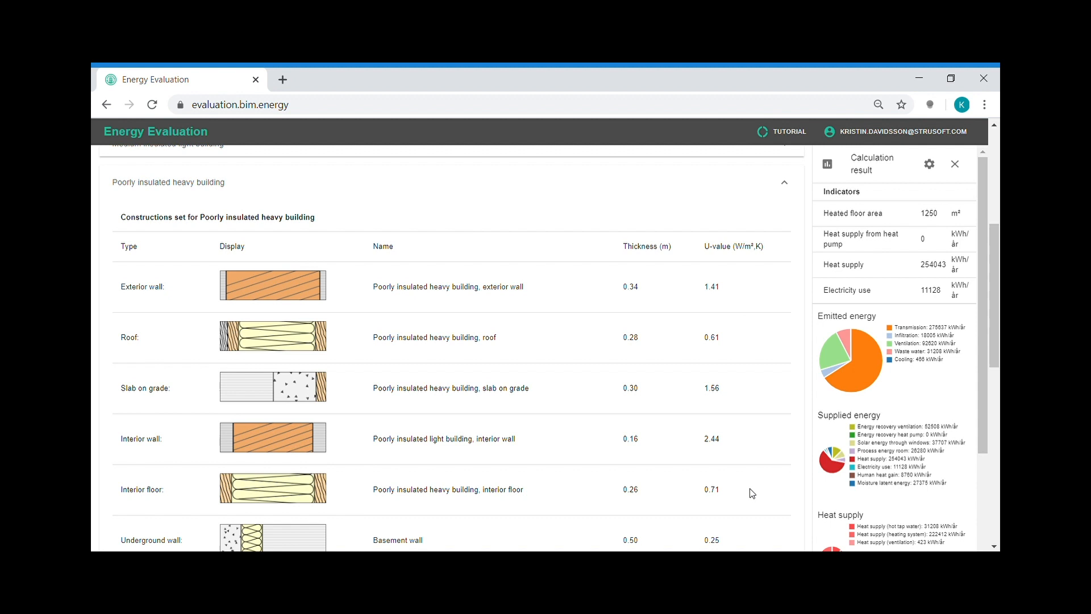
scroll(down, 3)
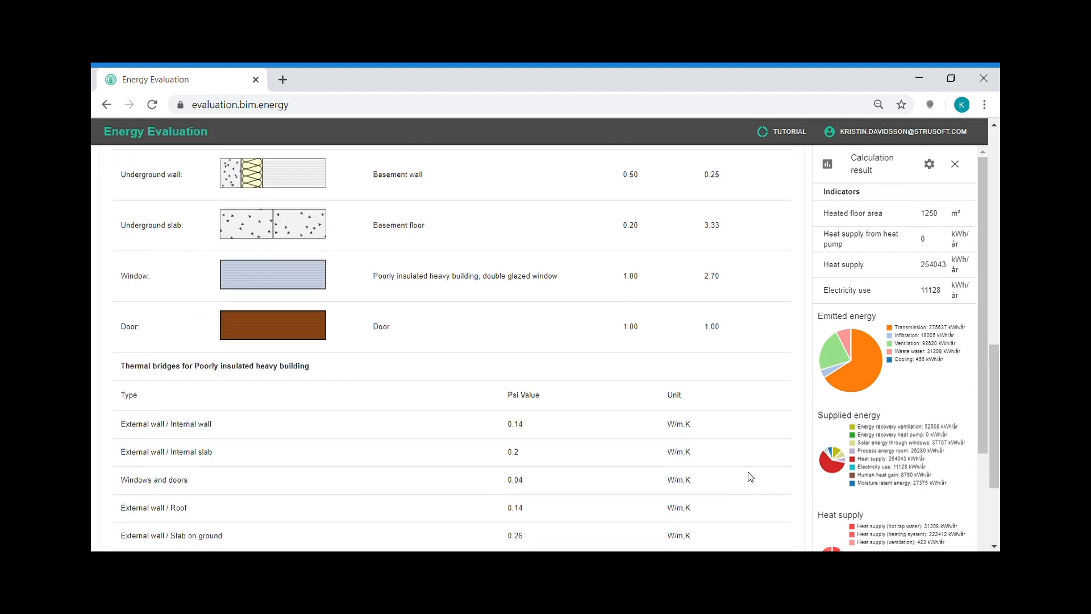
scroll(down, 3)
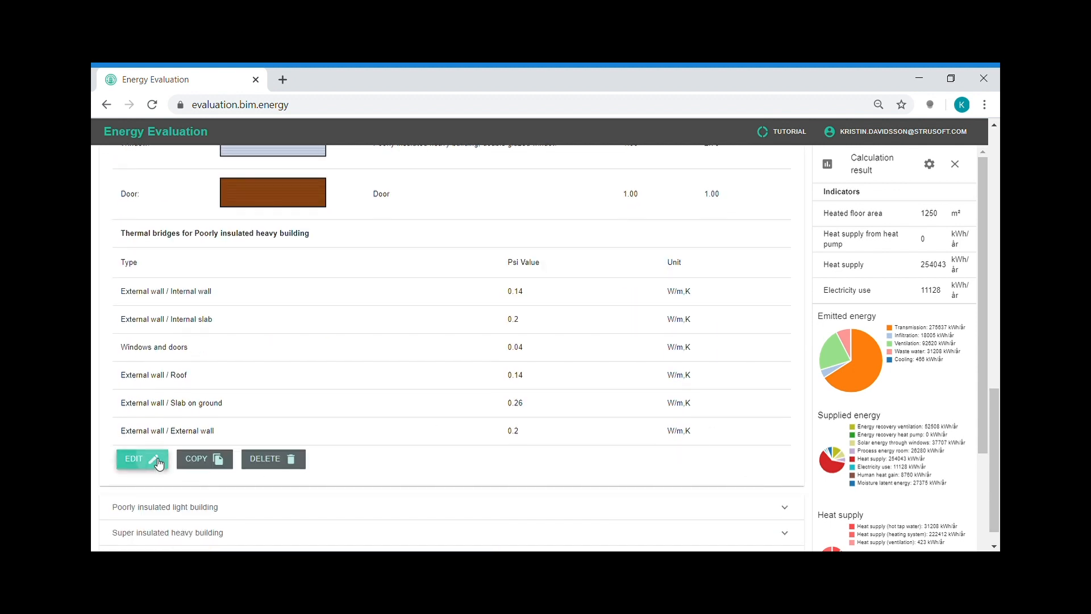
click(142, 459)
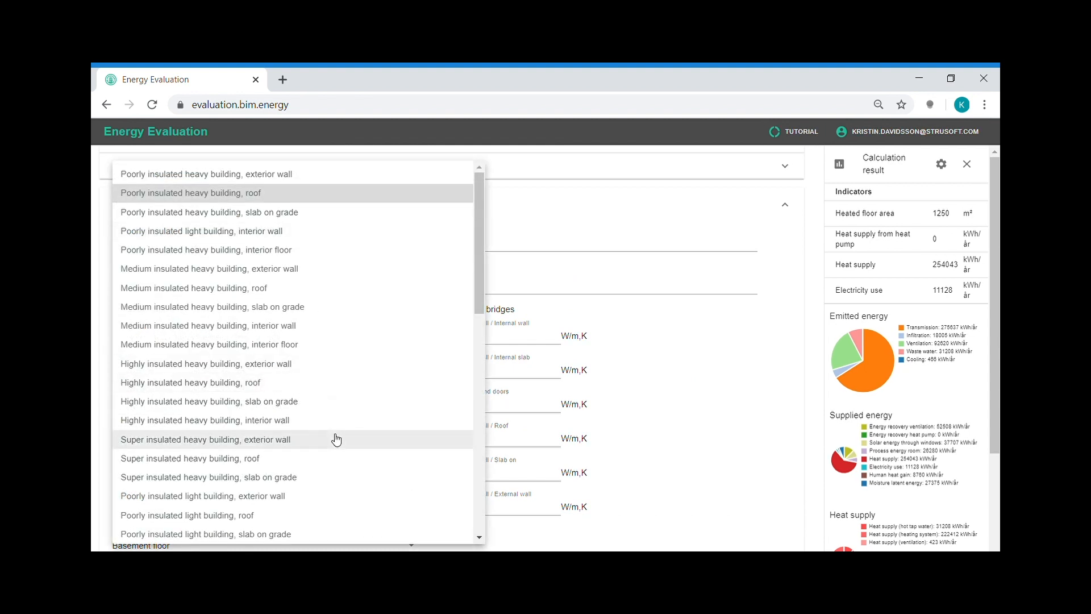
mouse_move(693, 390)
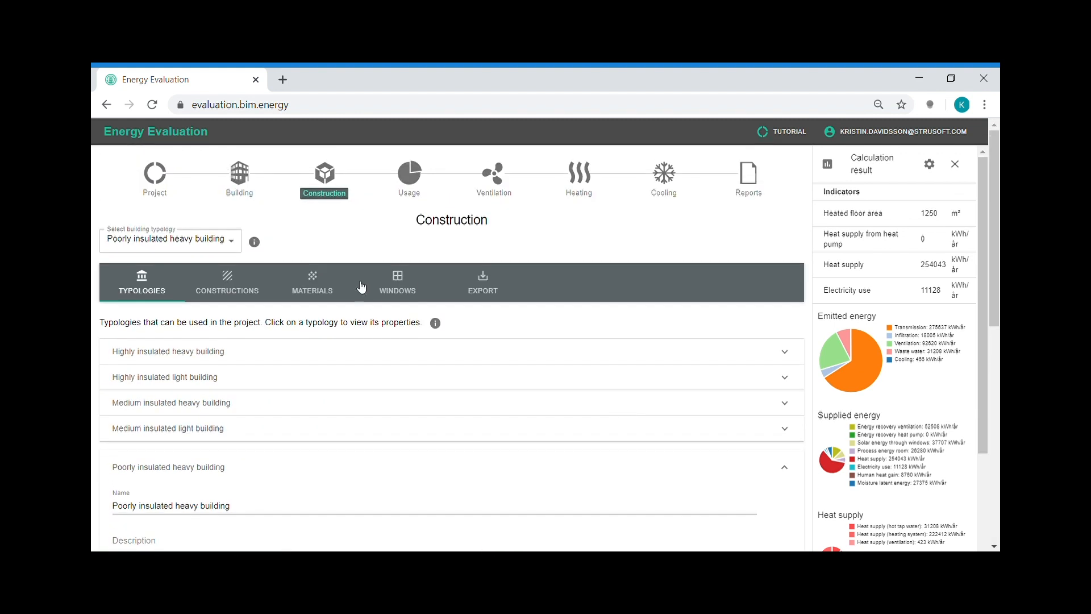
Expand the Poorly insulated heavy building roof construction to see its 0.61 W/m²K U-value.
click(227, 282)
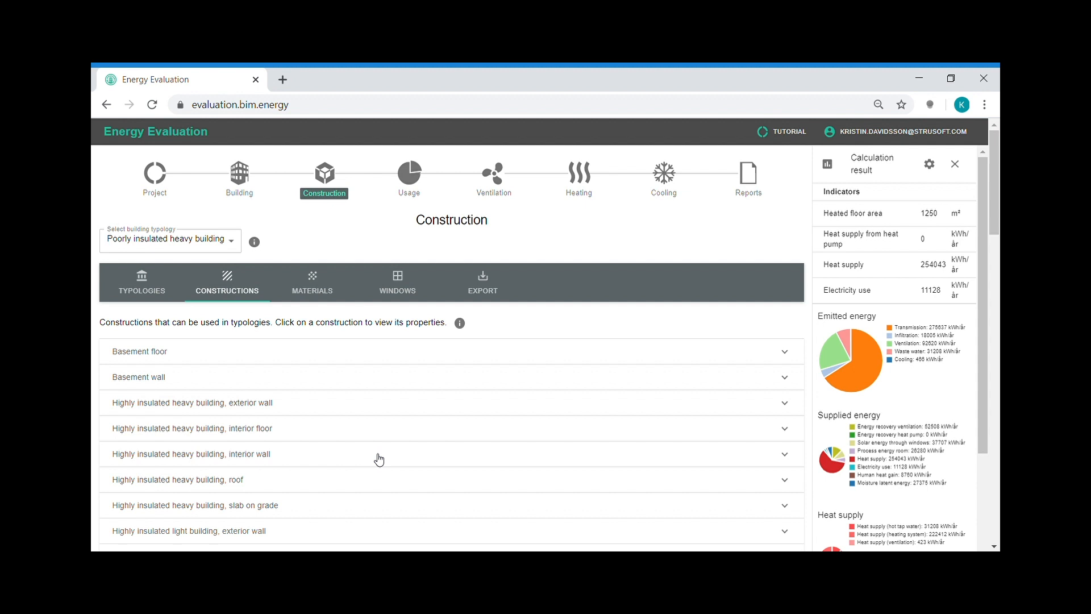
scroll(down, 3)
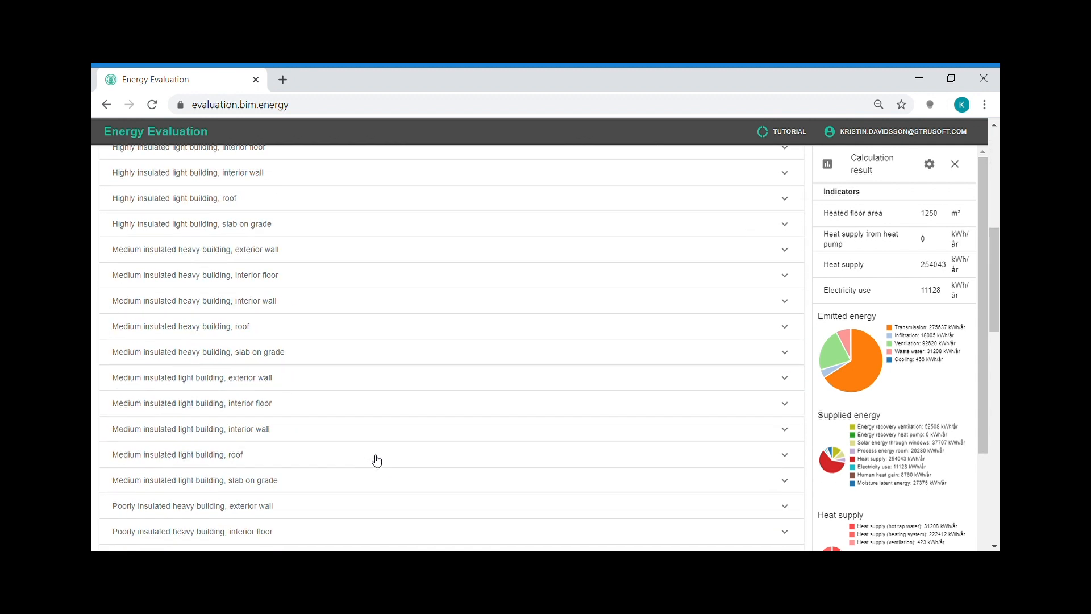
scroll(down, 3)
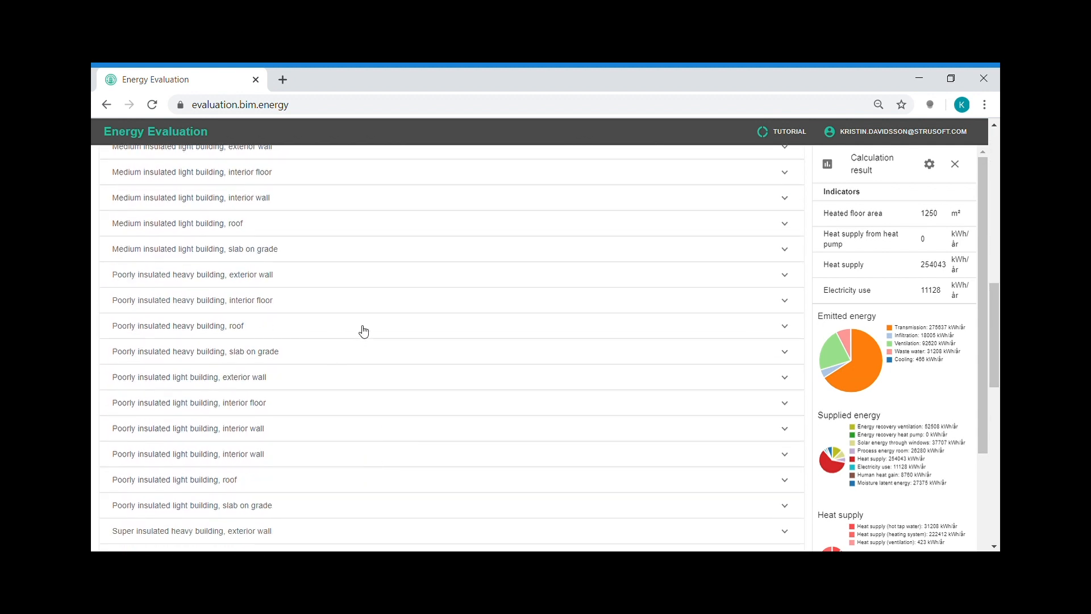
click(178, 325)
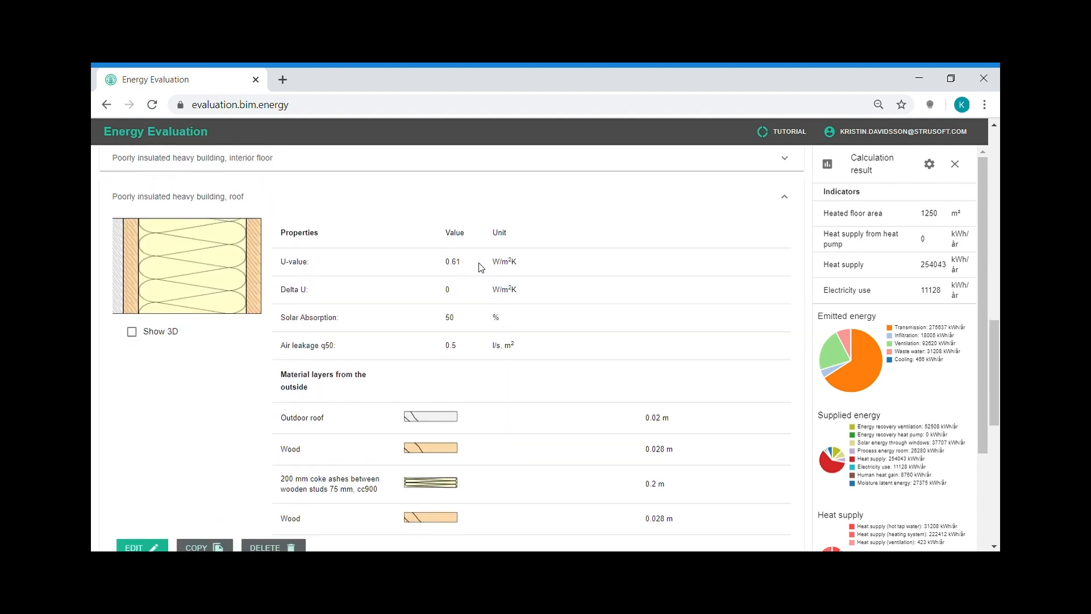
mouse_move(693, 285)
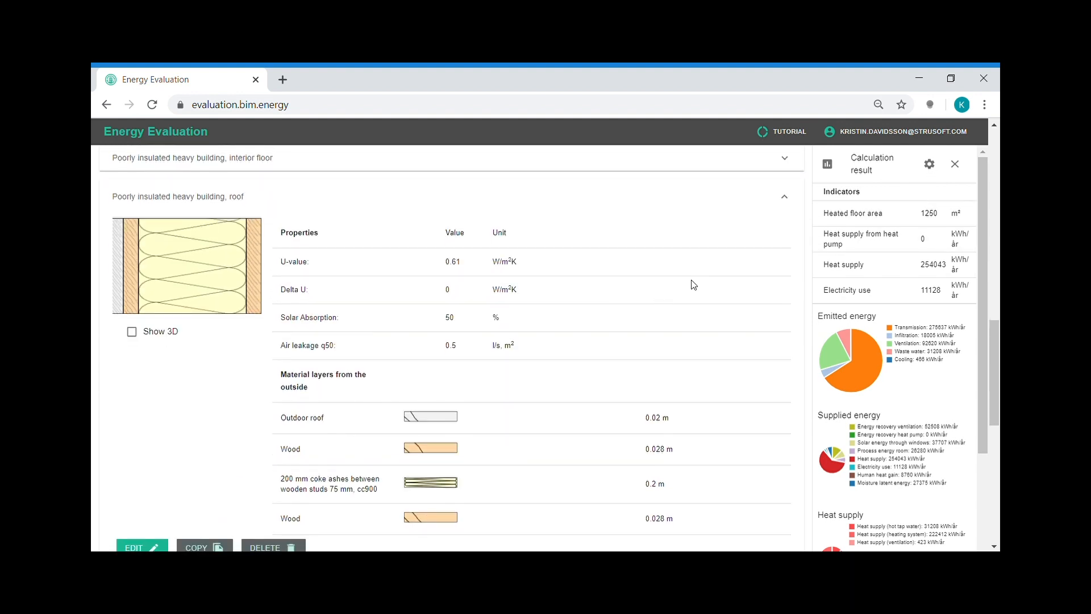
scroll(down, 3)
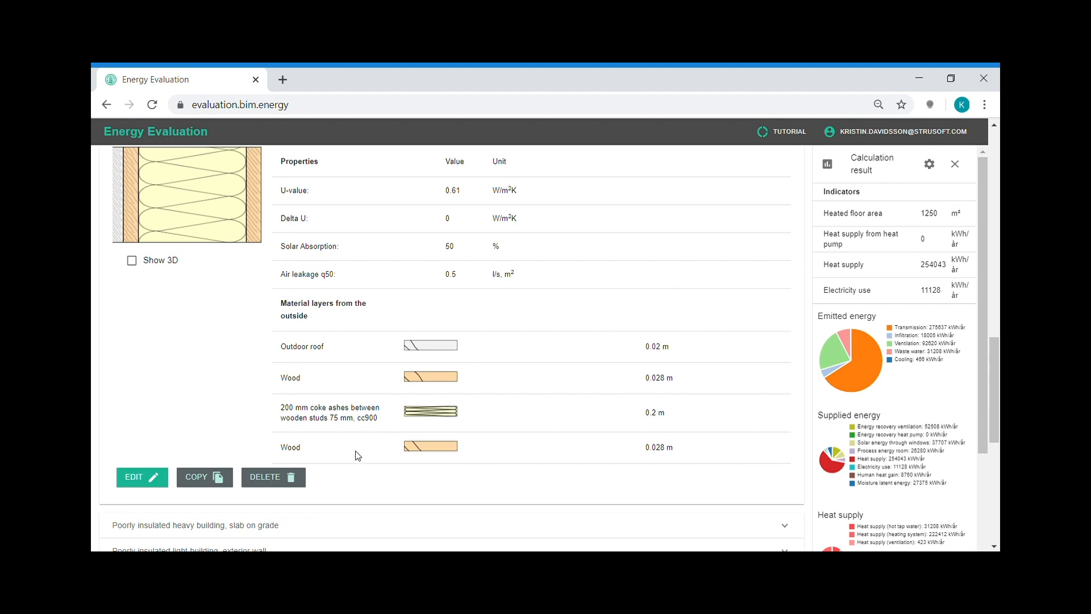
mouse_move(620, 267)
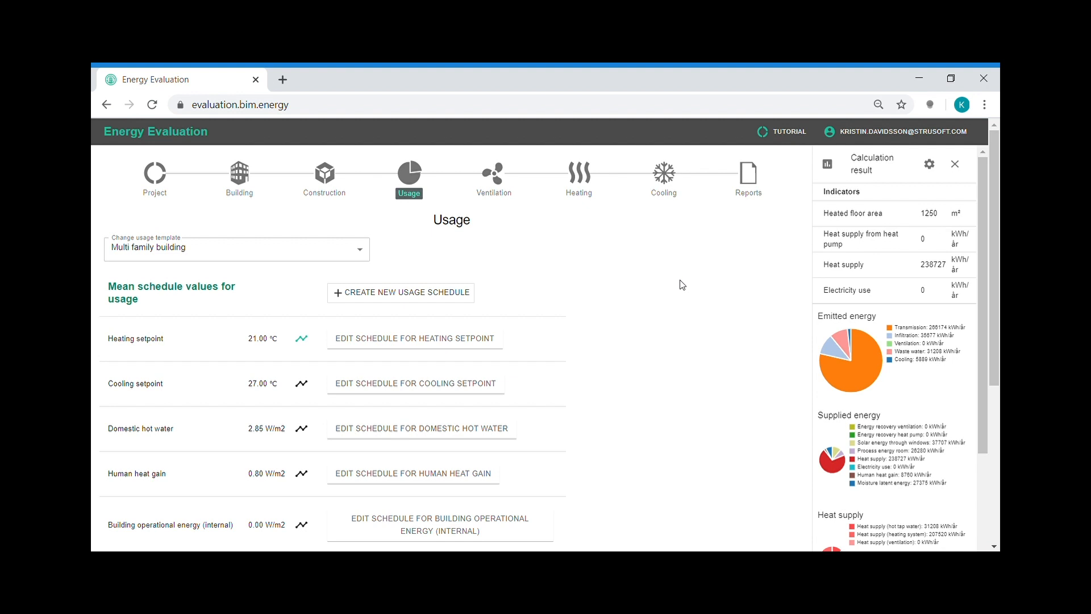
Confirm the heating setpoint schedule at 21 °C for all week, year and day.
scroll(down, 3)
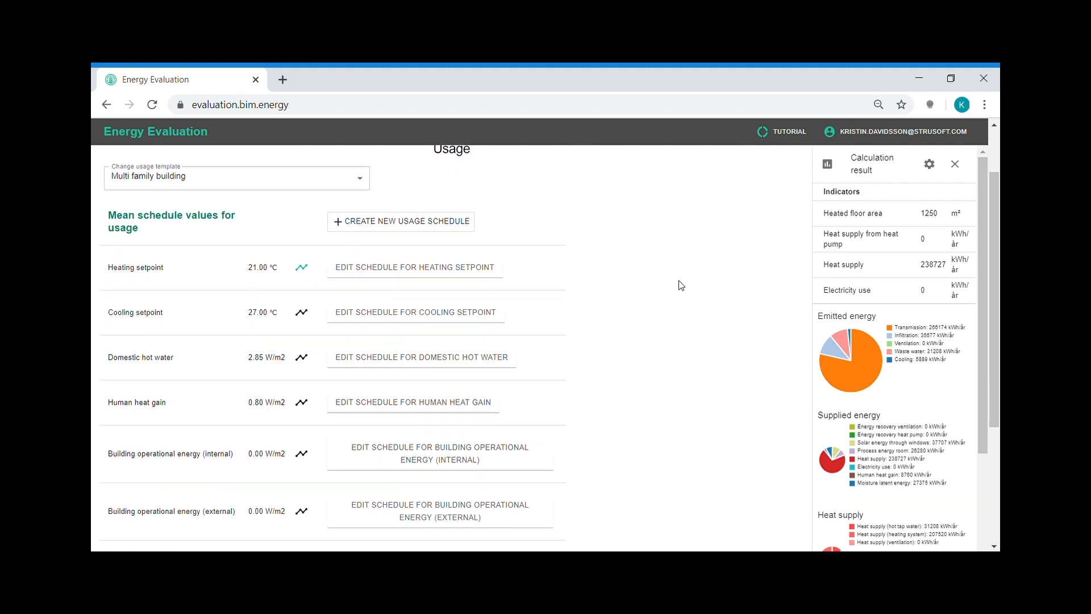
mouse_move(636, 295)
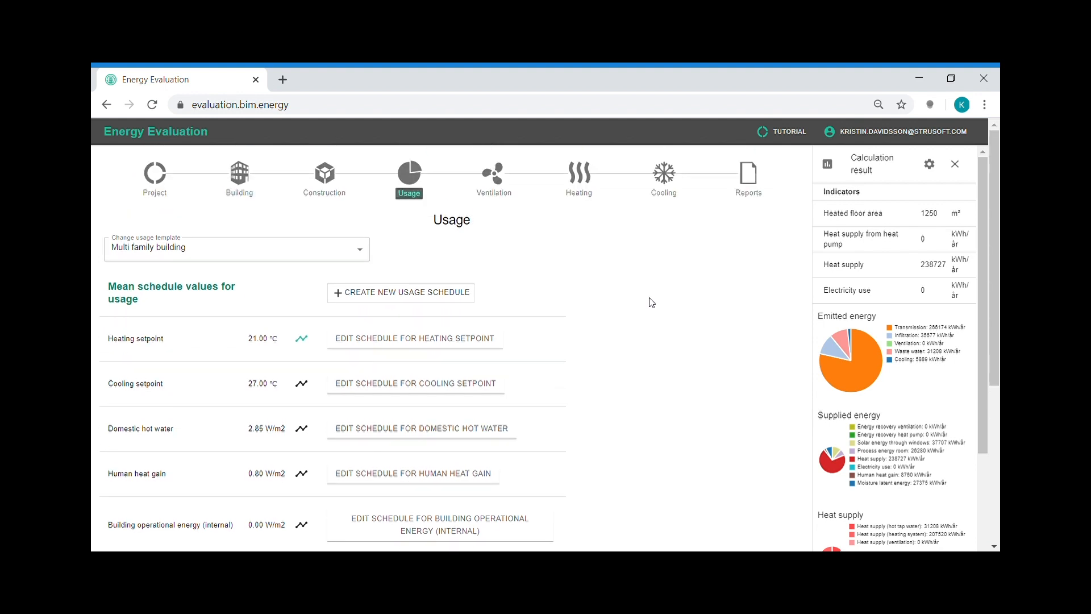
click(414, 338)
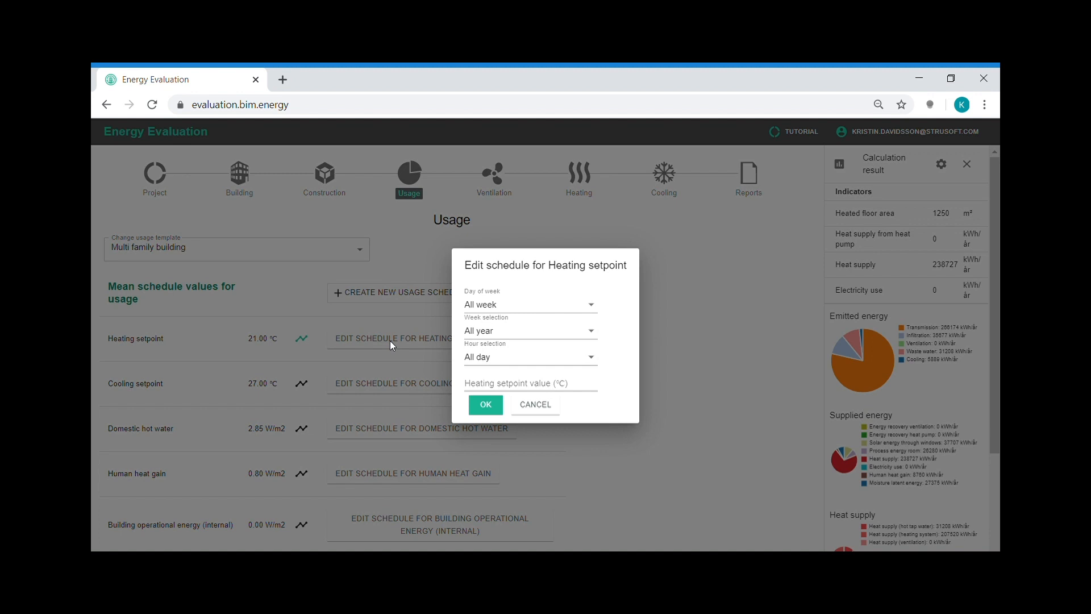
click(530, 304)
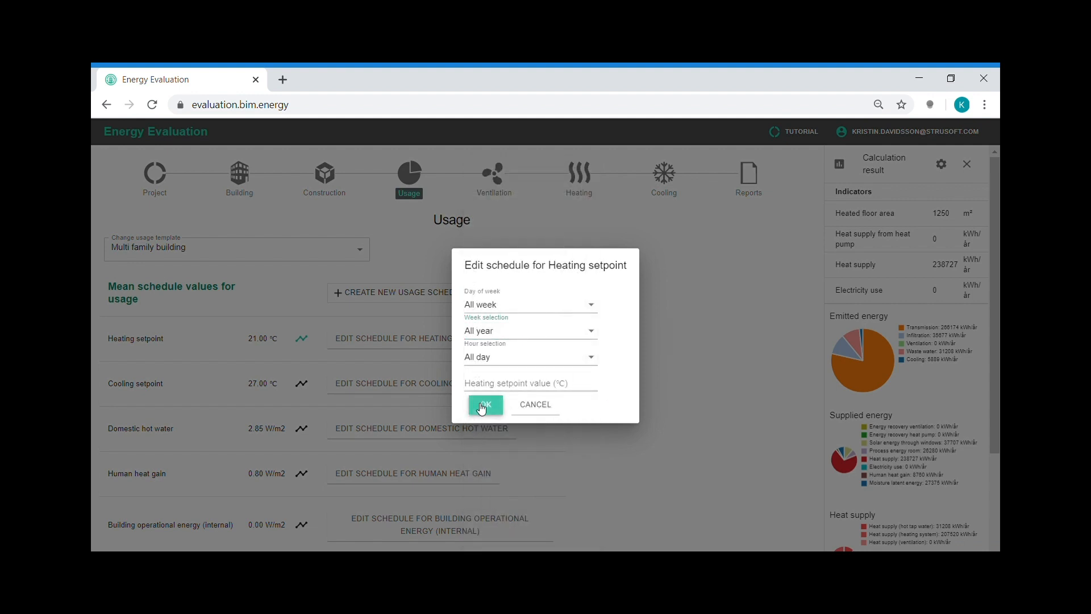
click(485, 404)
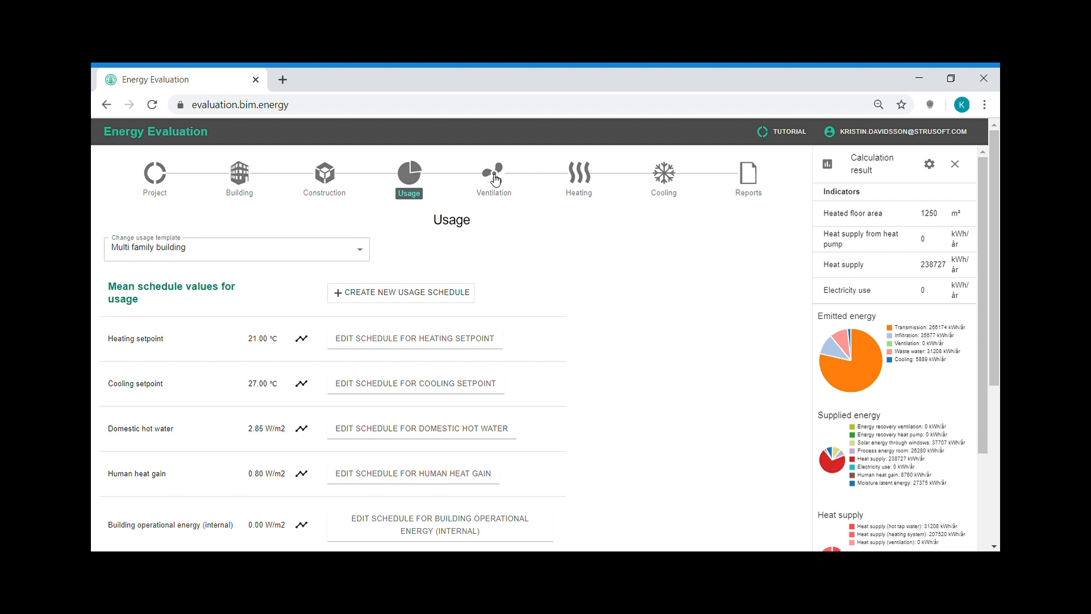
Create ventilation system '1' copied from exhaust and supply air ventilation with heat exchanger.
click(494, 173)
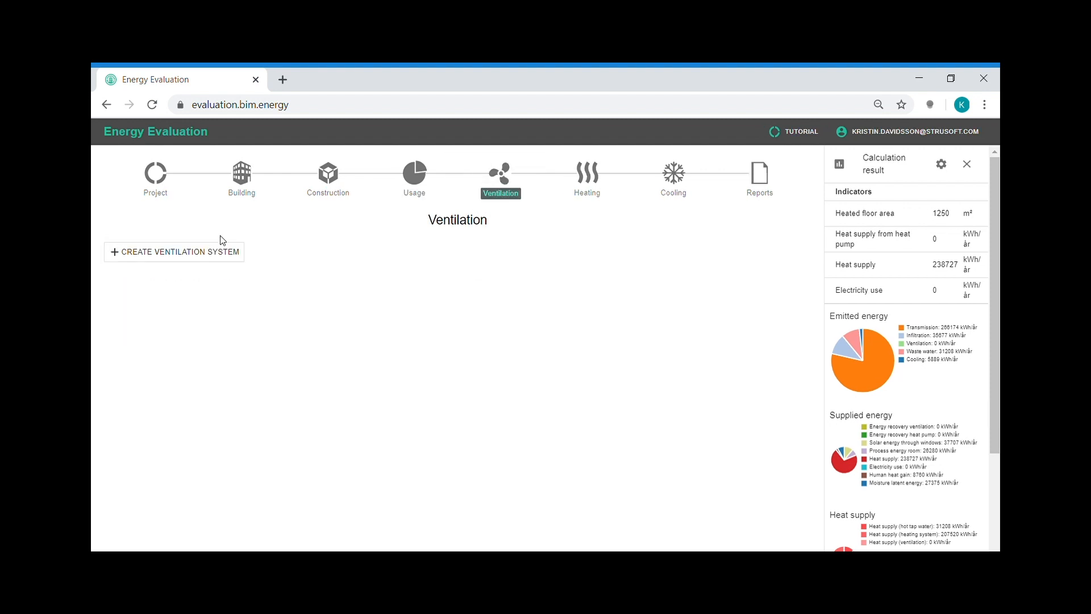
mouse_move(460, 319)
text(1)
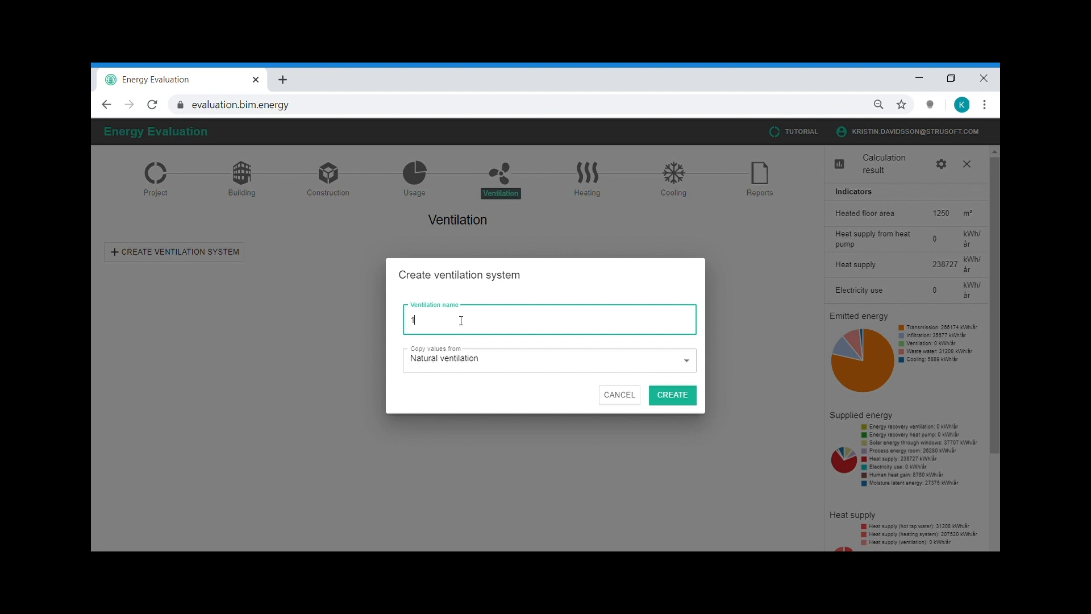
mouse_move(504, 285)
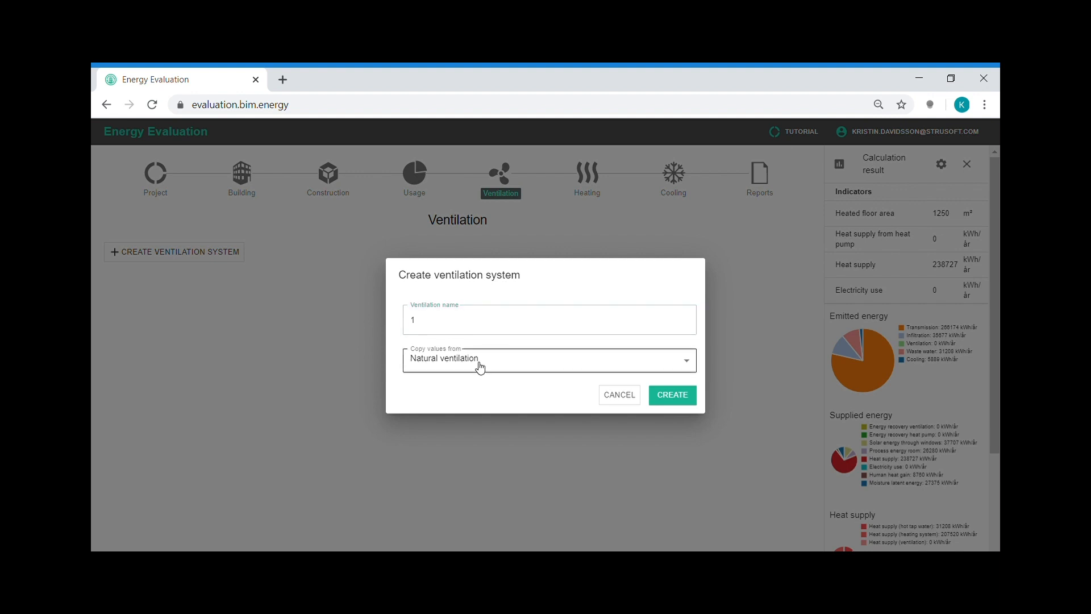
click(547, 360)
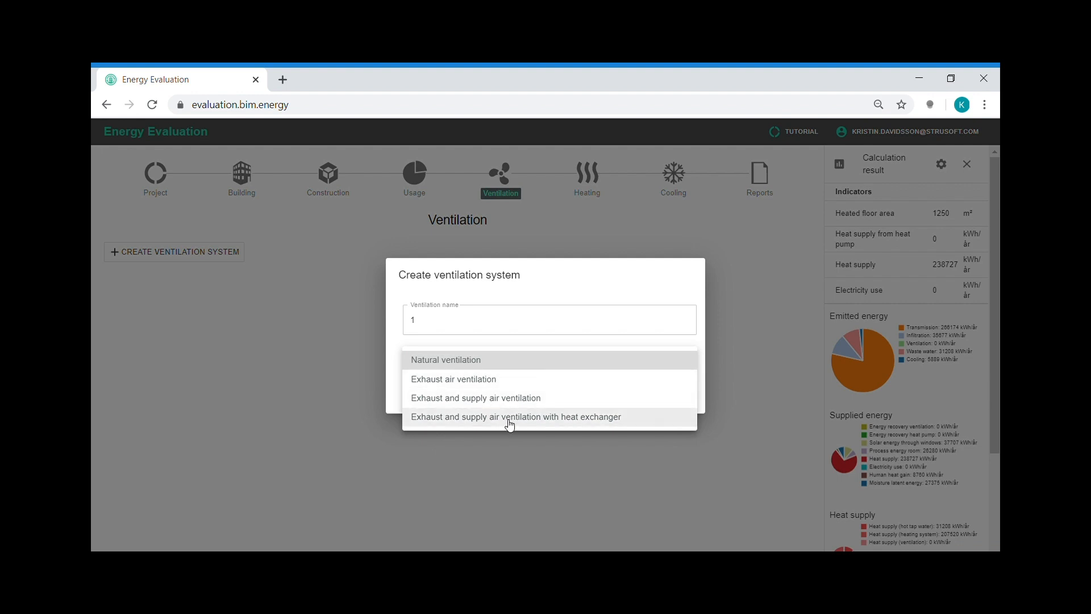
click(516, 416)
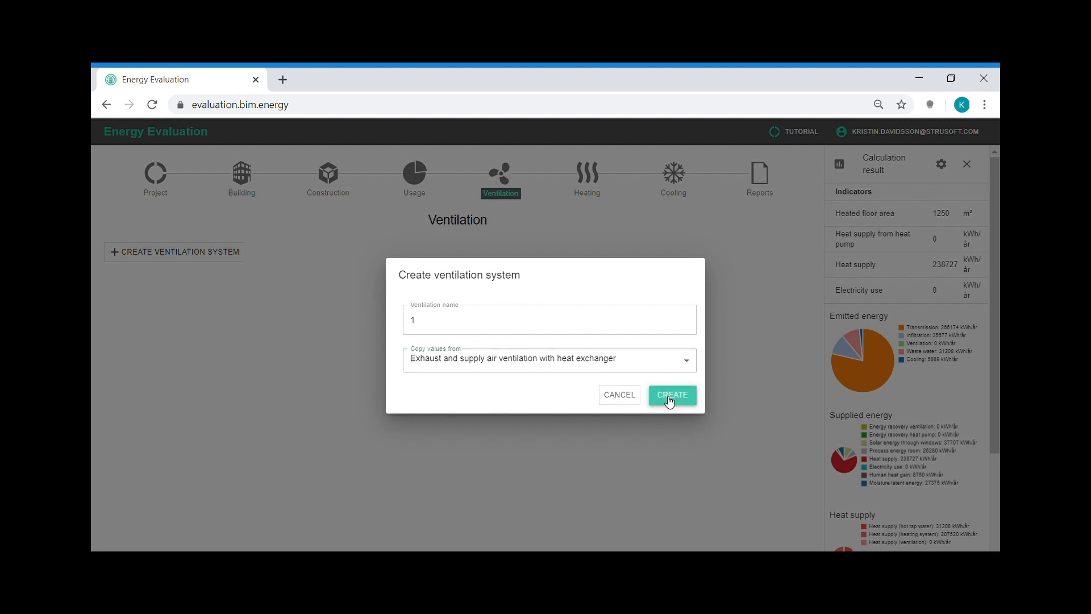
click(672, 394)
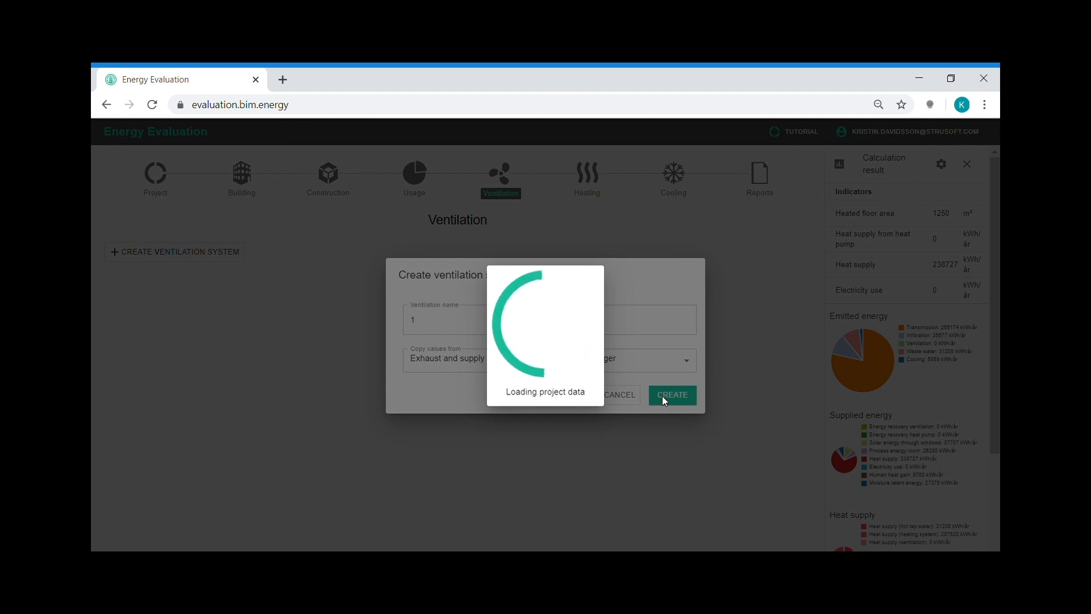
click(672, 395)
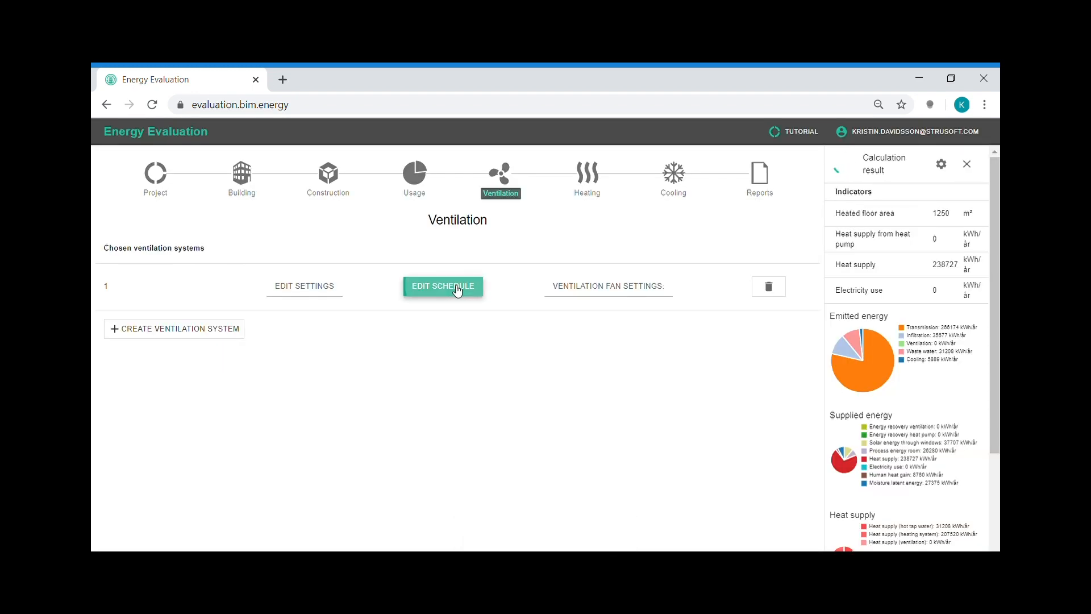
click(443, 286)
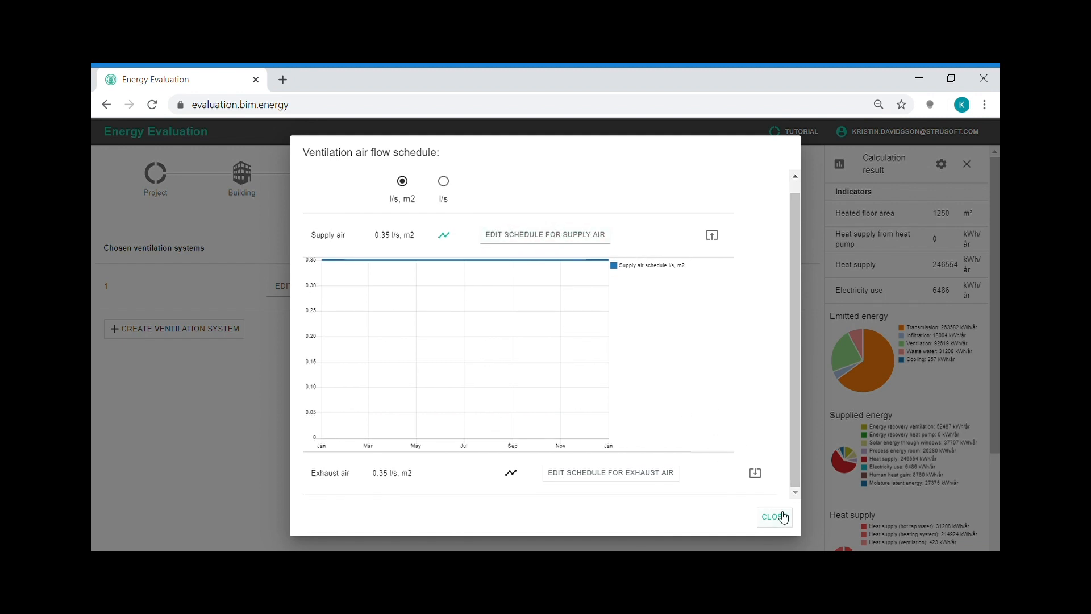
click(773, 517)
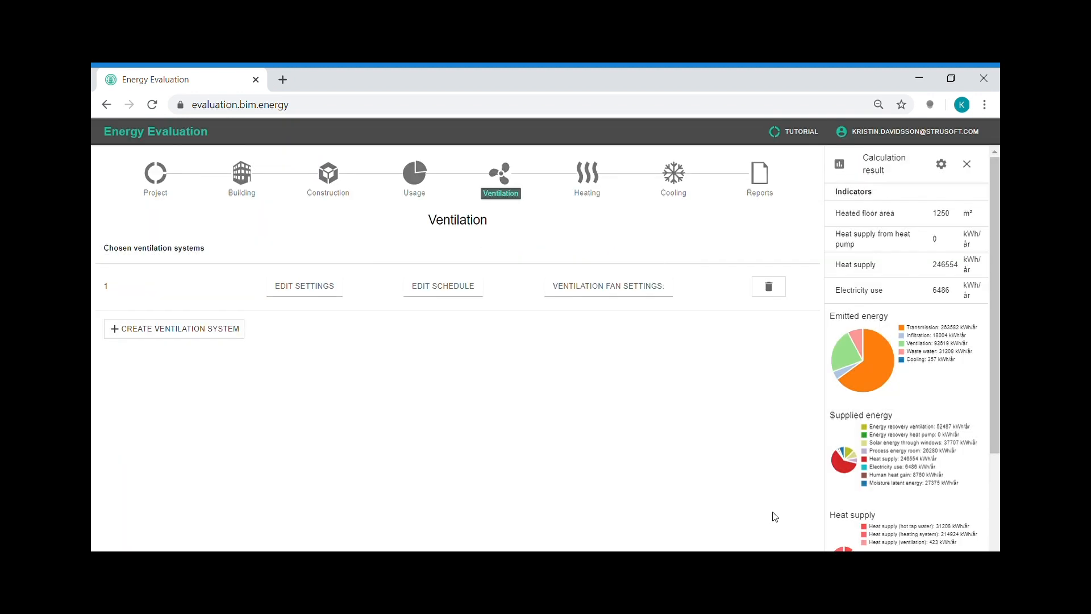
mouse_move(281, 291)
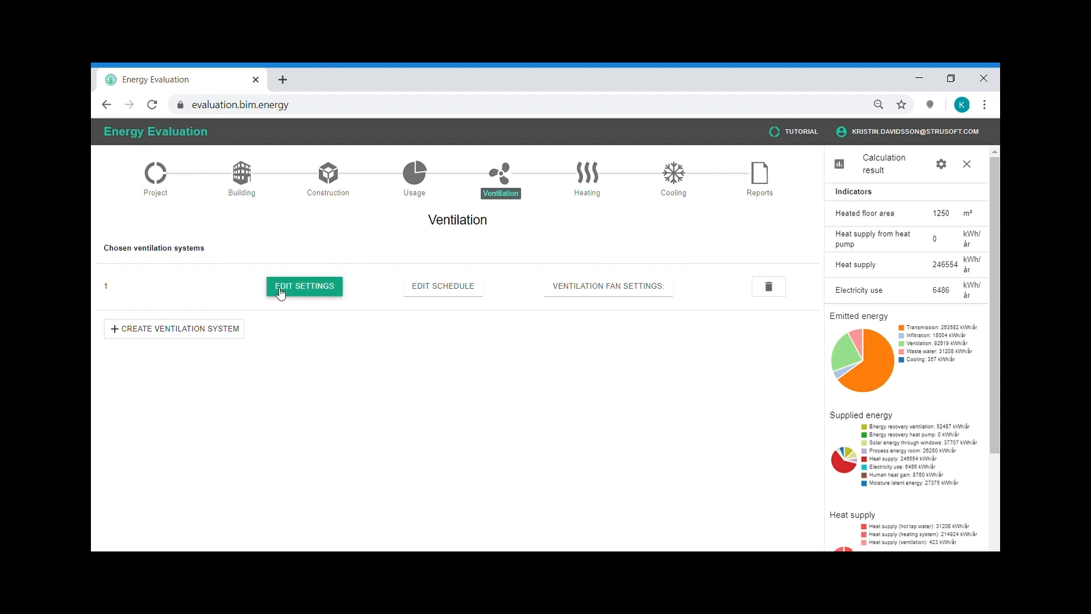
click(304, 285)
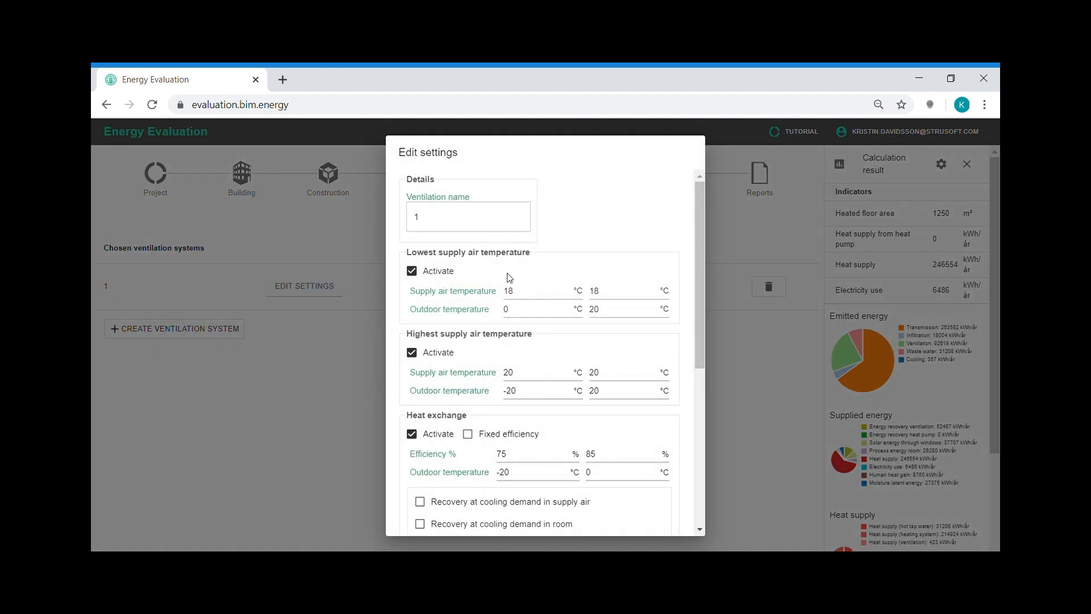
scroll(down, 3)
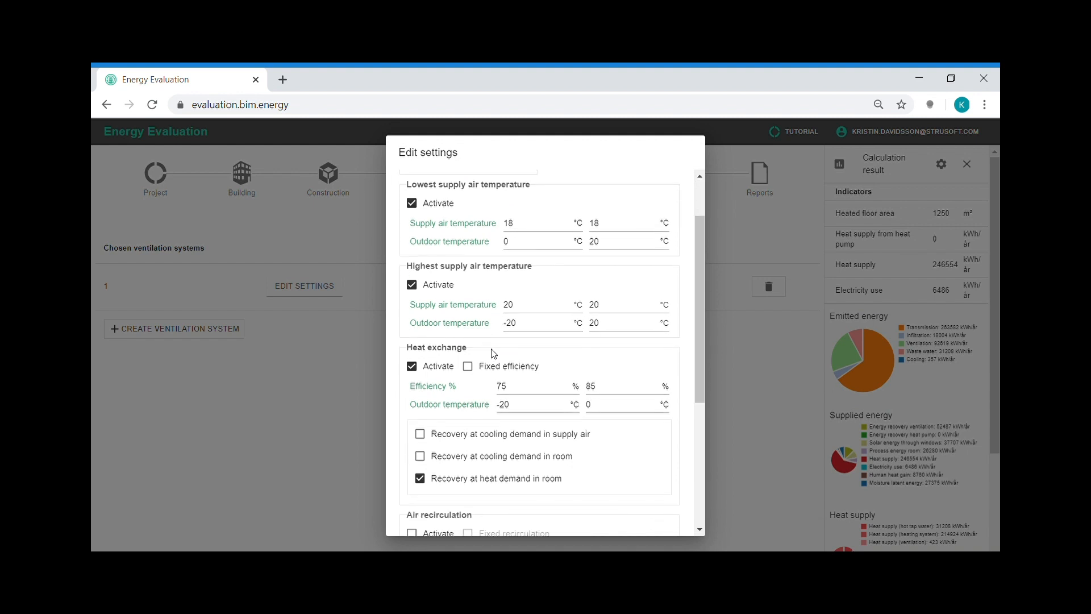
scroll(down, 3)
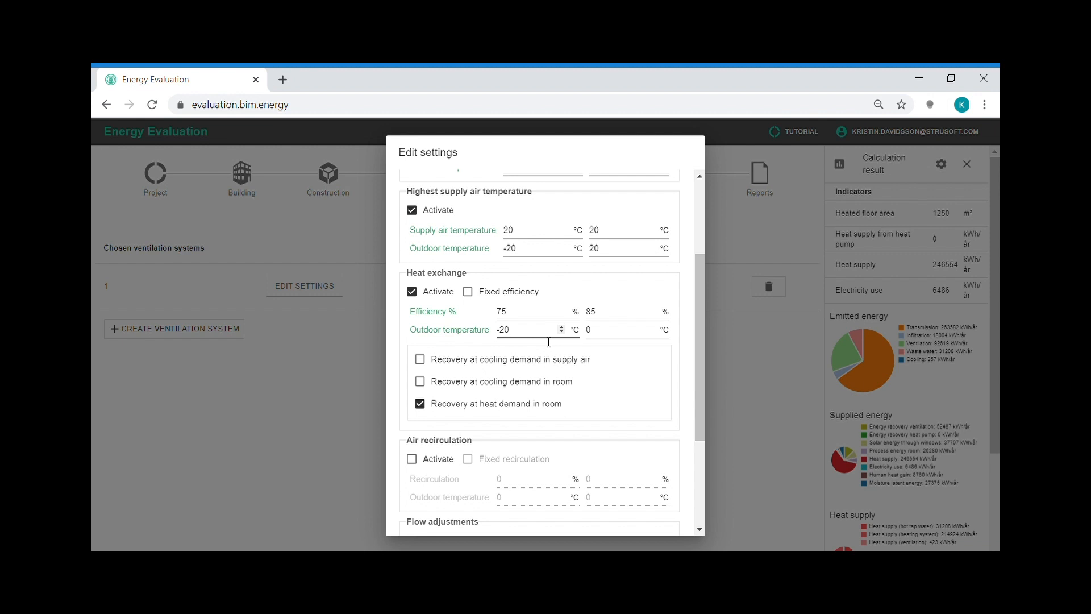
scroll(down, 3)
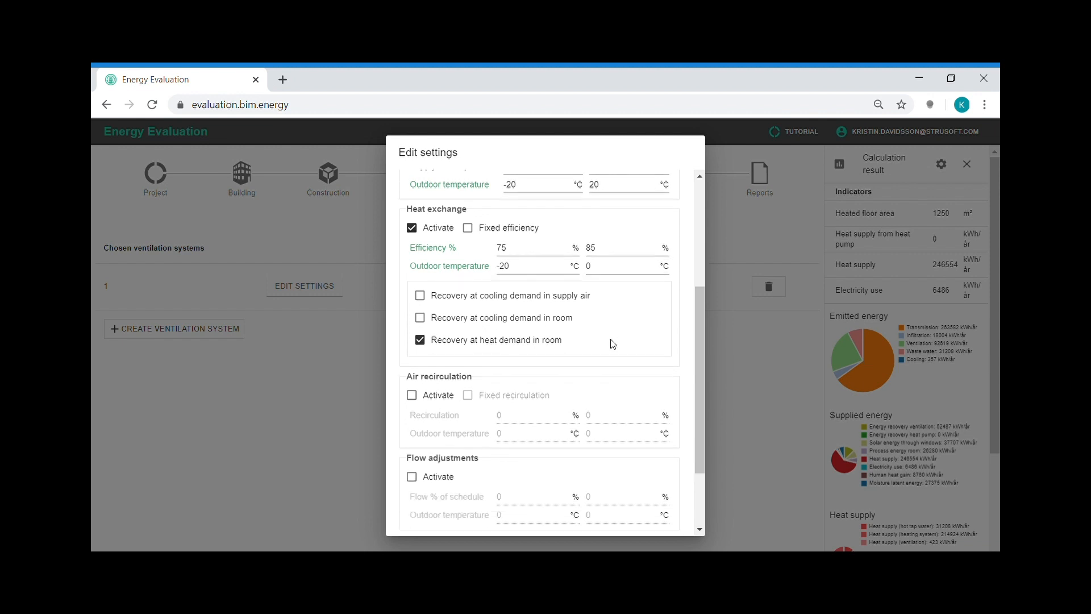
scroll(down, 3)
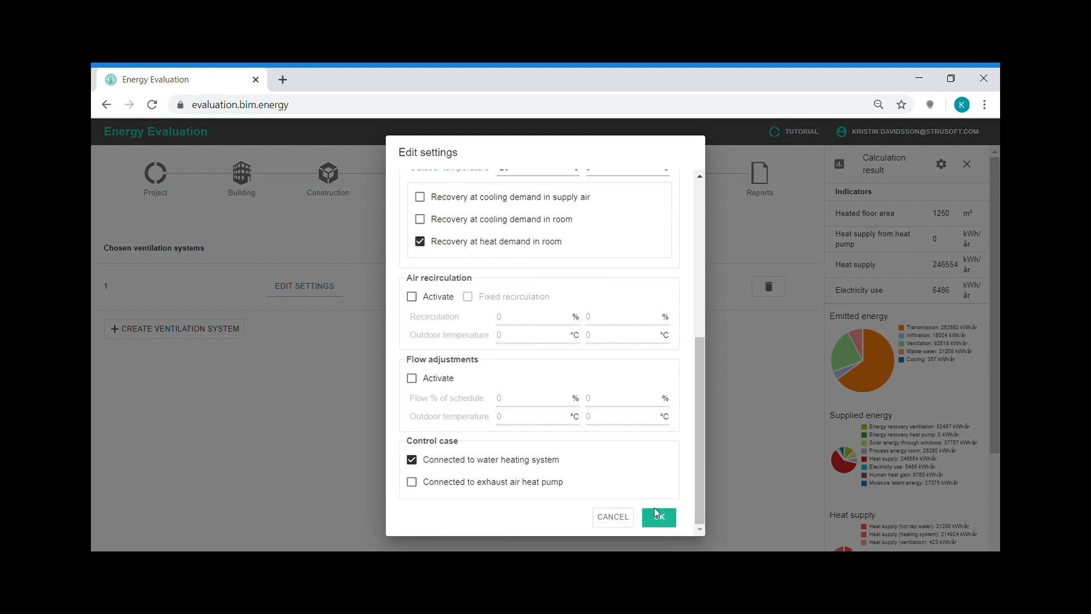
click(659, 517)
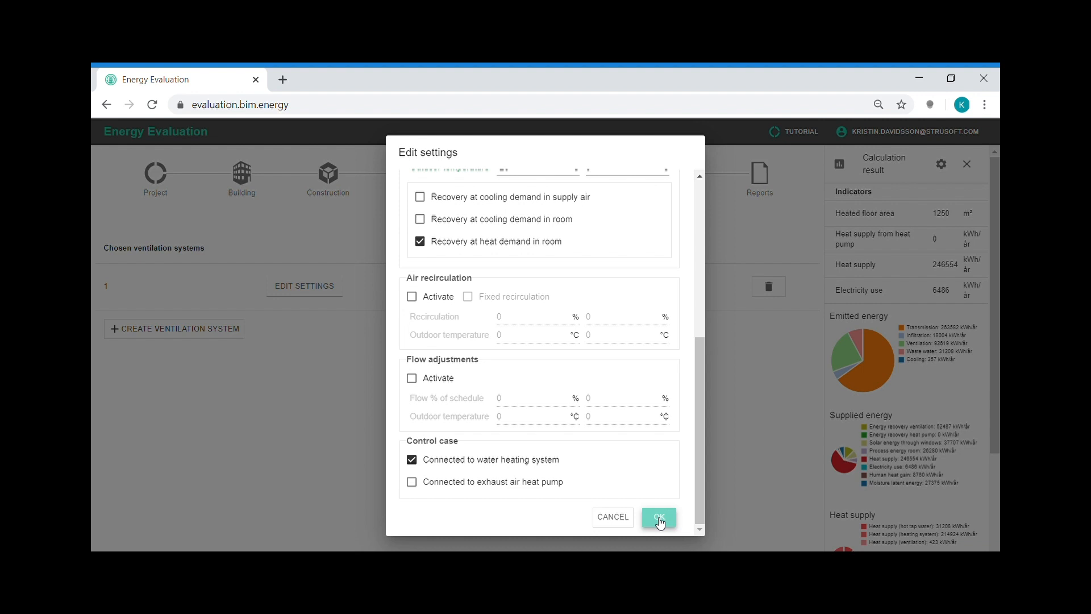
click(658, 517)
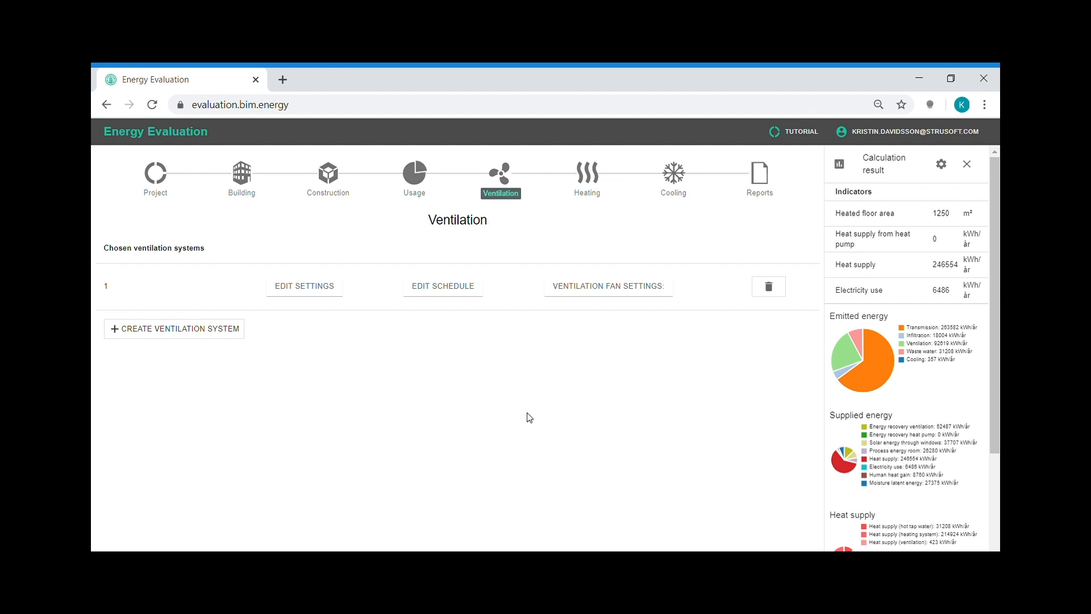
Enter 2 as the Heating step's circulation pump power, % of room heating.
click(586, 171)
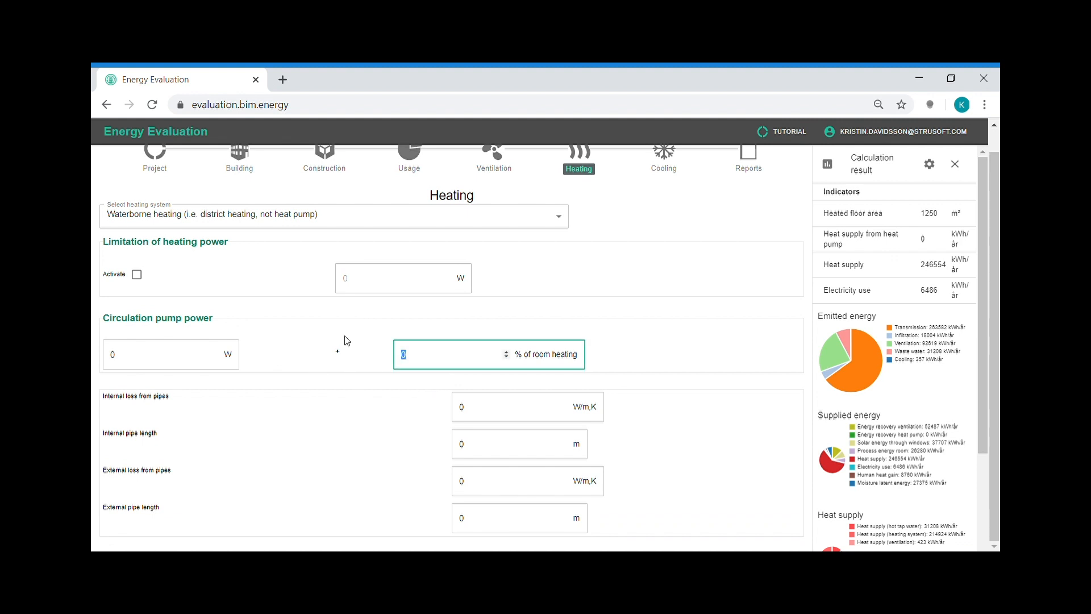
text(2)
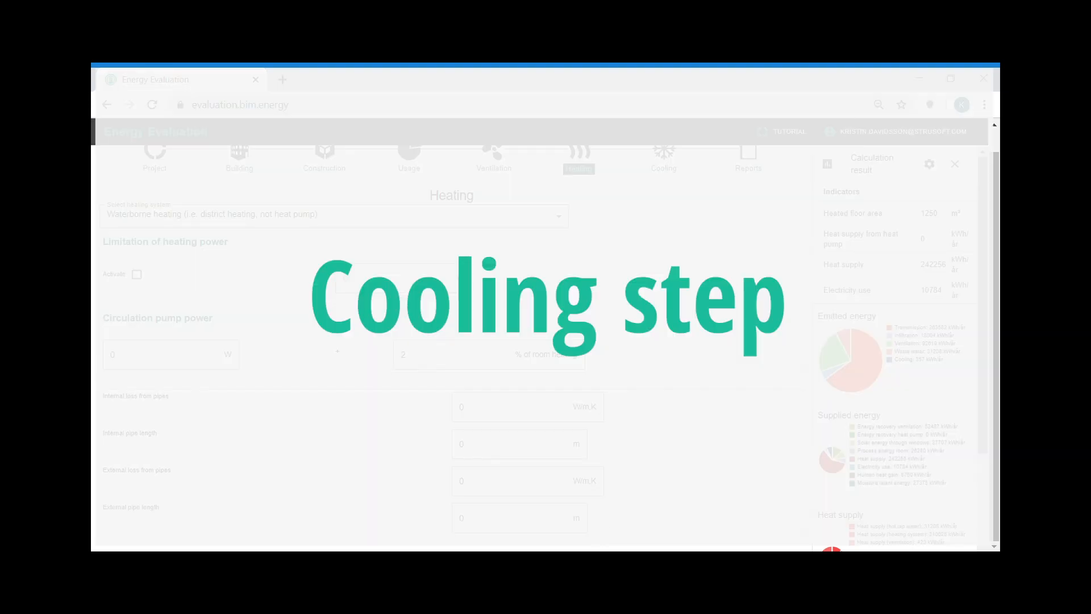
Set the Type of cooling on the Cooling step to Cooling machine.
click(673, 173)
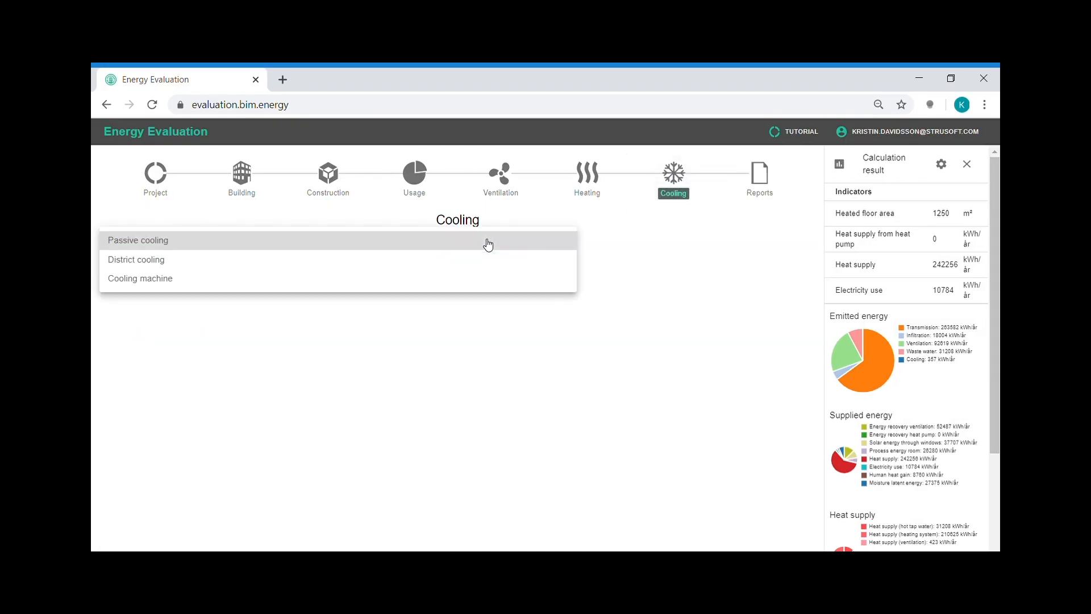
click(140, 278)
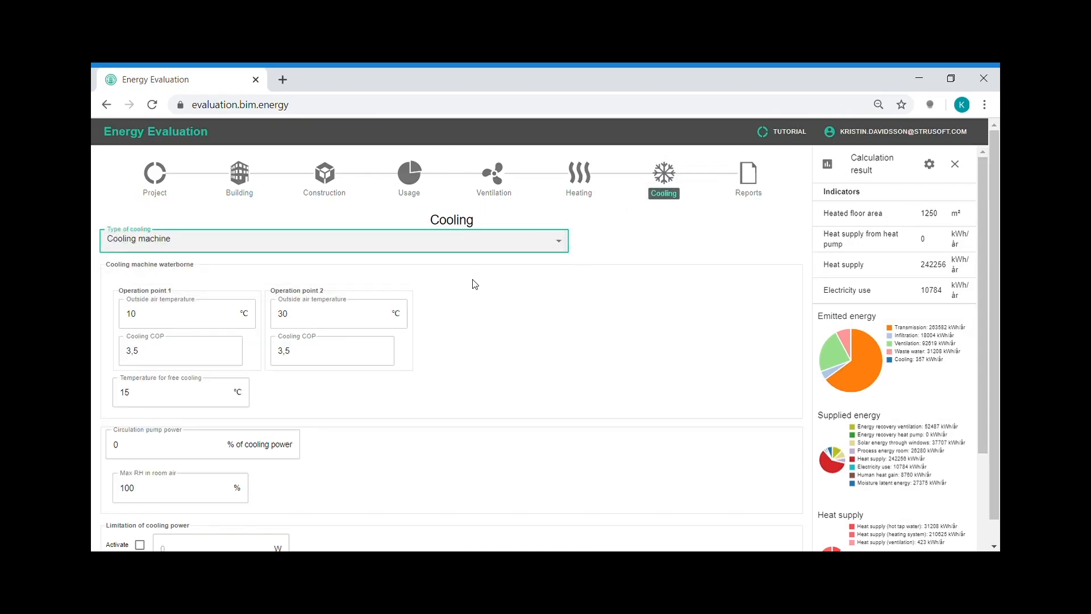
mouse_move(441, 234)
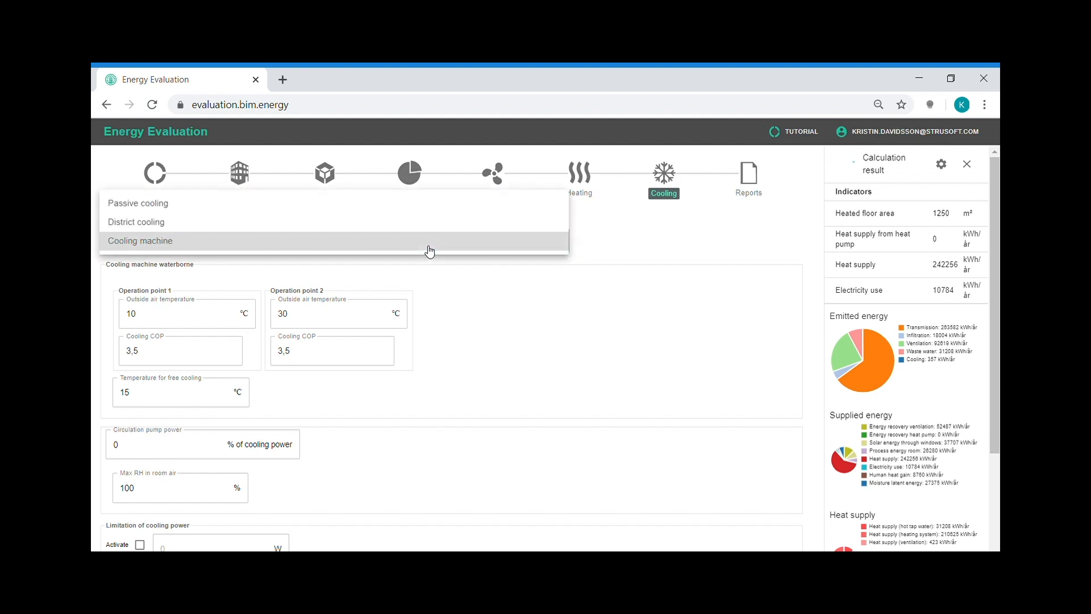
click(140, 241)
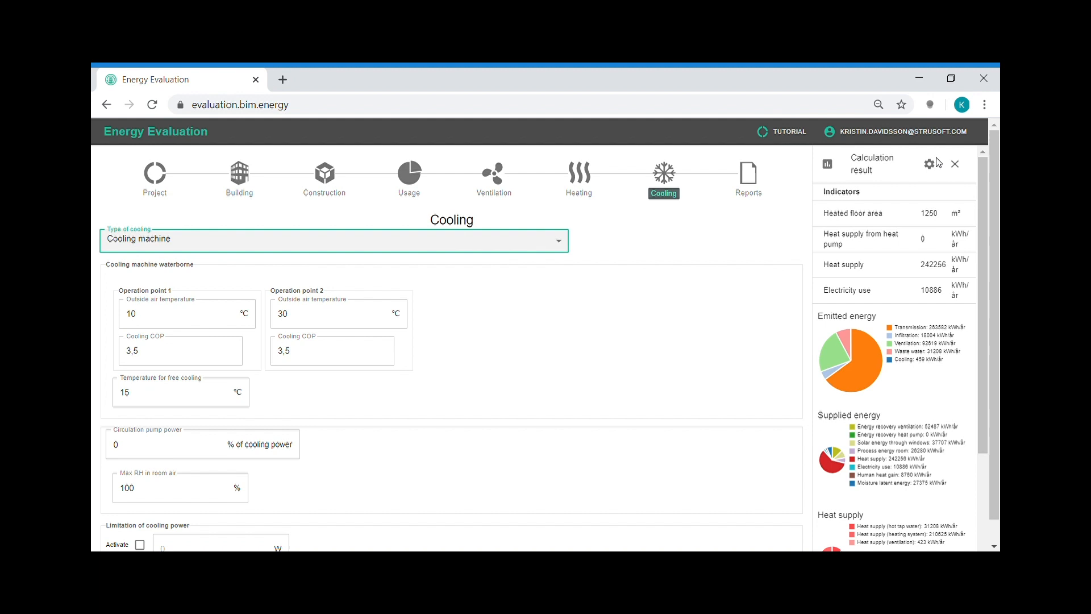
click(749, 174)
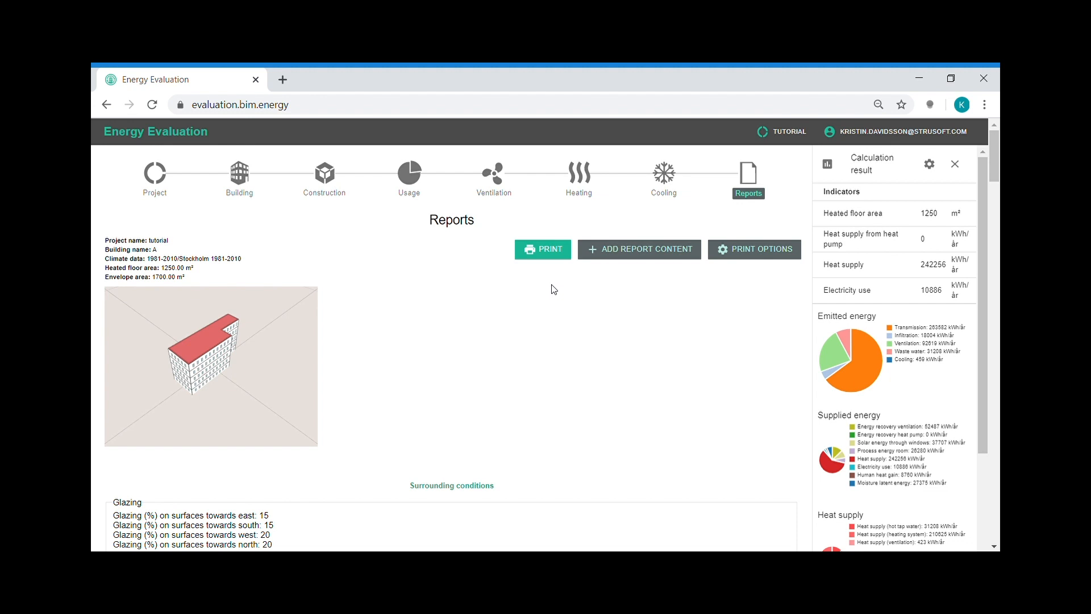
mouse_move(486, 321)
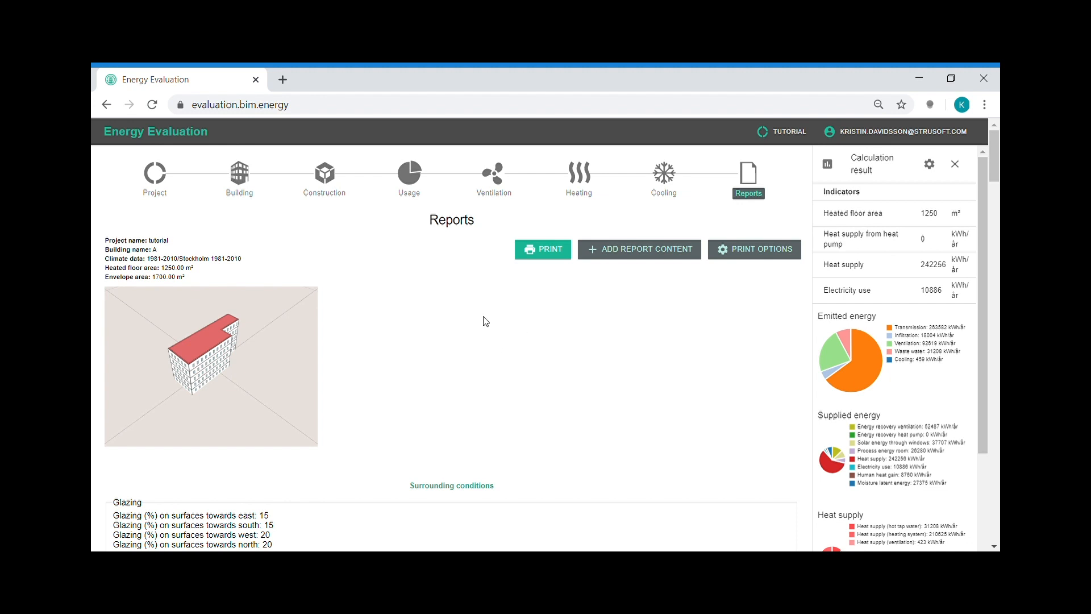
mouse_move(467, 348)
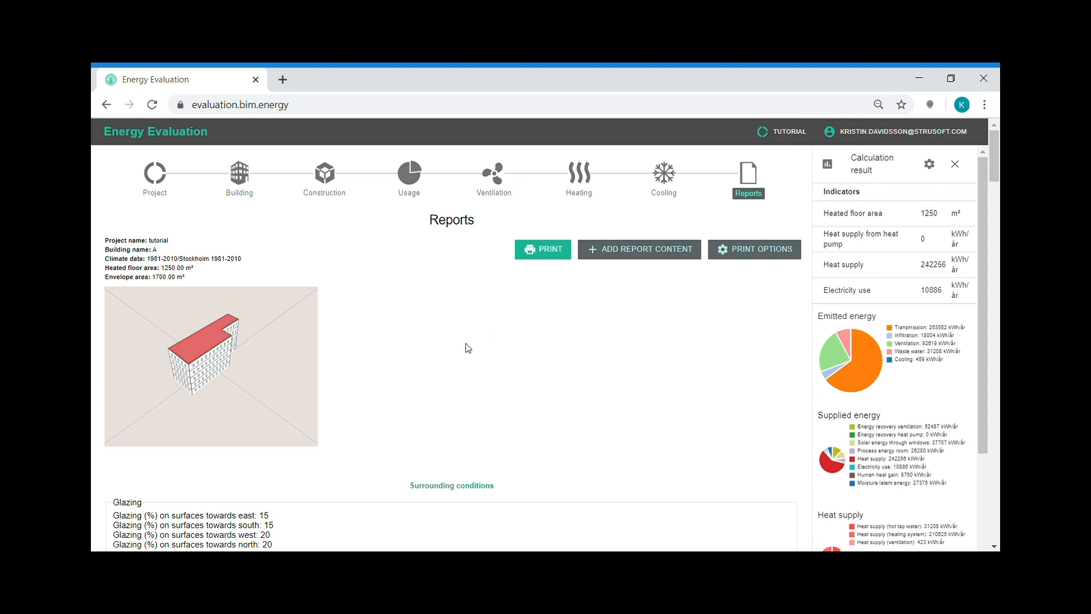
Scroll through the report's monthly energy balance and key values.
scroll(down, 3)
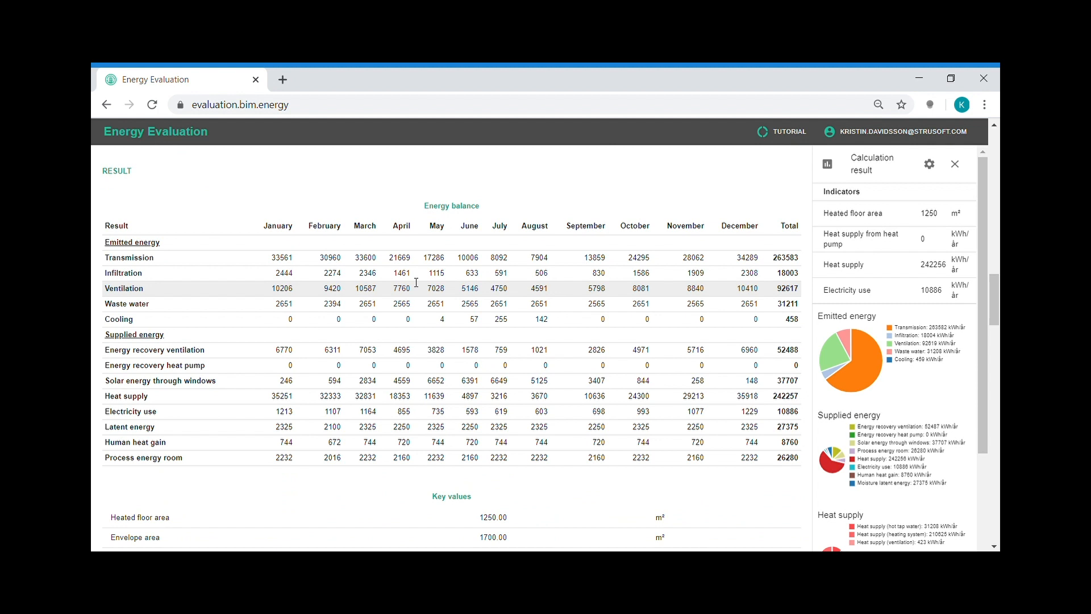
scroll(down, 3)
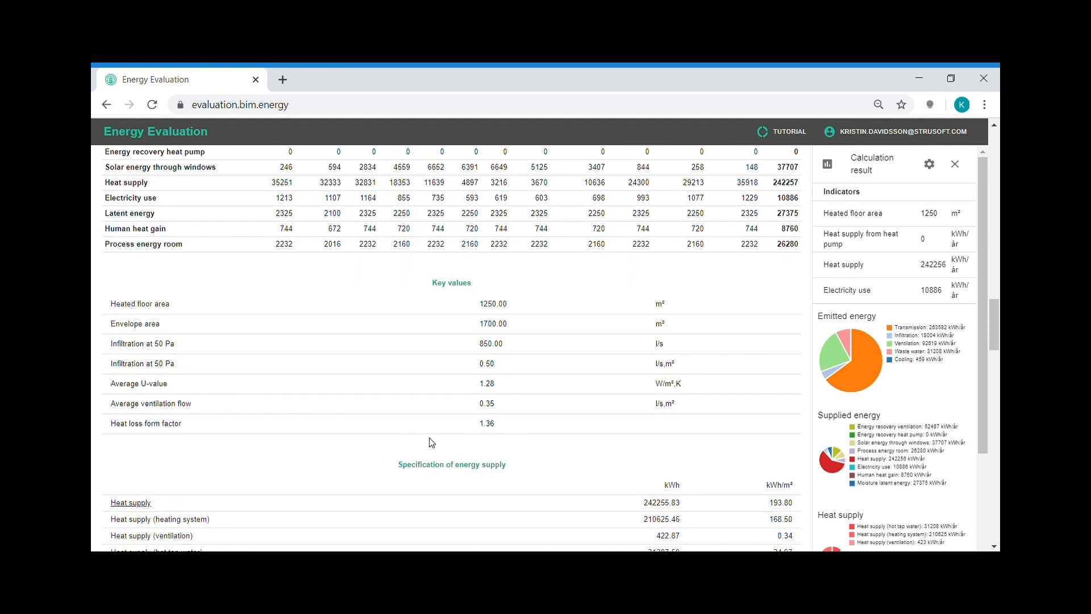
scroll(down, 3)
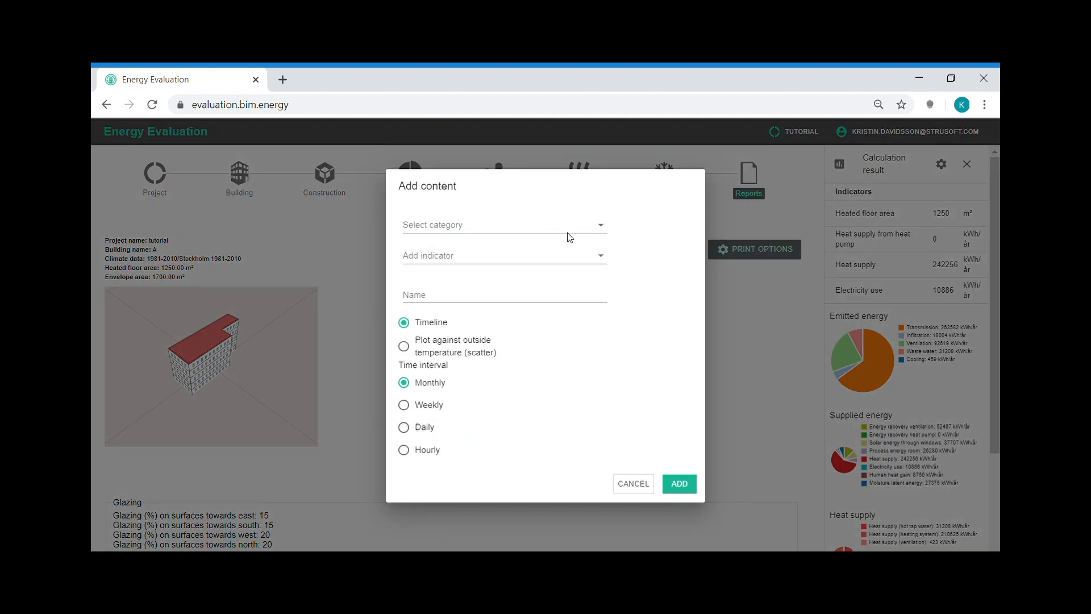
Add an hourly Heat supply scatter chart plotted against outside temperature to the report.
click(503, 224)
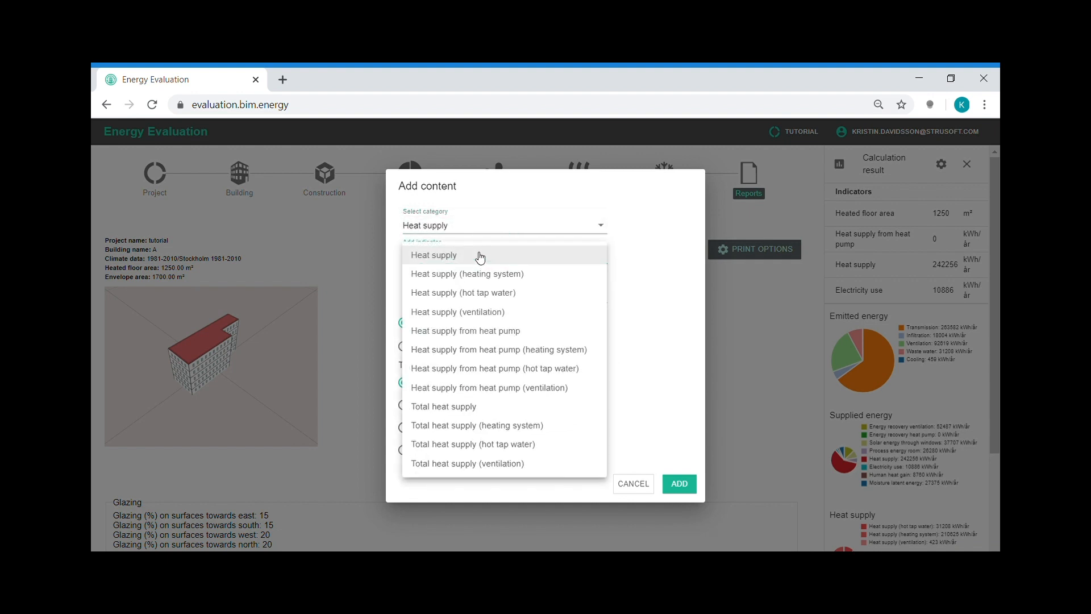
click(434, 255)
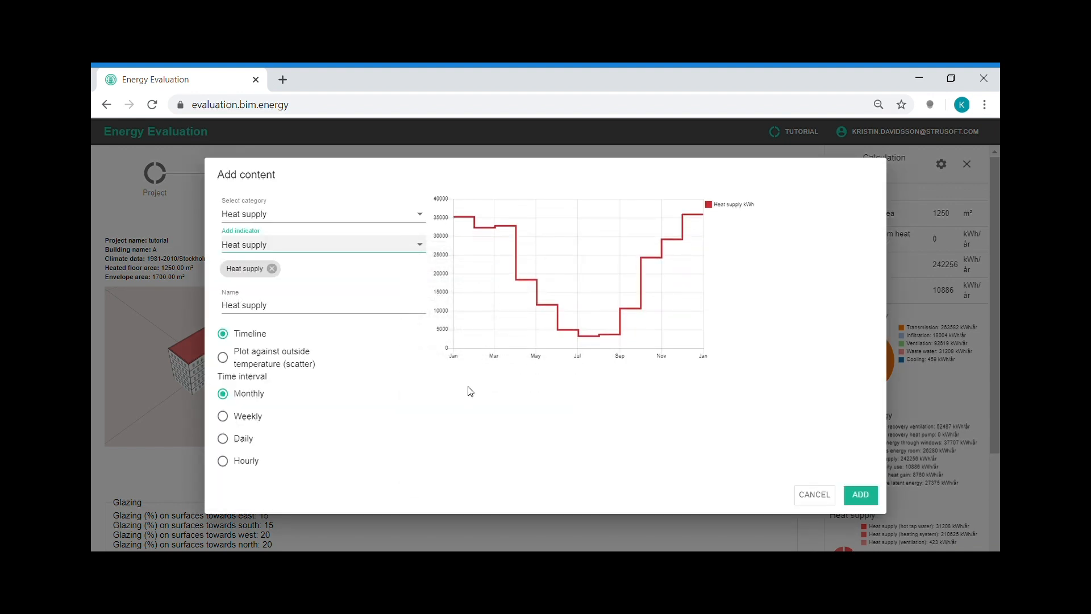
mouse_move(781, 373)
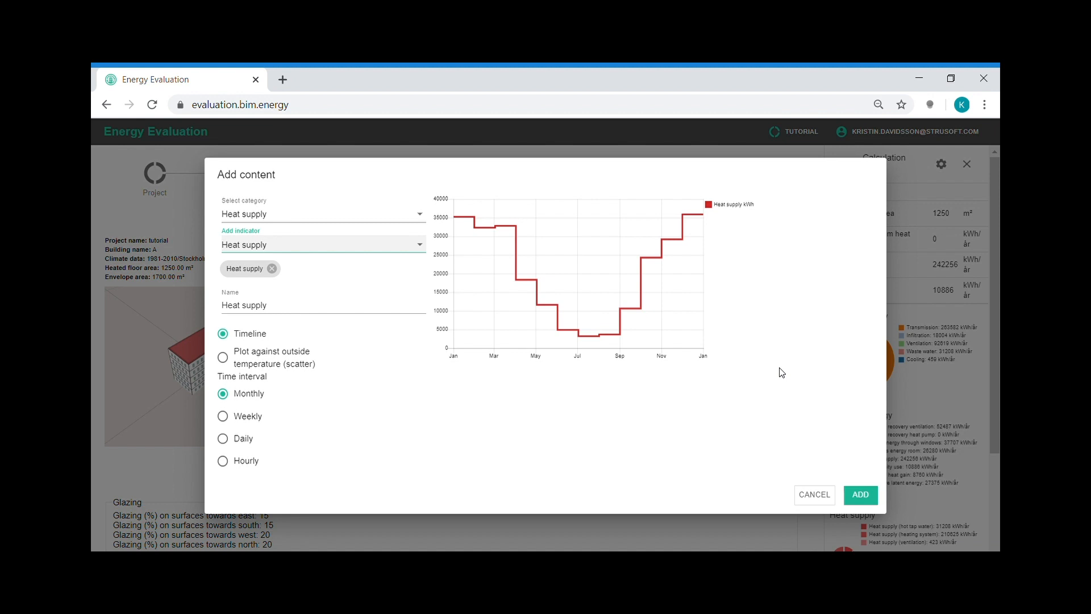
mouse_move(686, 353)
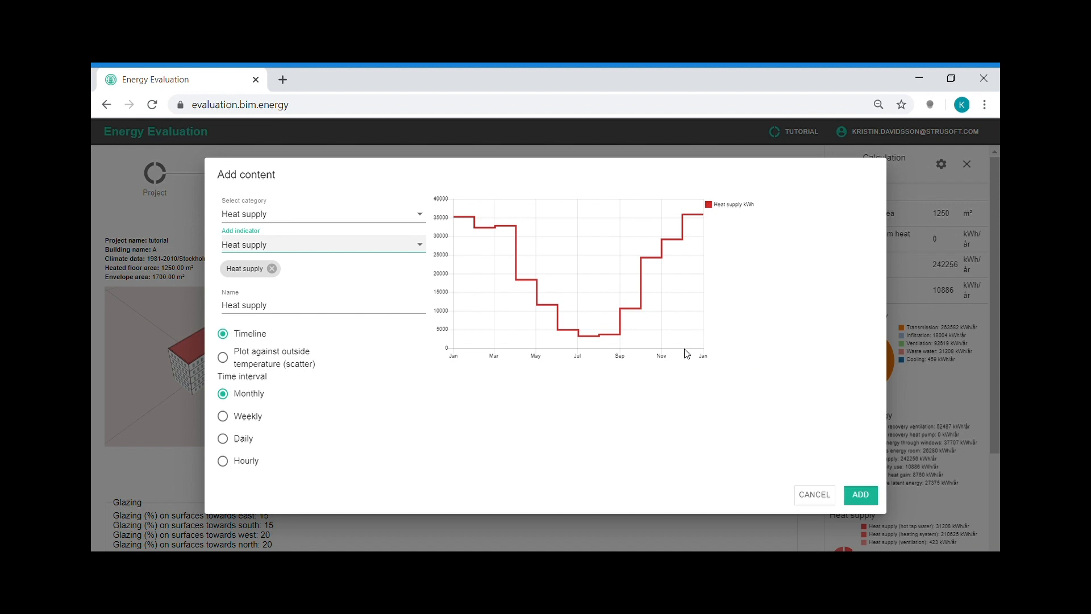
click(223, 357)
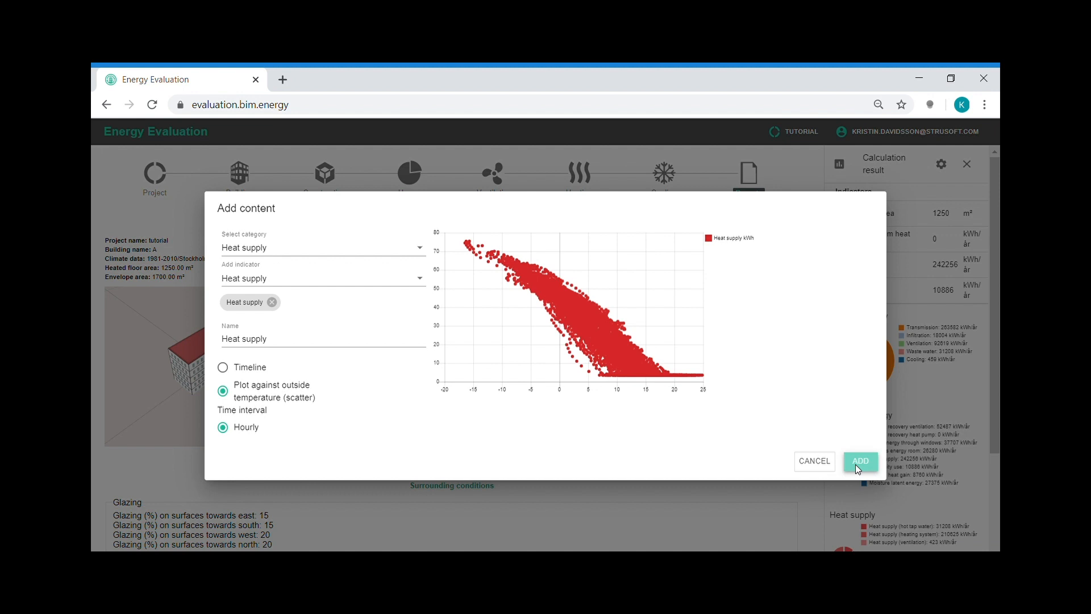
click(860, 460)
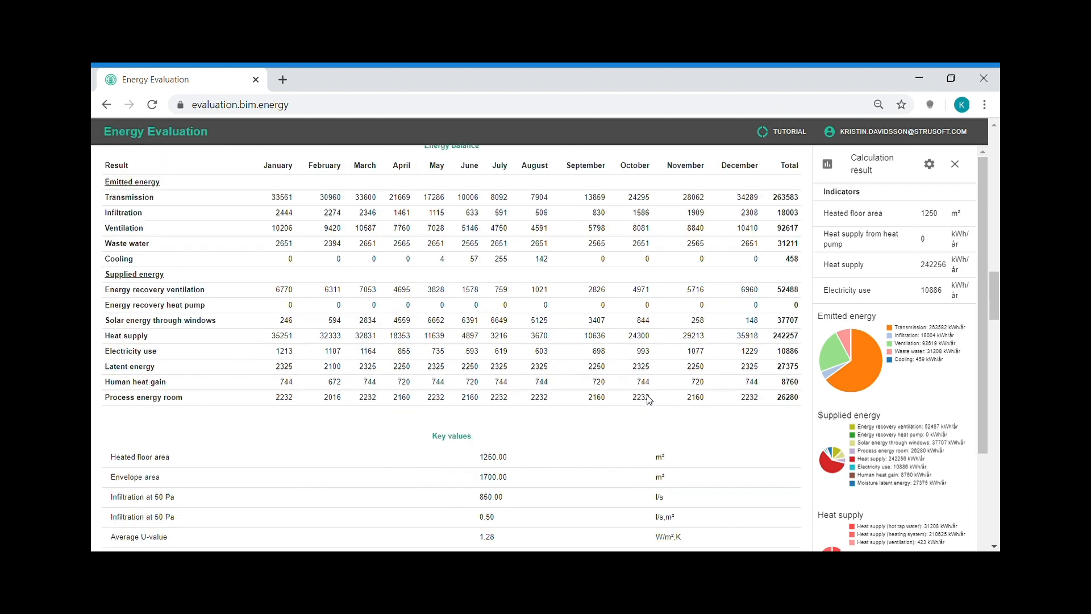
scroll(down, 3)
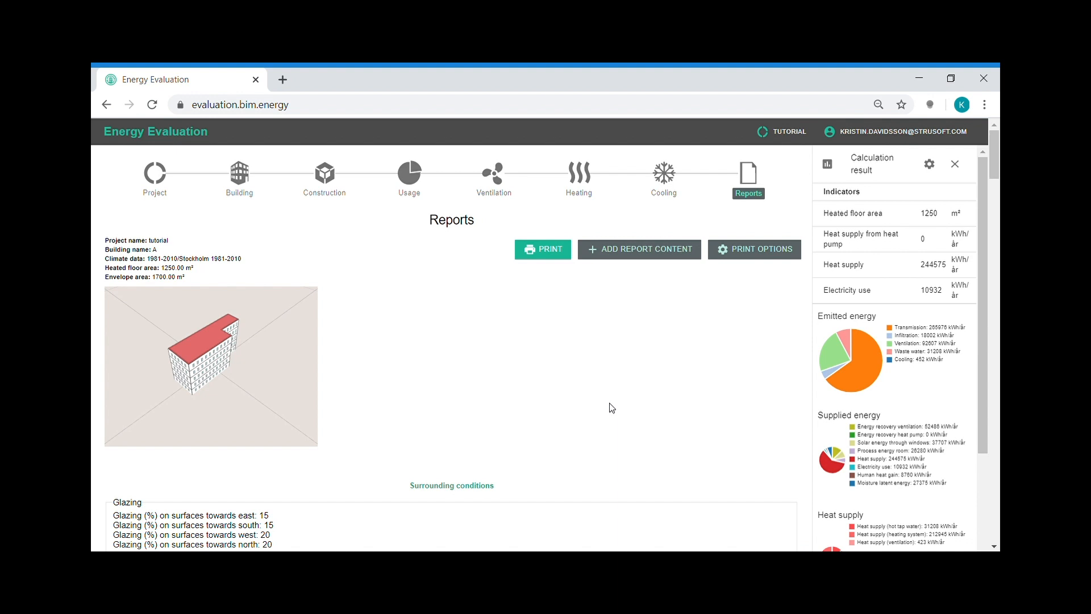
mouse_move(240, 183)
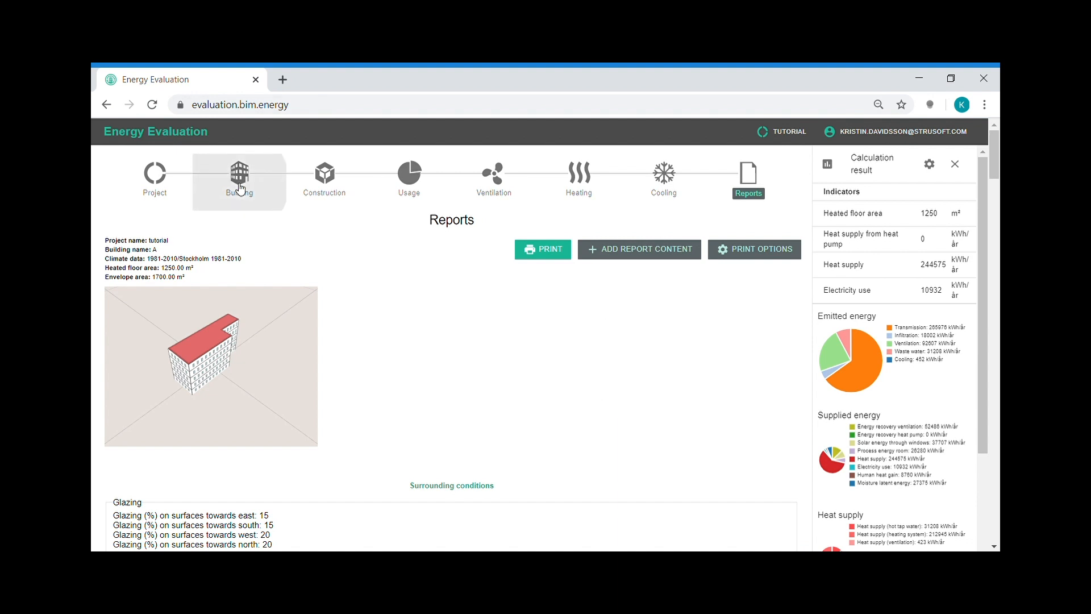
Create building alternative 'A renovation' with its own typology copy.
click(240, 173)
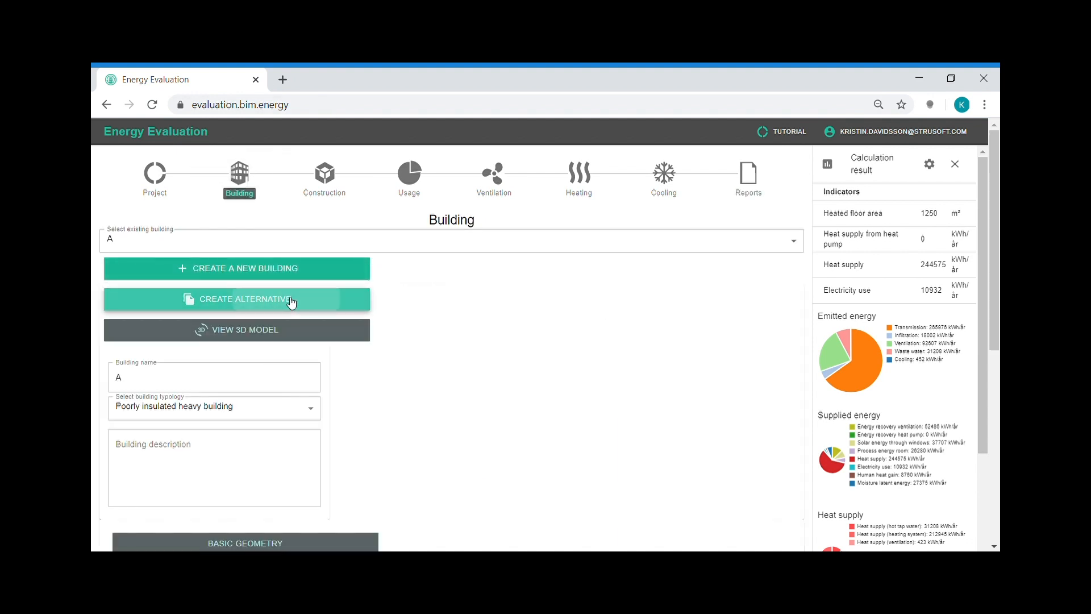
click(237, 299)
text(A renovation)
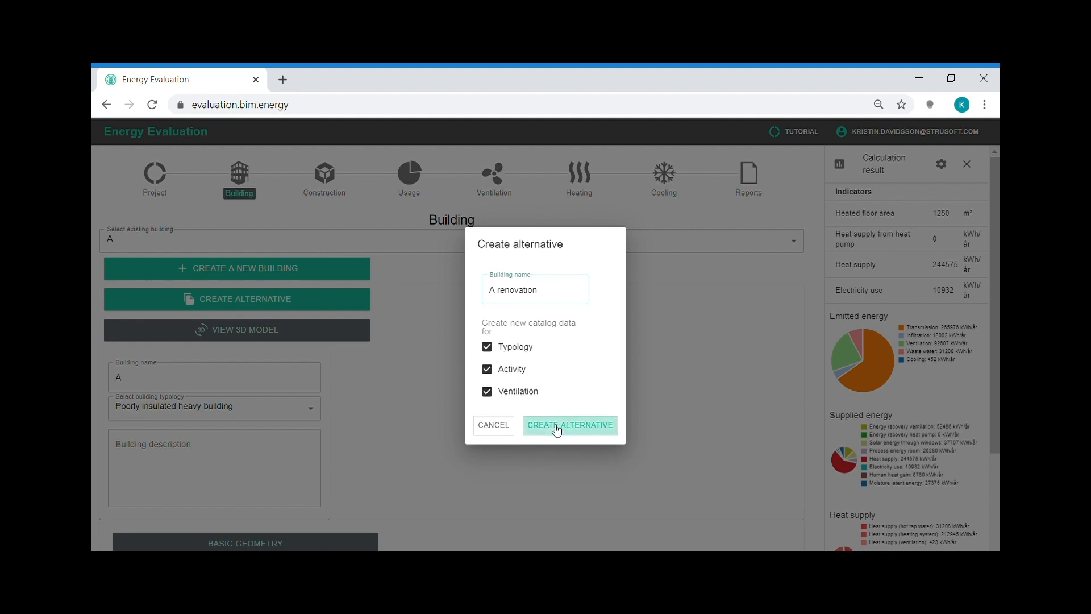
click(570, 425)
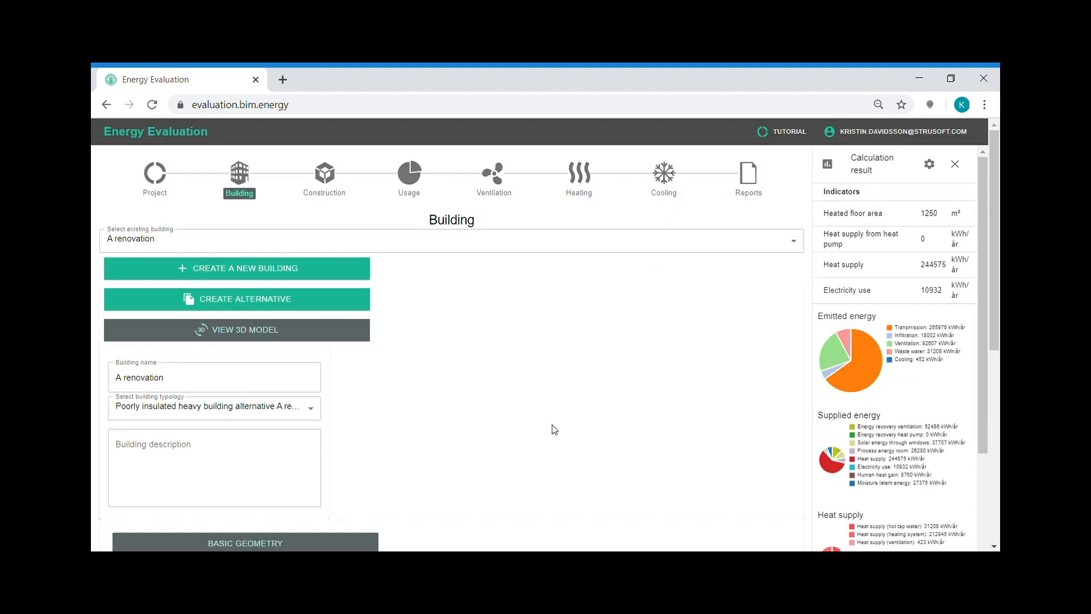
click(327, 174)
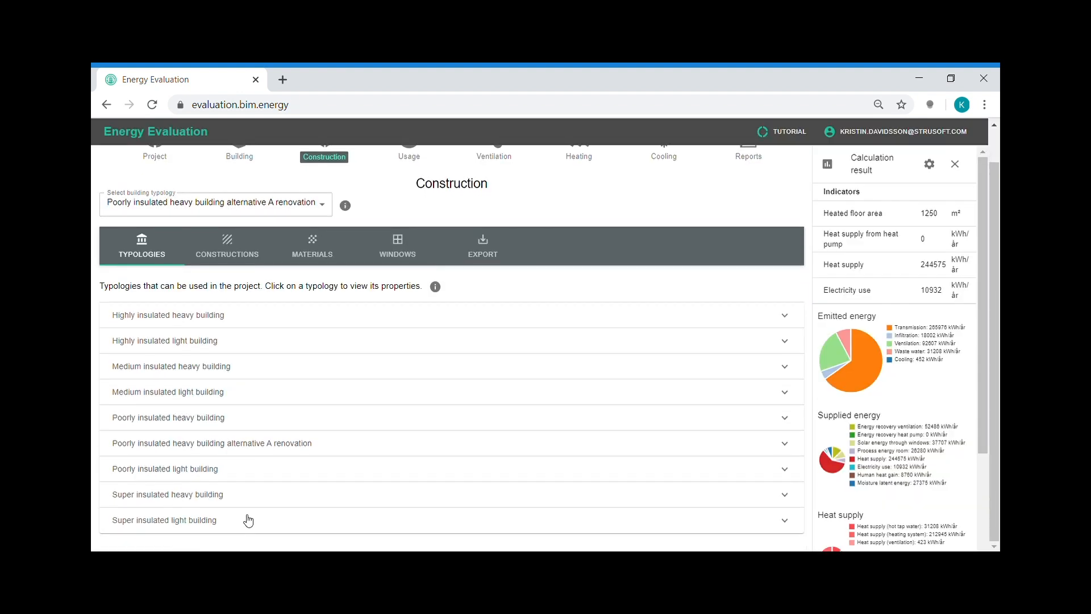
Expand the renovation typology's constructions and scroll to the poorly insulated heavy building roof.
click(211, 443)
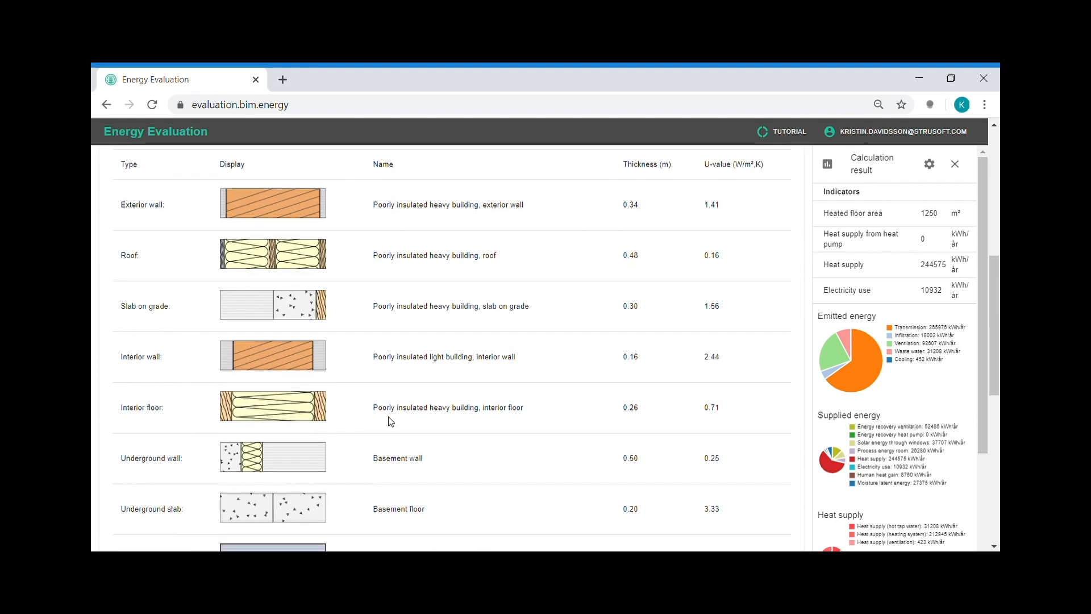
mouse_move(411, 271)
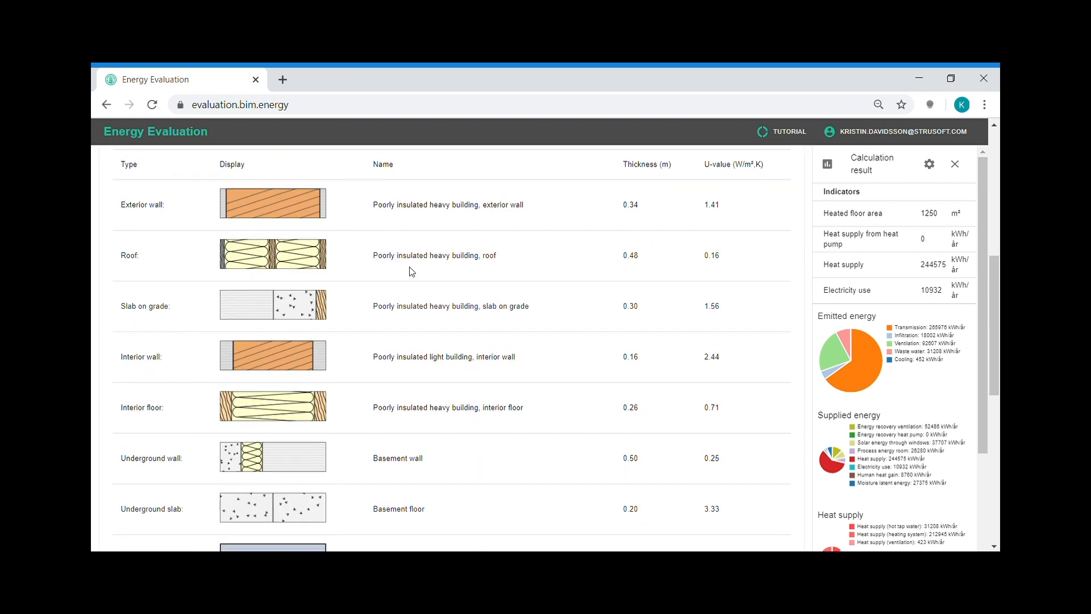
mouse_move(469, 266)
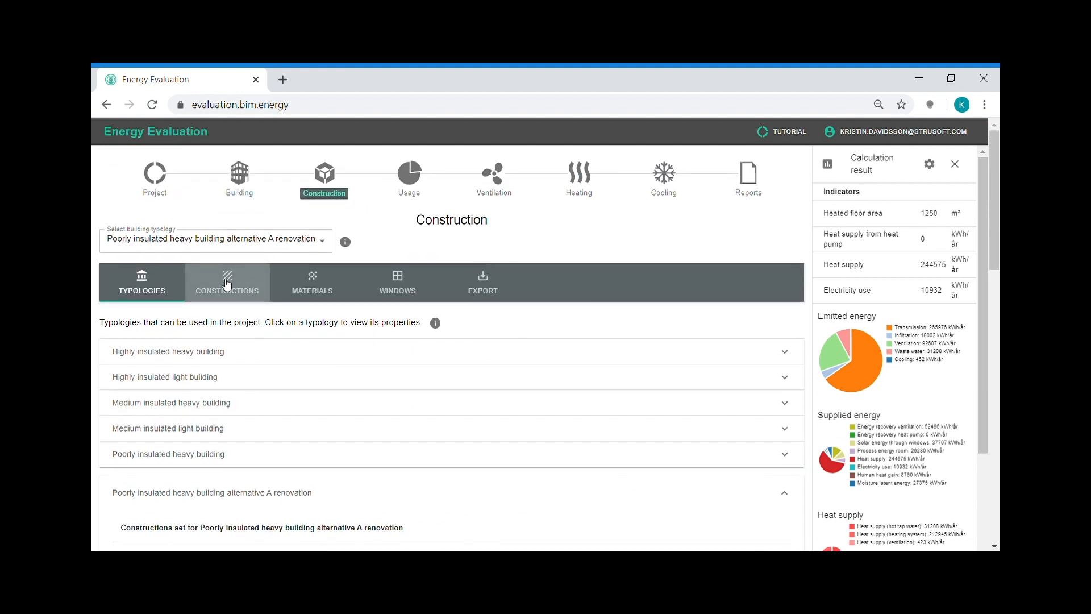
scroll(down, 3)
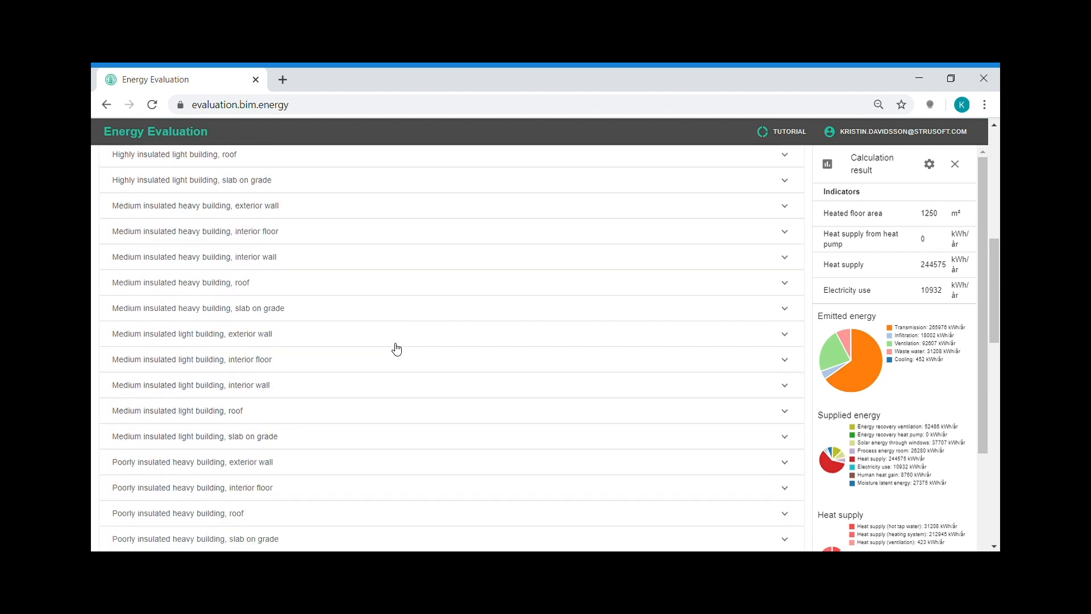
scroll(down, 3)
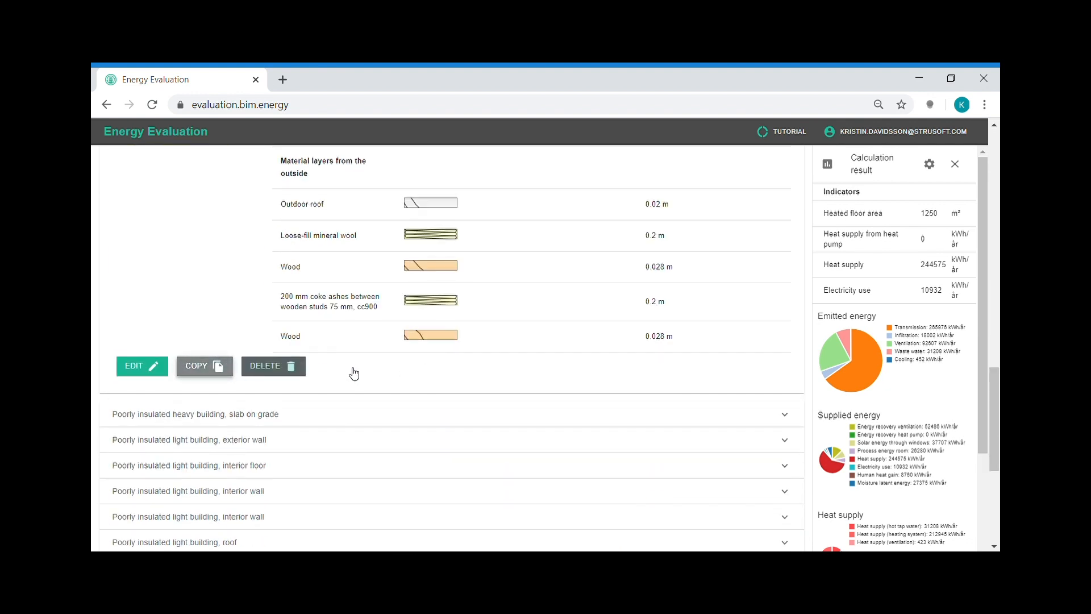
Save a roof copy named 'roof added insulation' with an extra loose-fill mineral wool layer.
click(204, 365)
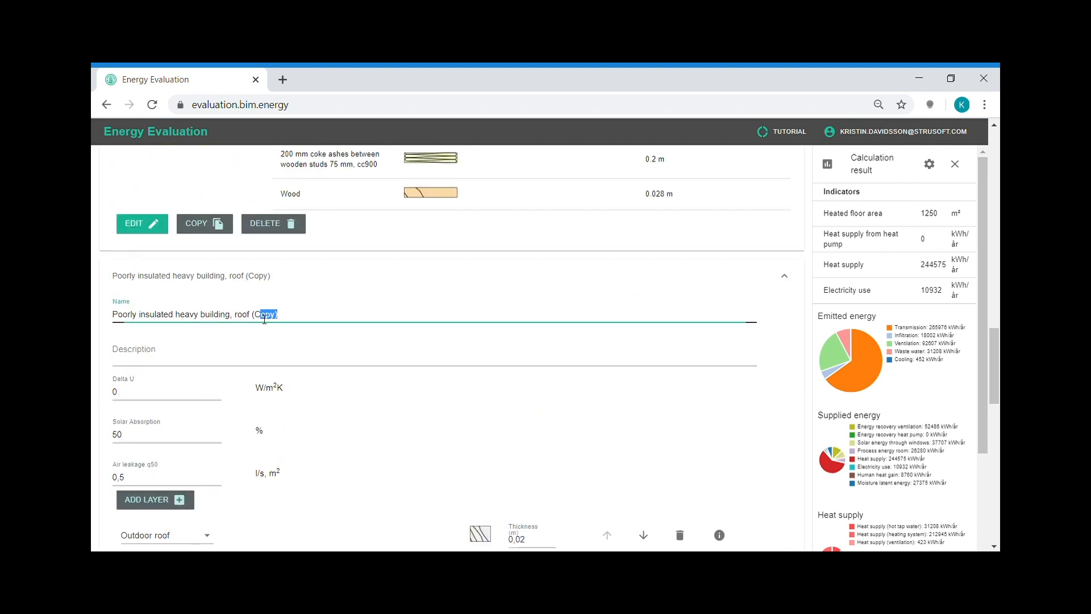
text(added)
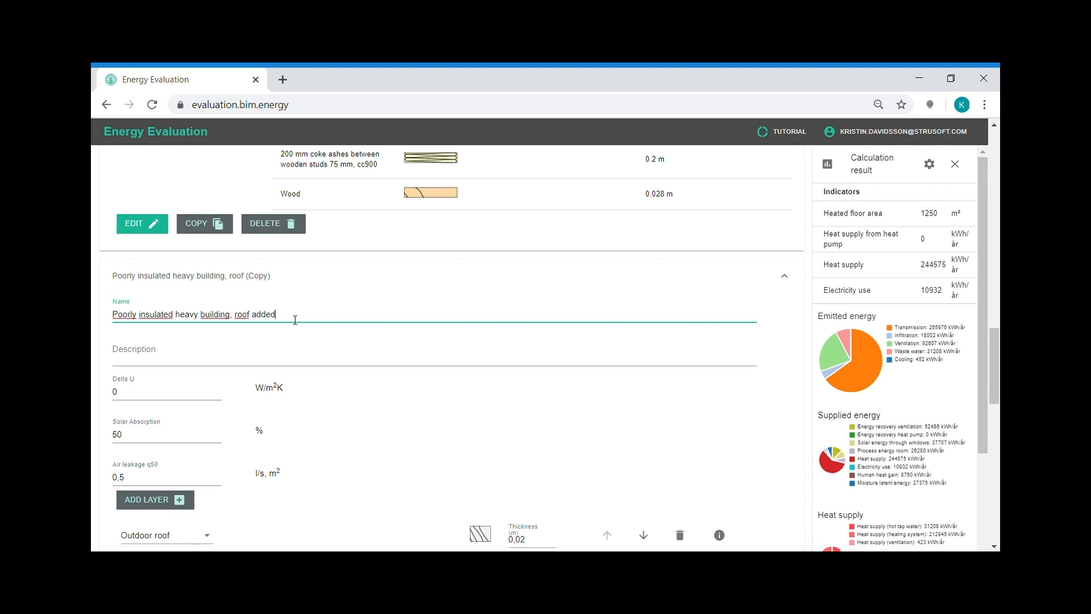
text(insulation)
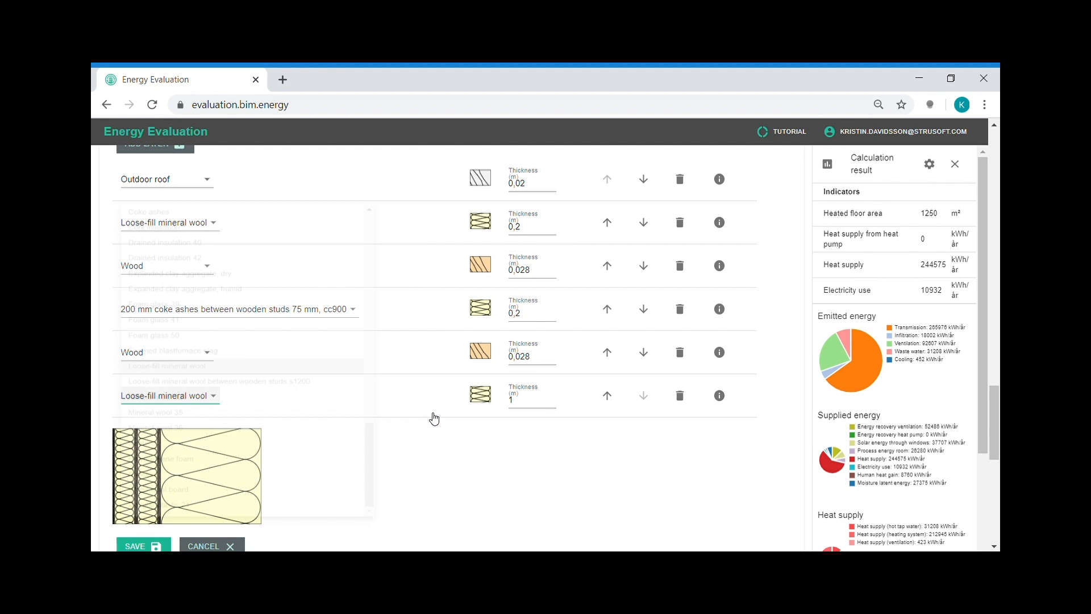
click(528, 400)
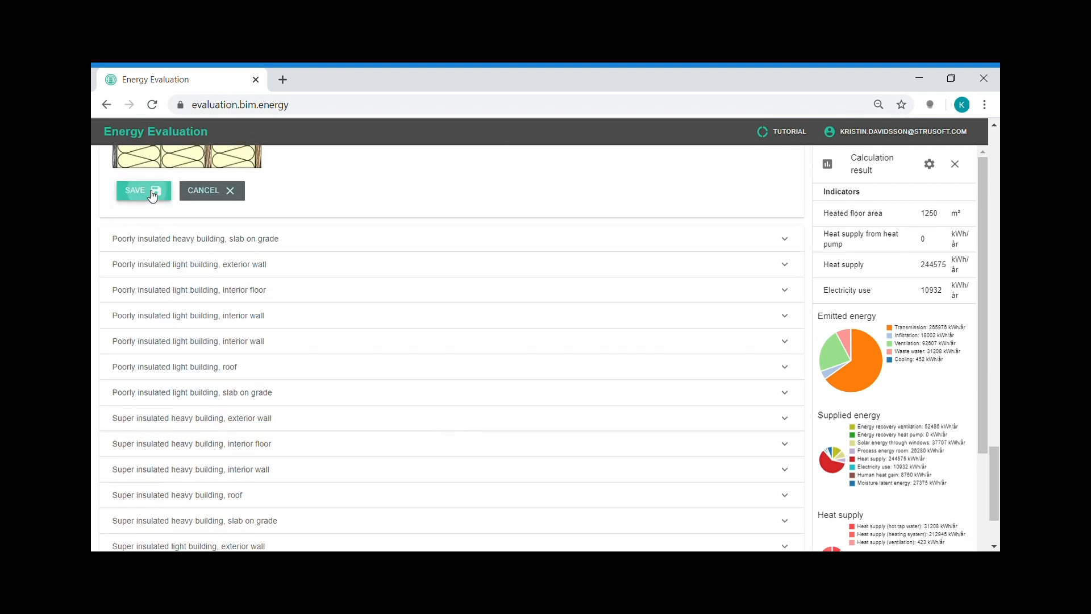
mouse_move(376, 337)
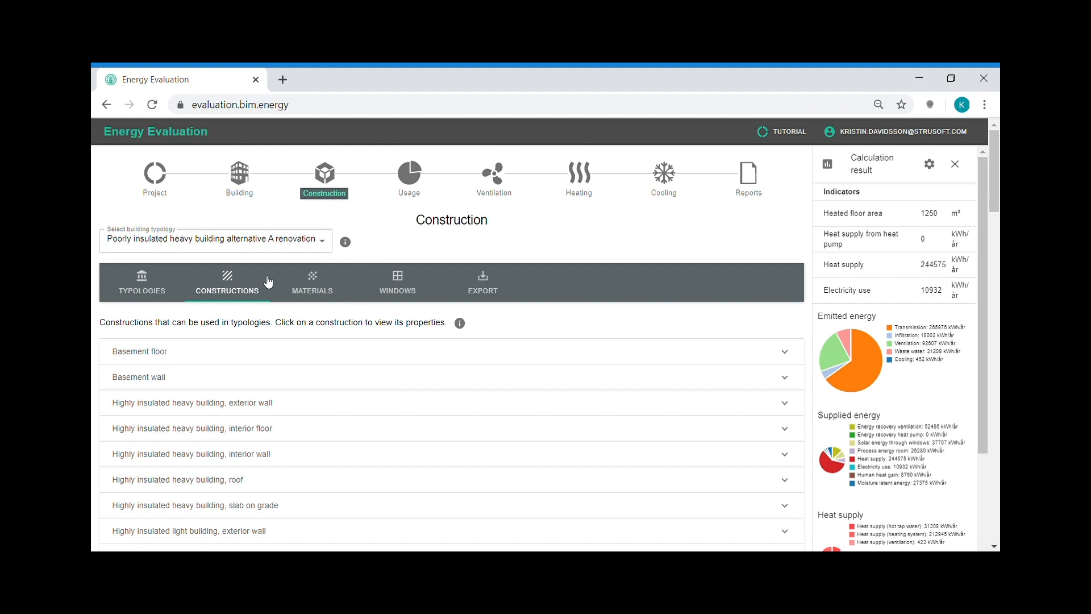
click(141, 282)
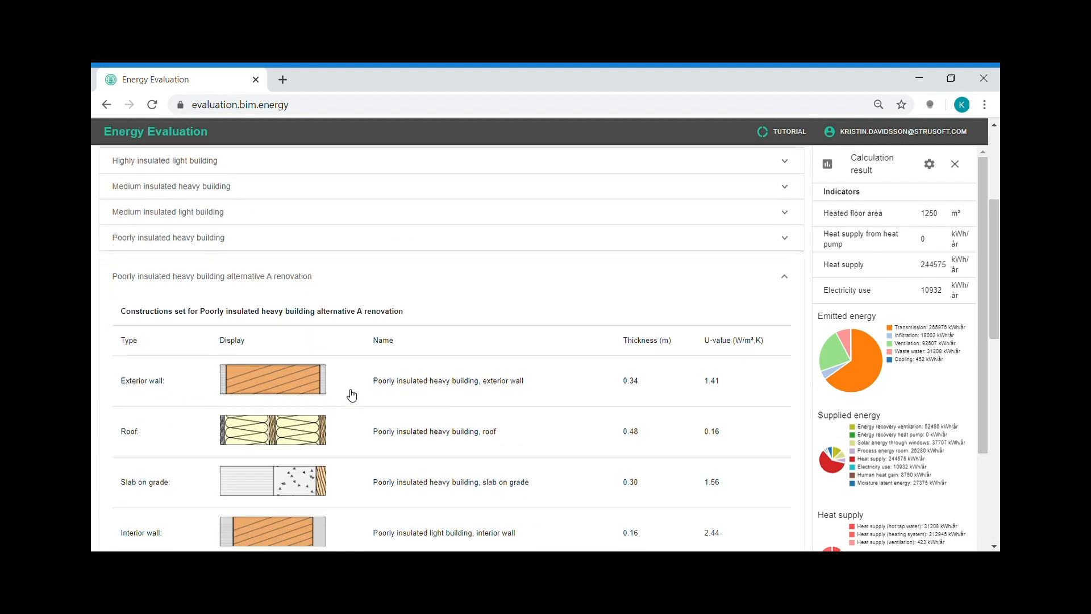
Set the renovation typology's roof to 'roof added insulation' and save the typology.
scroll(down, 3)
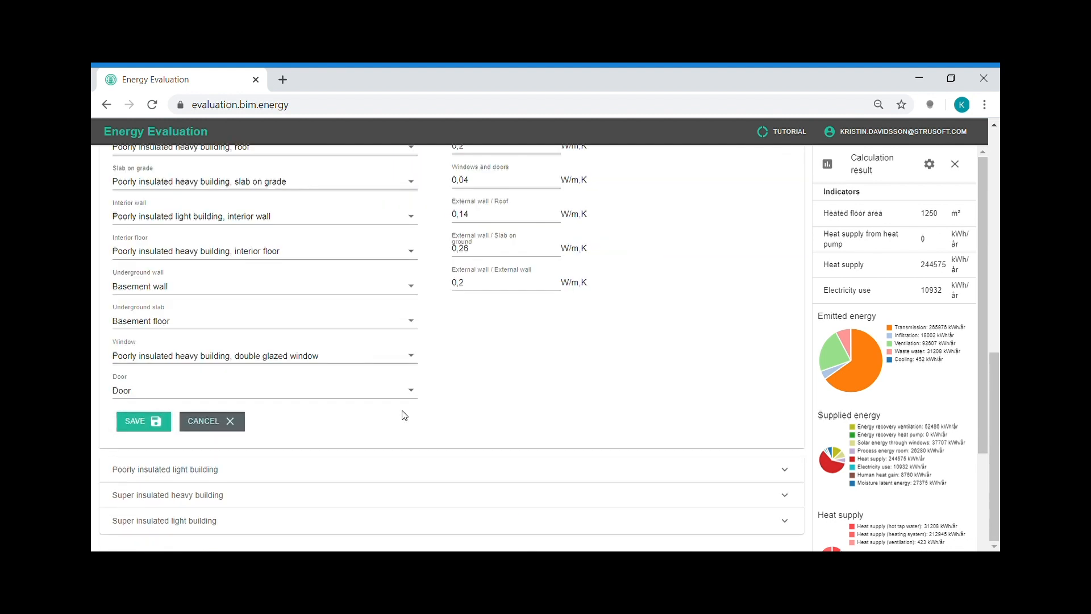
scroll(up, 3)
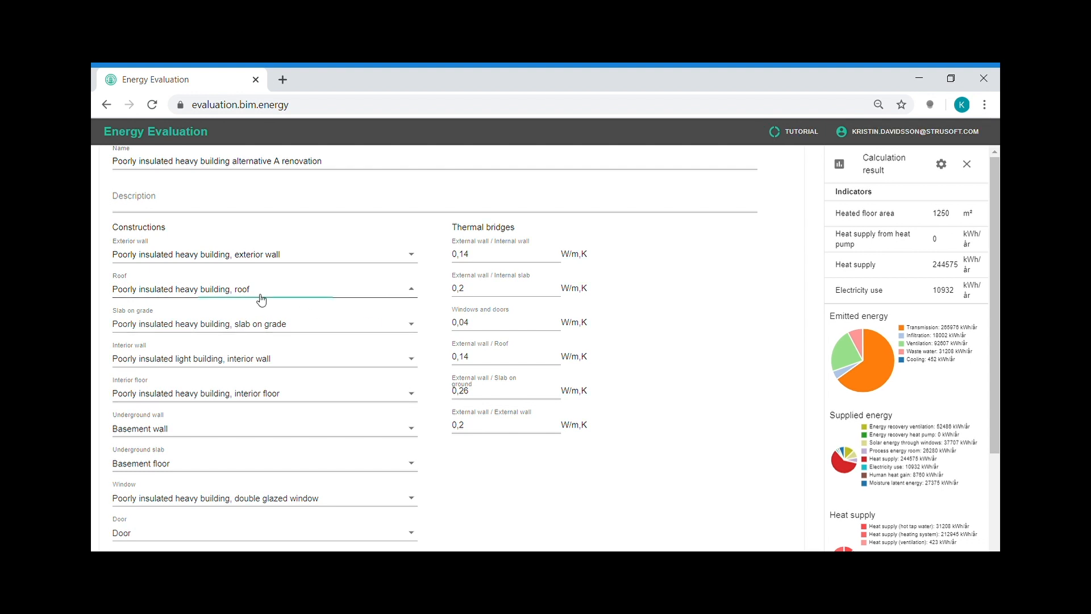
click(261, 289)
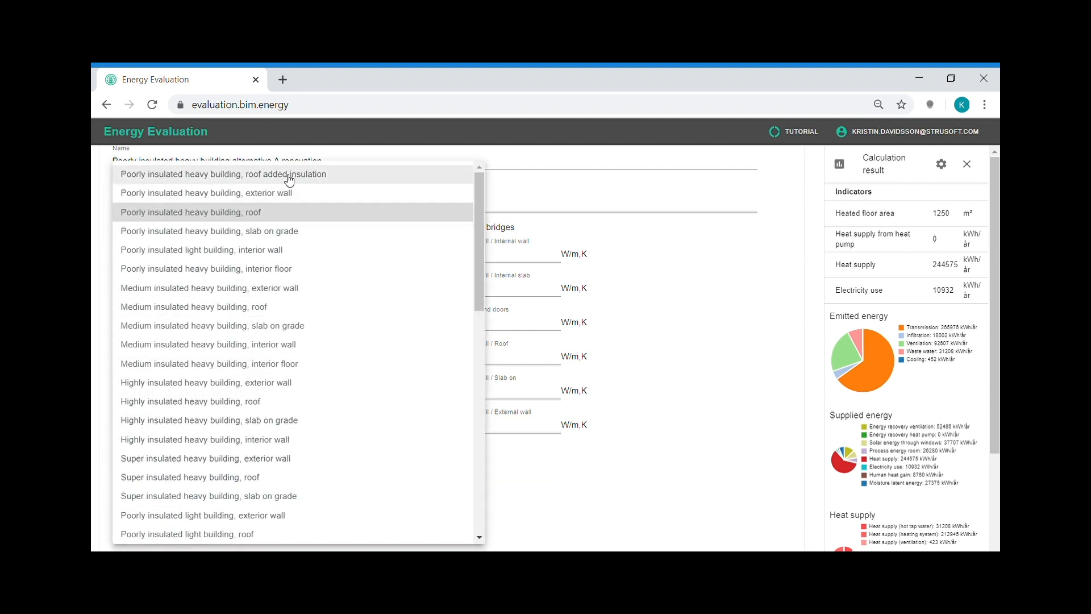
click(219, 174)
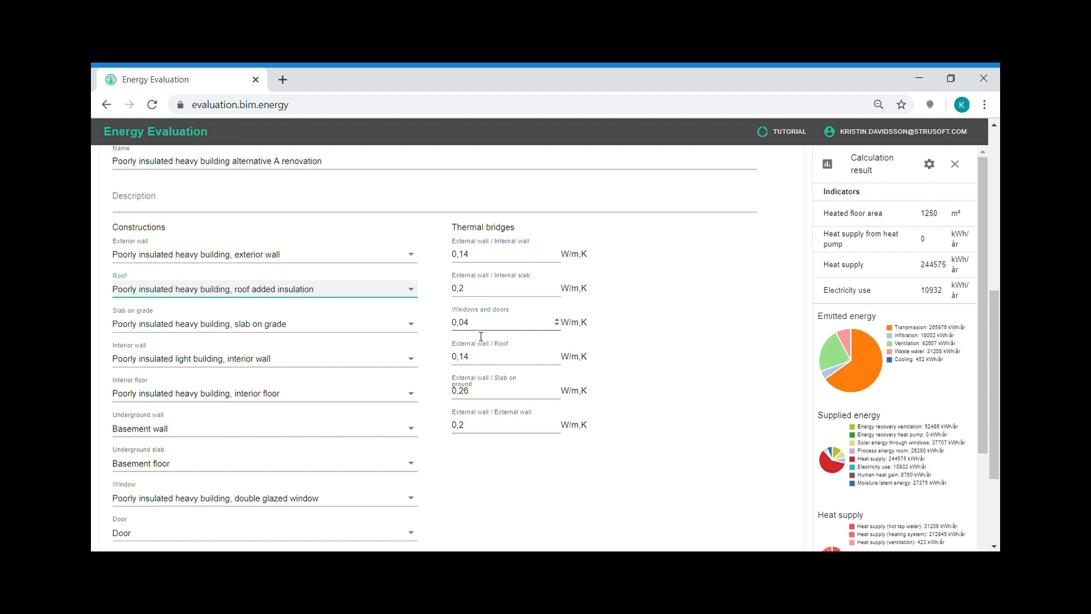
scroll(down, 3)
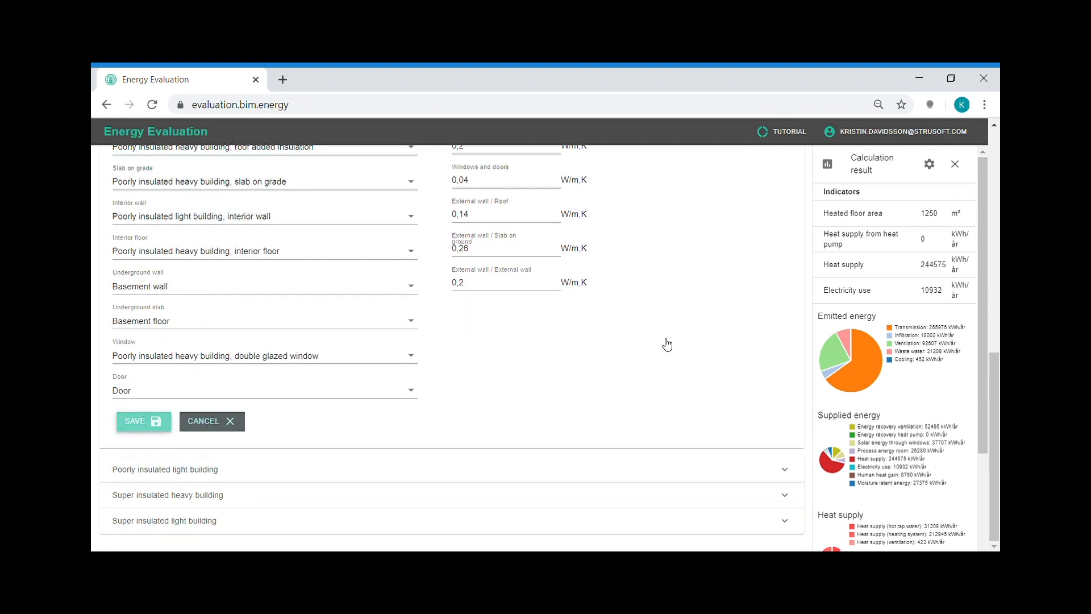
click(143, 421)
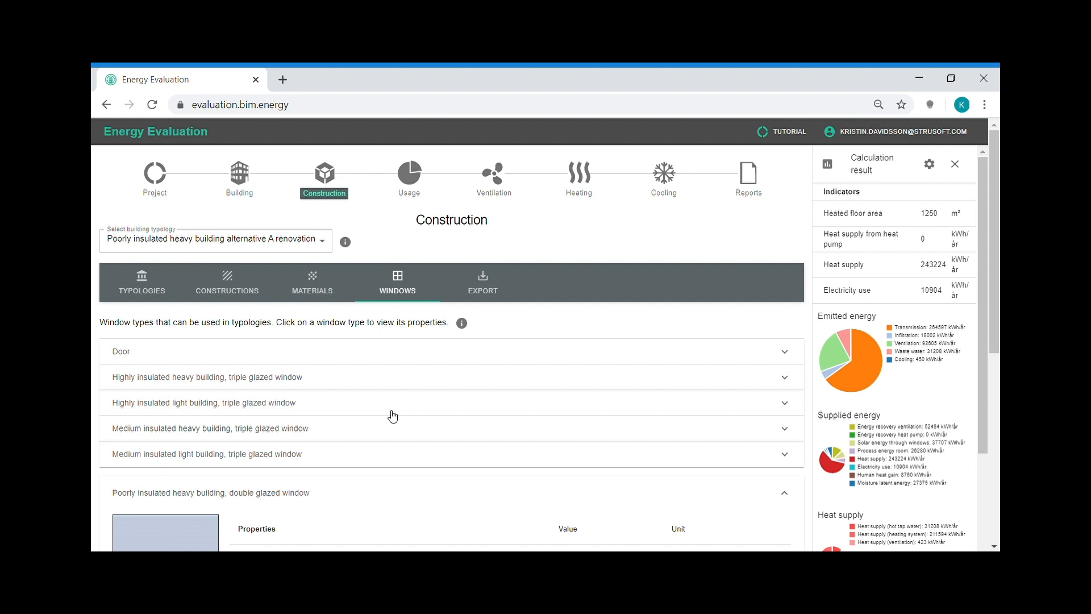
mouse_move(390, 409)
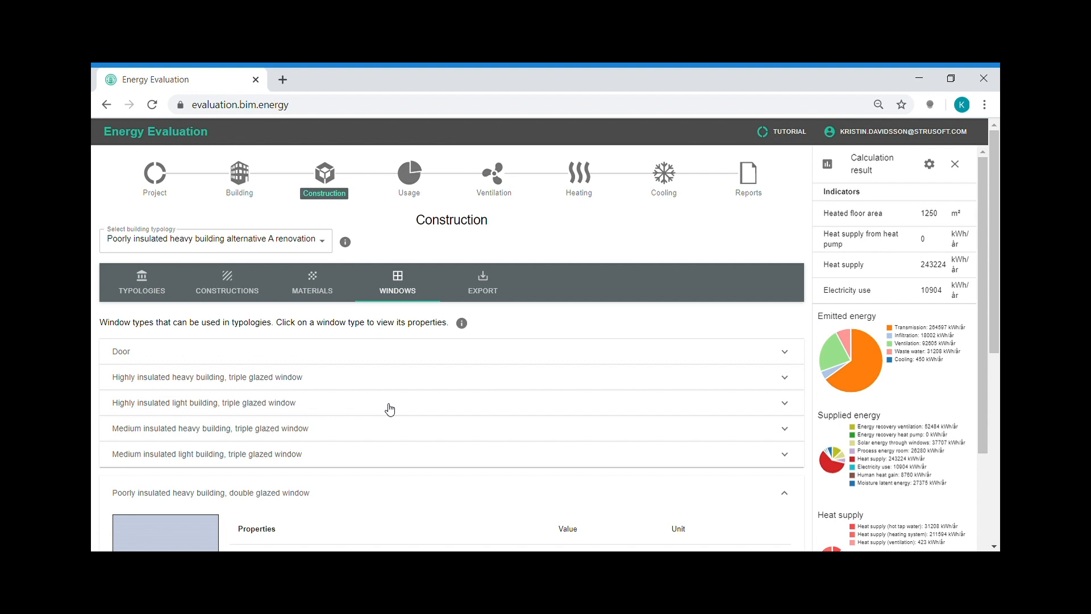
Save a double glazed window copy named '... better U value' with U-value 0,9.
scroll(down, 3)
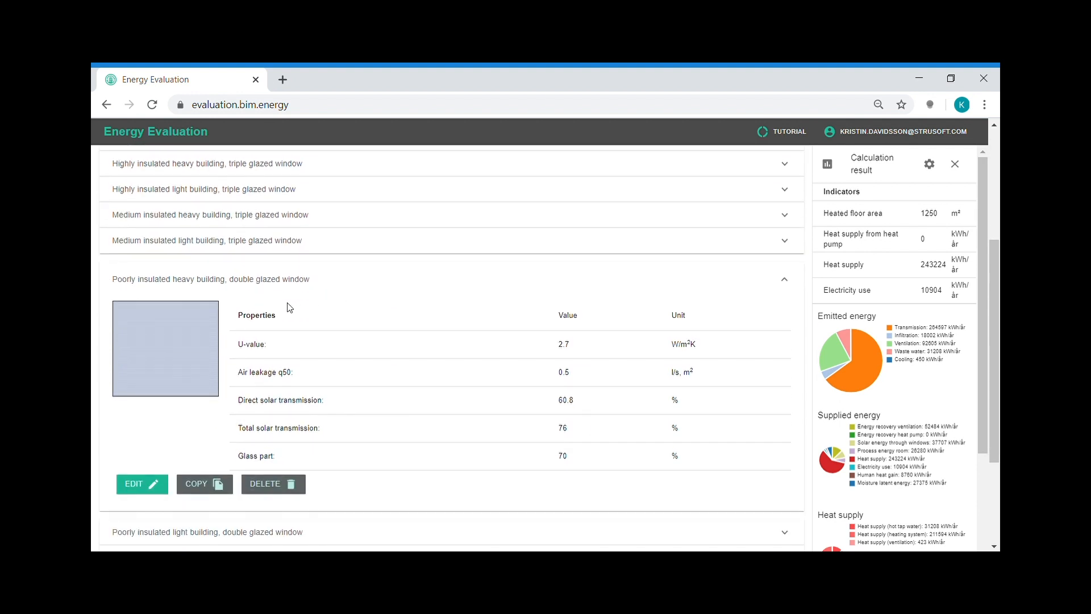
mouse_move(461, 317)
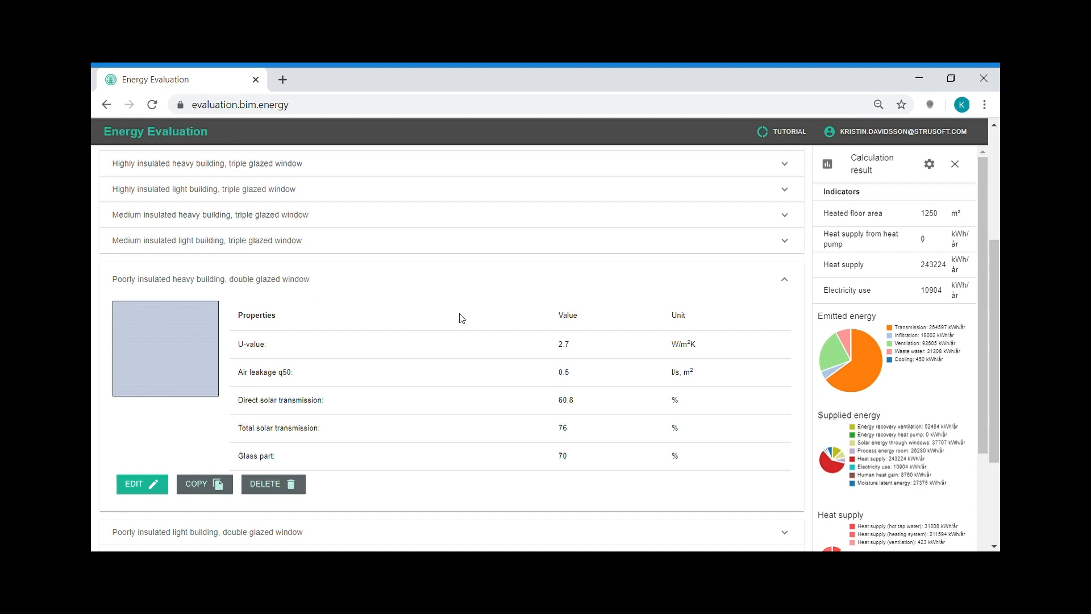
mouse_move(384, 369)
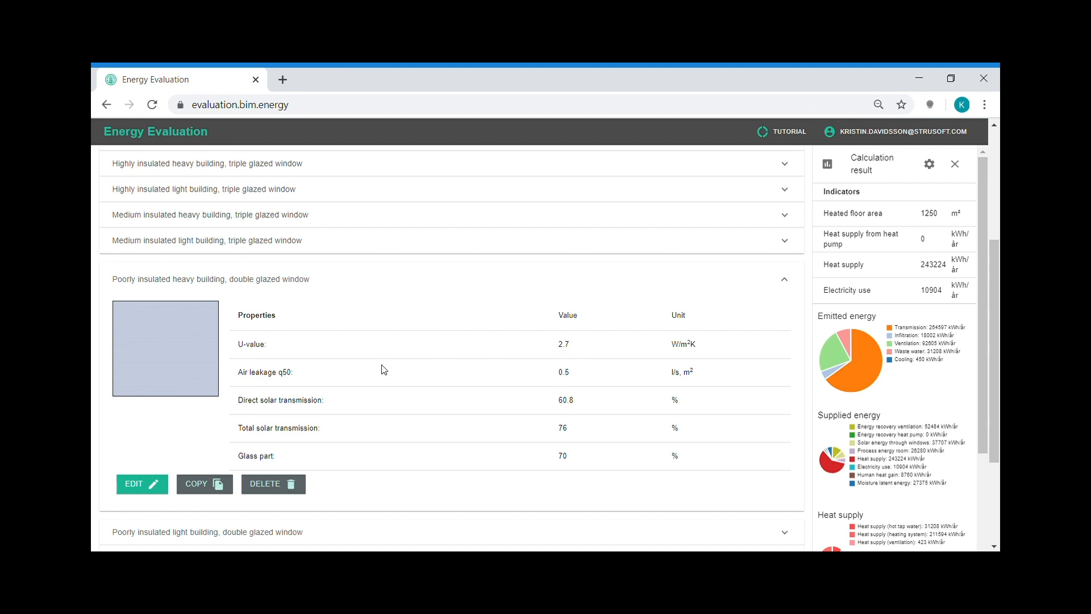
mouse_move(197, 494)
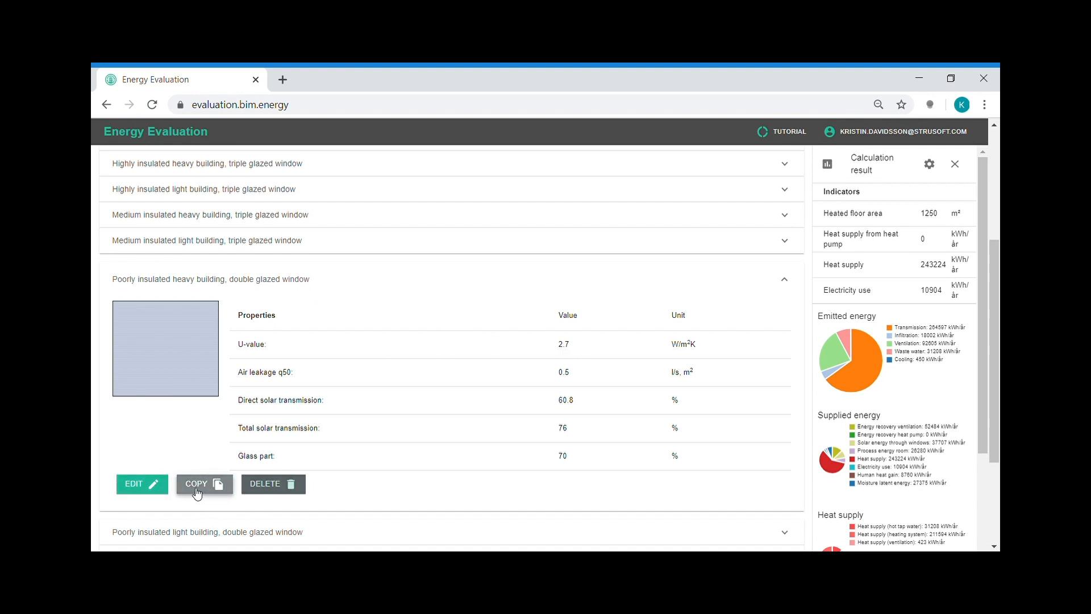
click(204, 483)
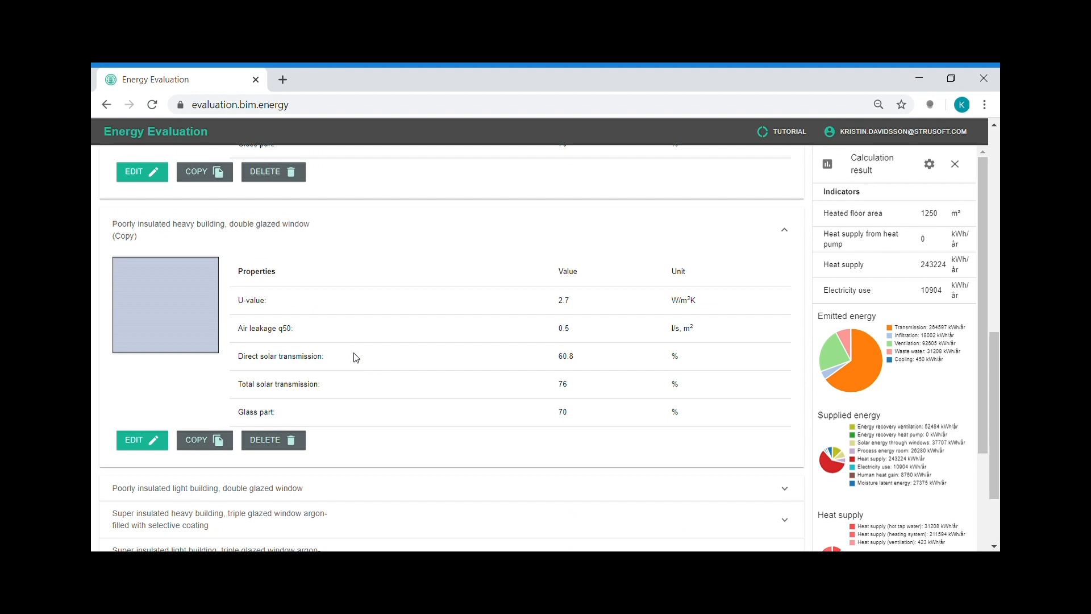
click(142, 440)
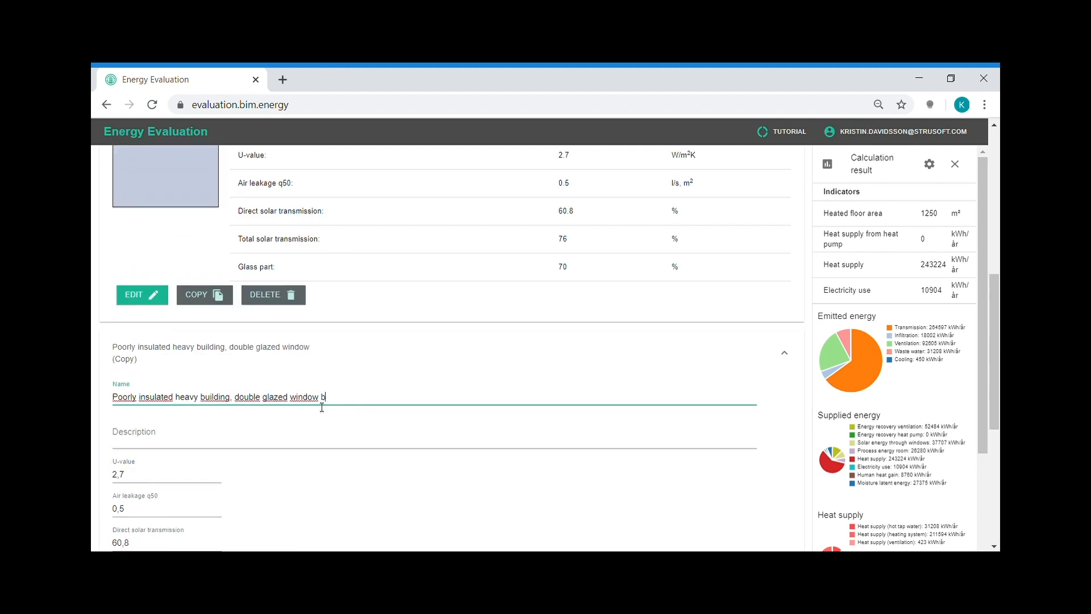
text(etter U value)
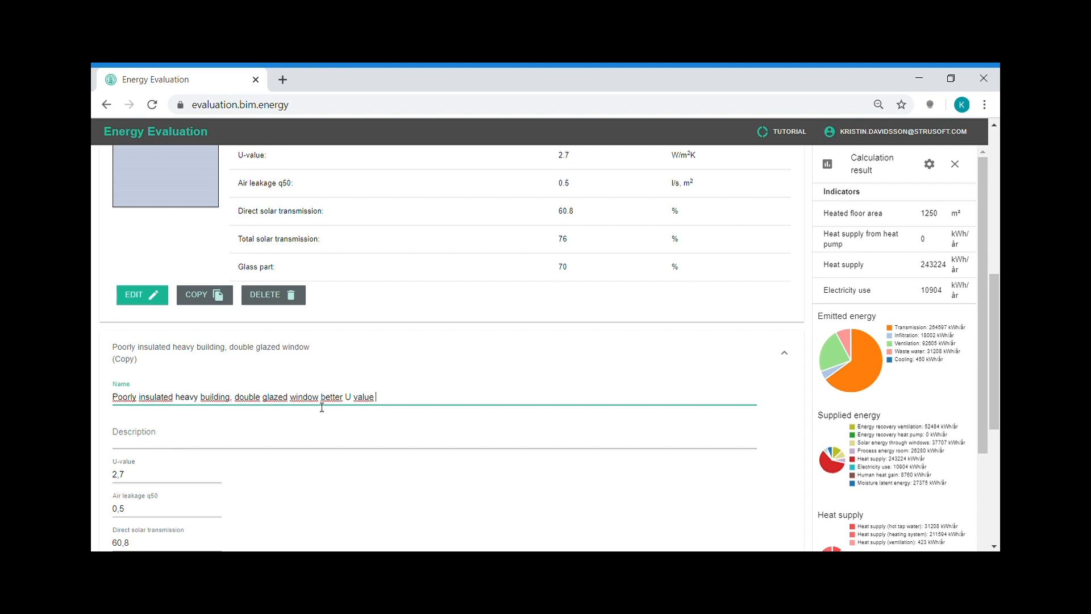
scroll(down, 3)
text(0,9)
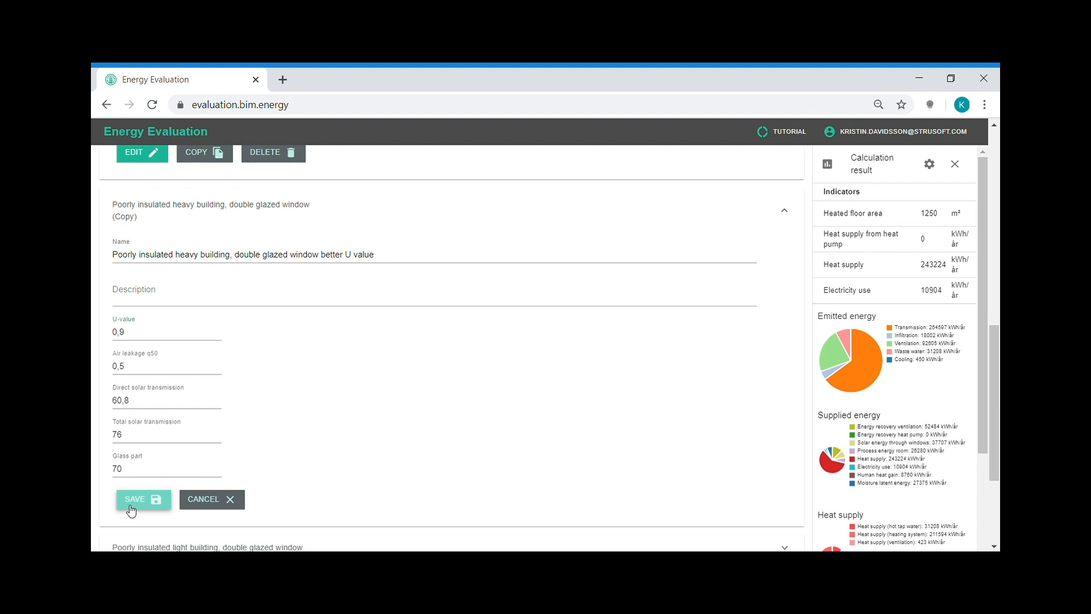
click(142, 499)
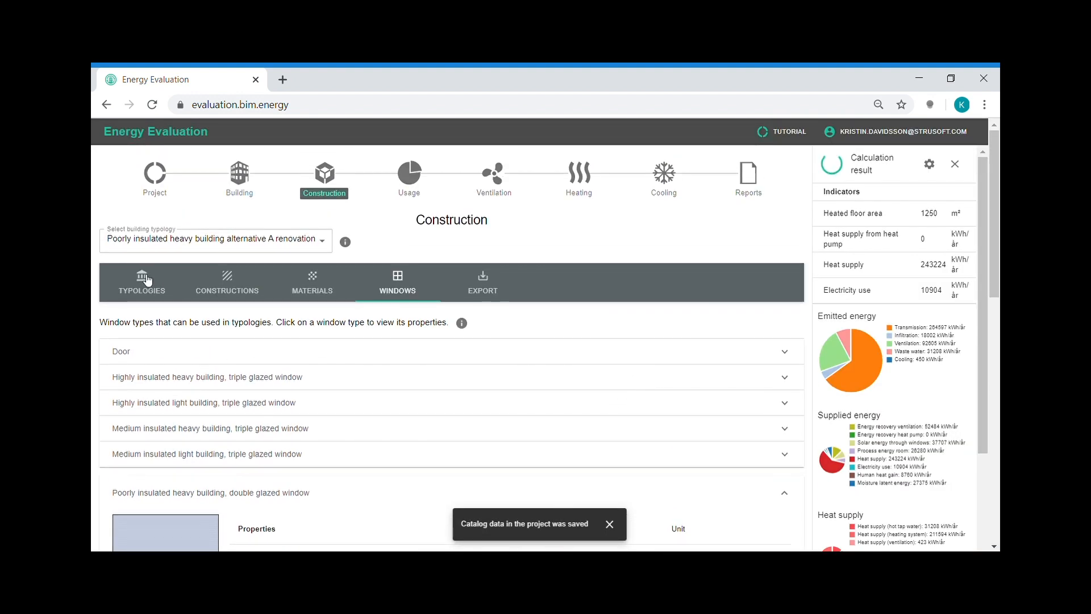
Give the alternative A renovation typology the 0.9 'better U value' window and save it.
click(141, 282)
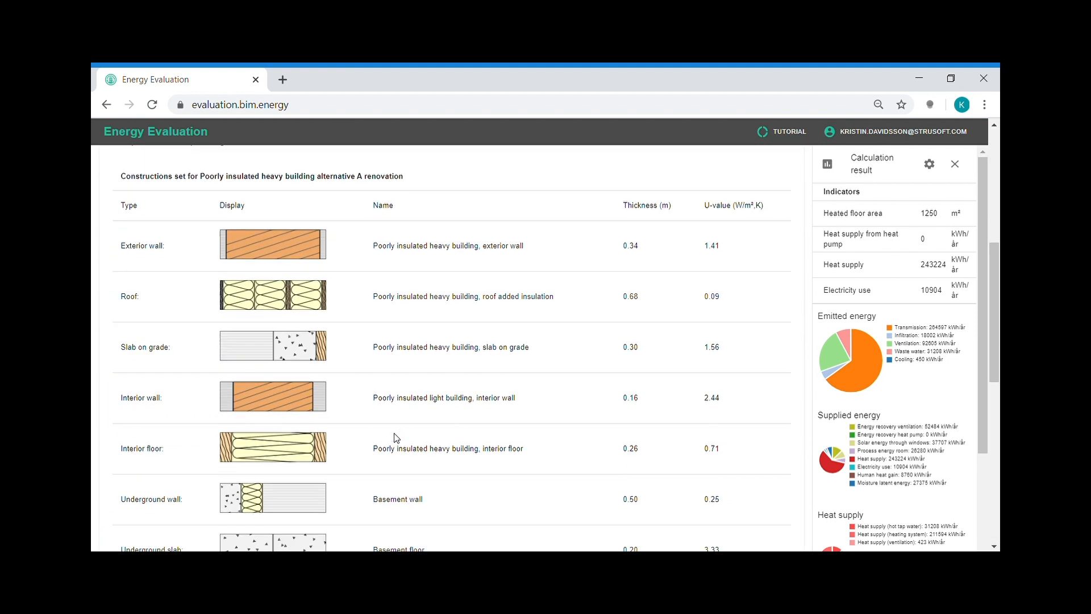
scroll(down, 3)
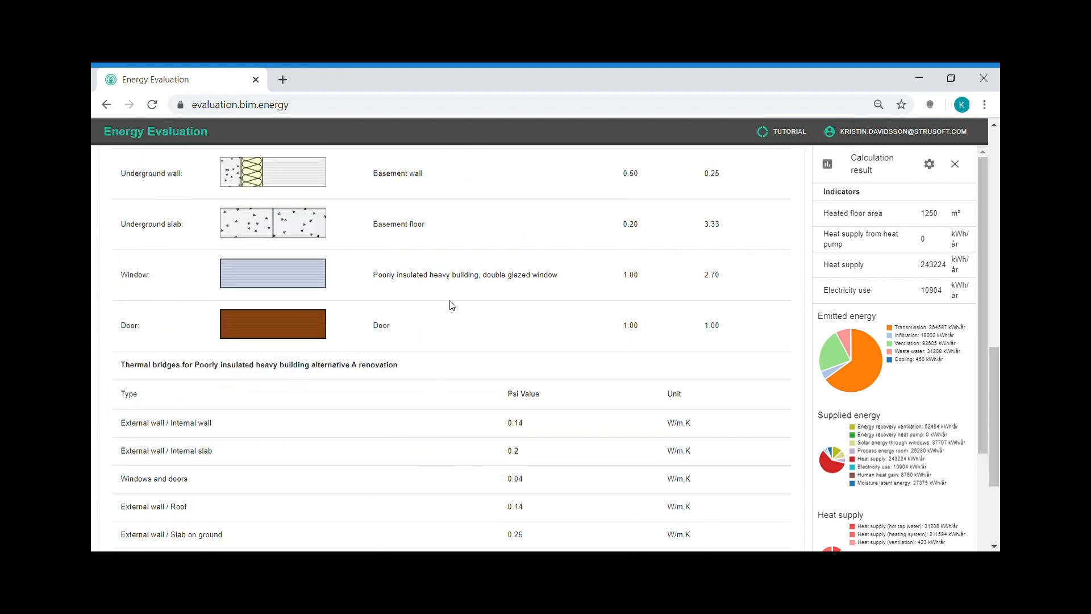
scroll(down, 3)
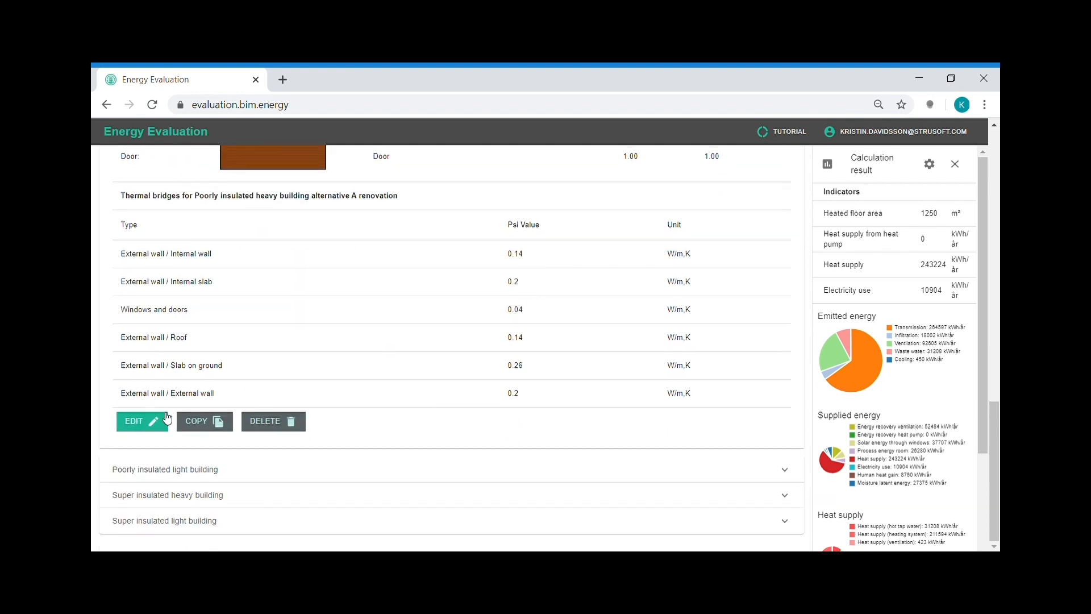
click(142, 421)
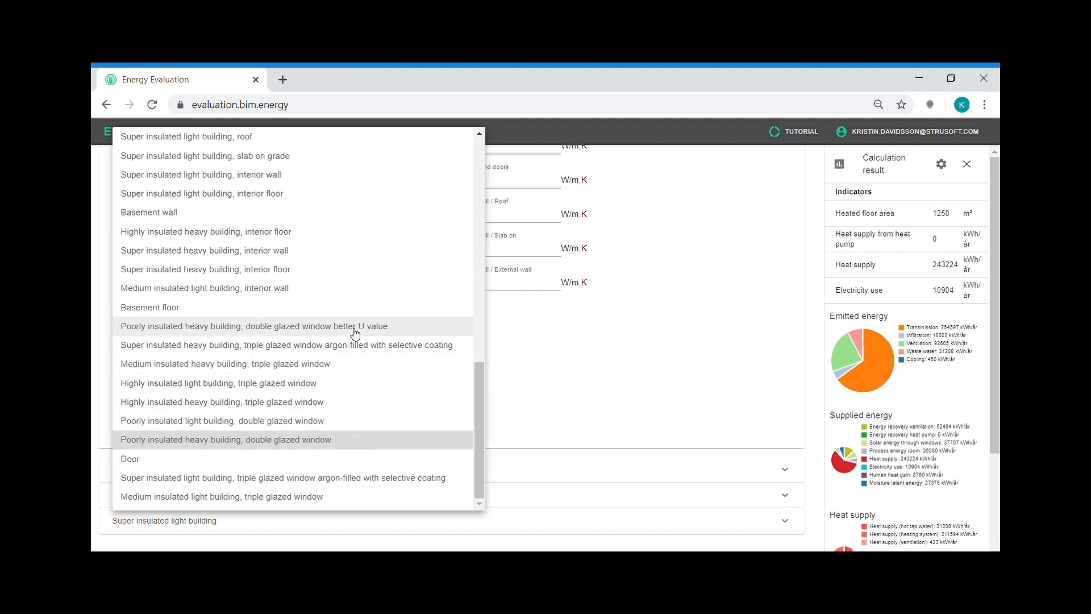
click(254, 326)
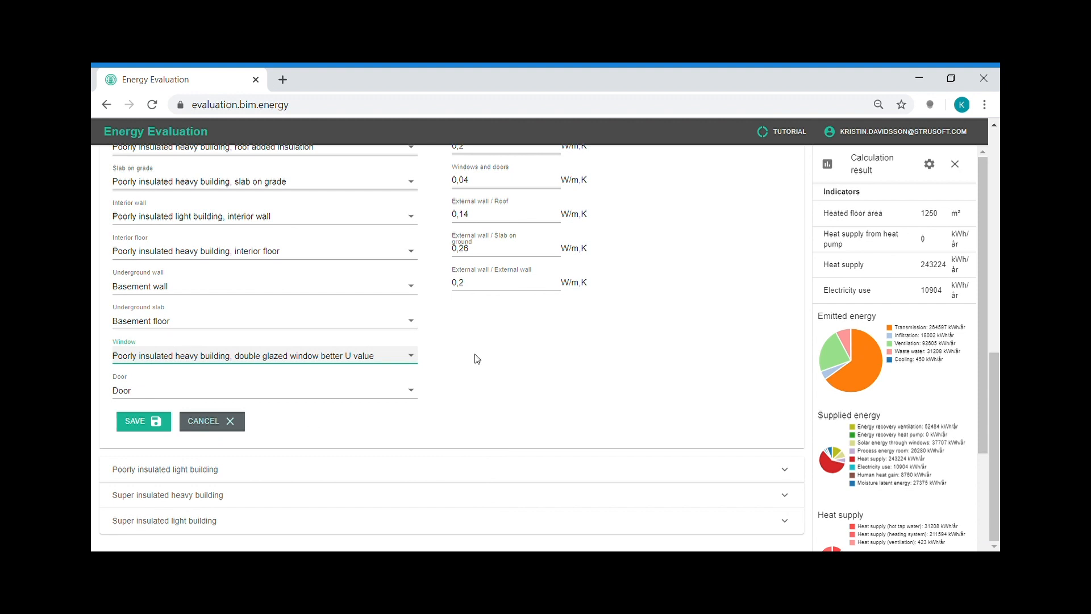
mouse_move(149, 429)
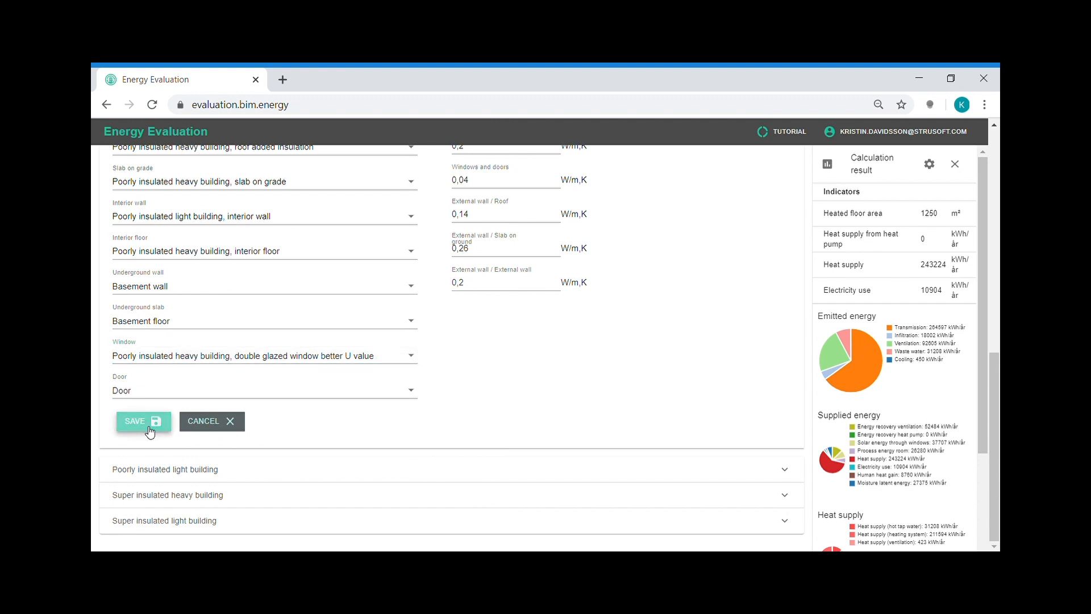
click(144, 421)
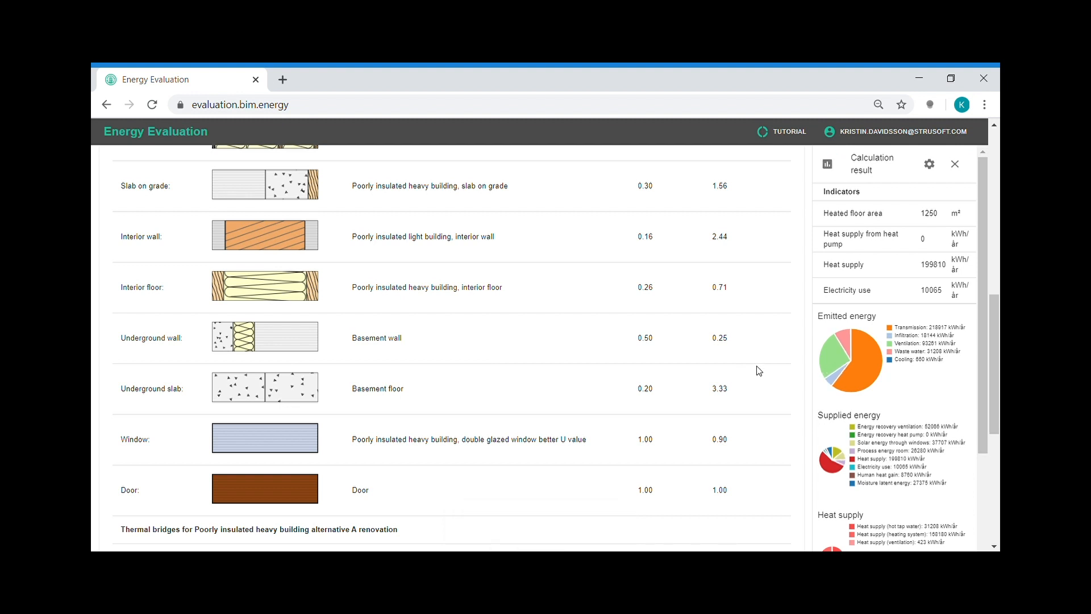
mouse_move(875, 193)
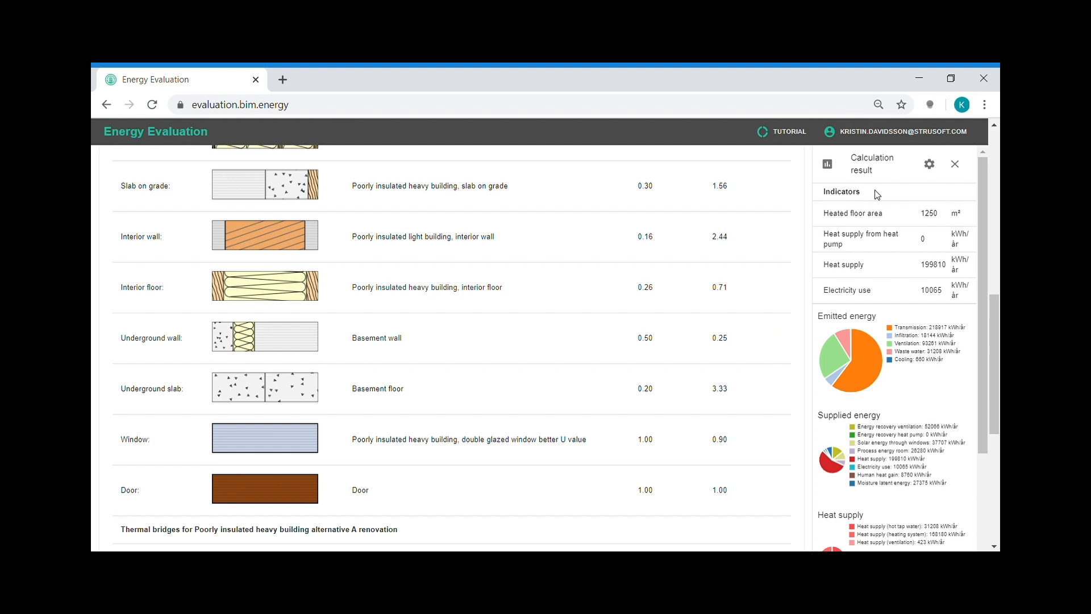
click(578, 173)
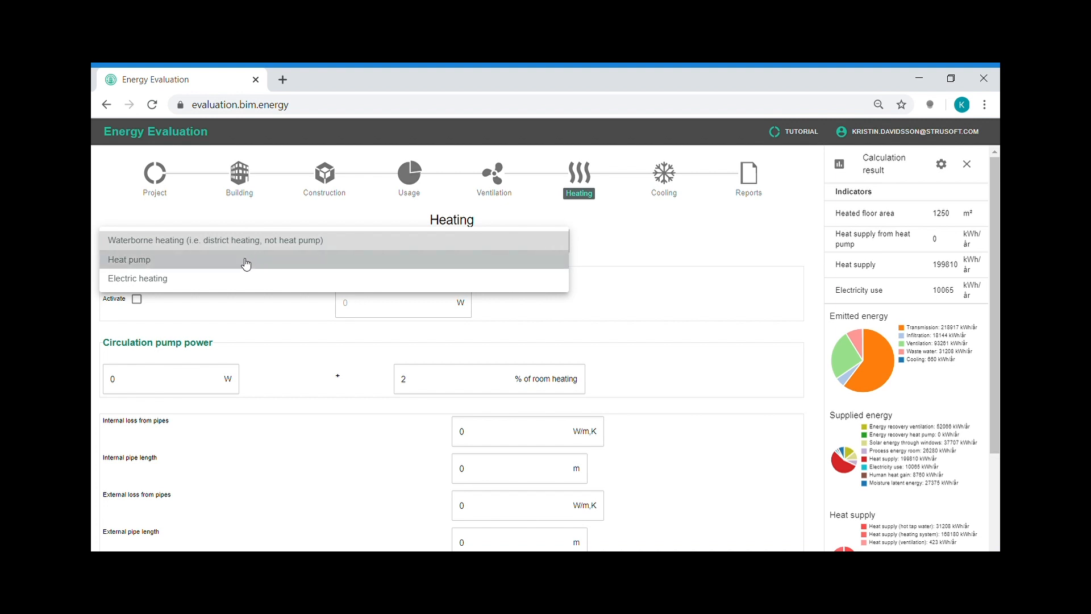
Add a Geothermal, Rock heat pump, model Bosch Compress 7000 48 LW, as the heating system.
click(130, 259)
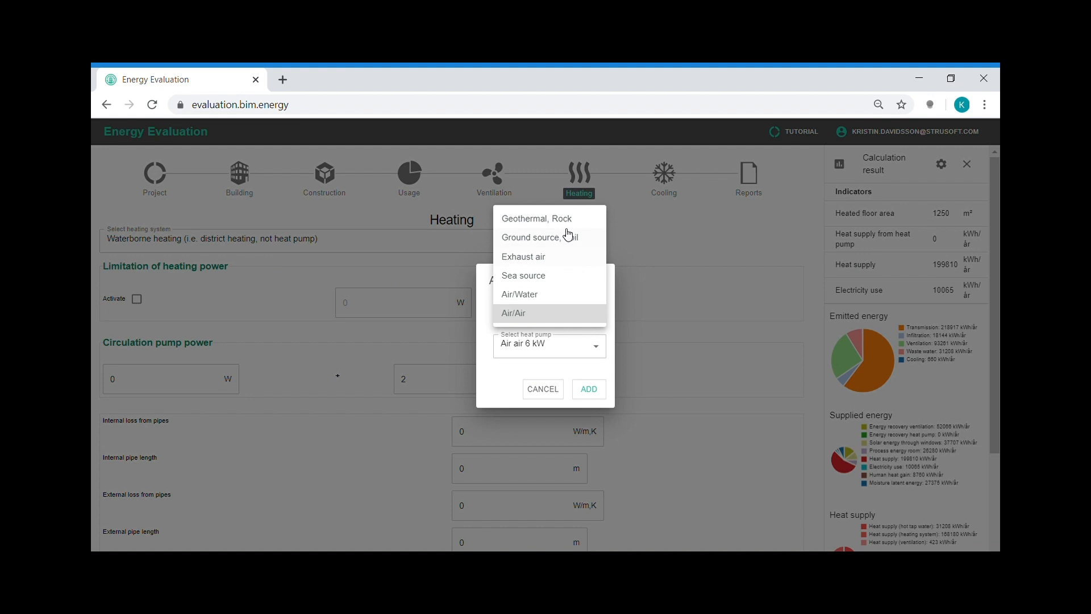
click(536, 219)
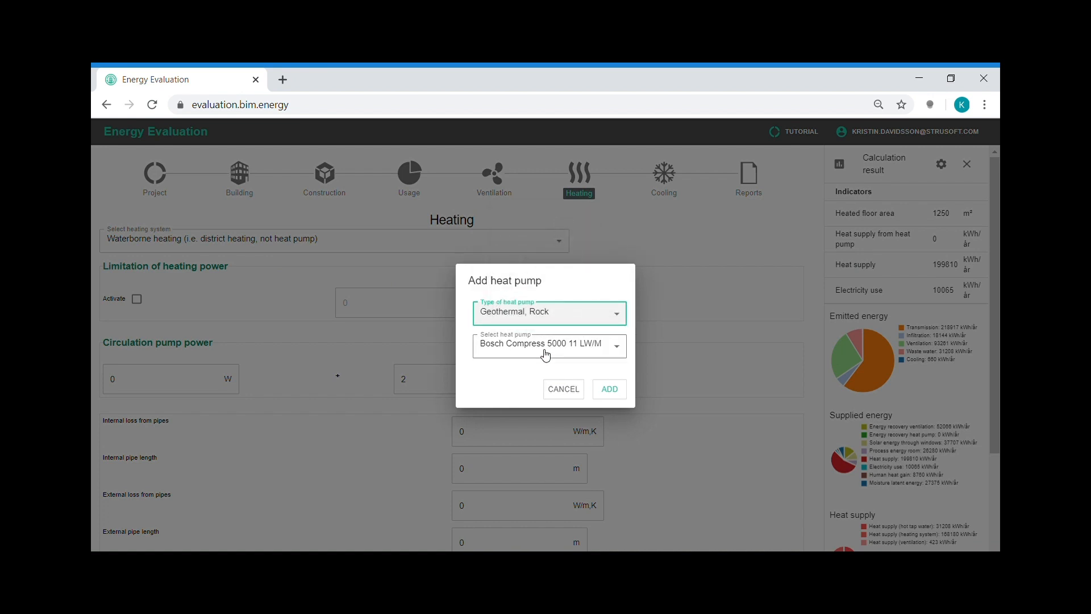
click(548, 345)
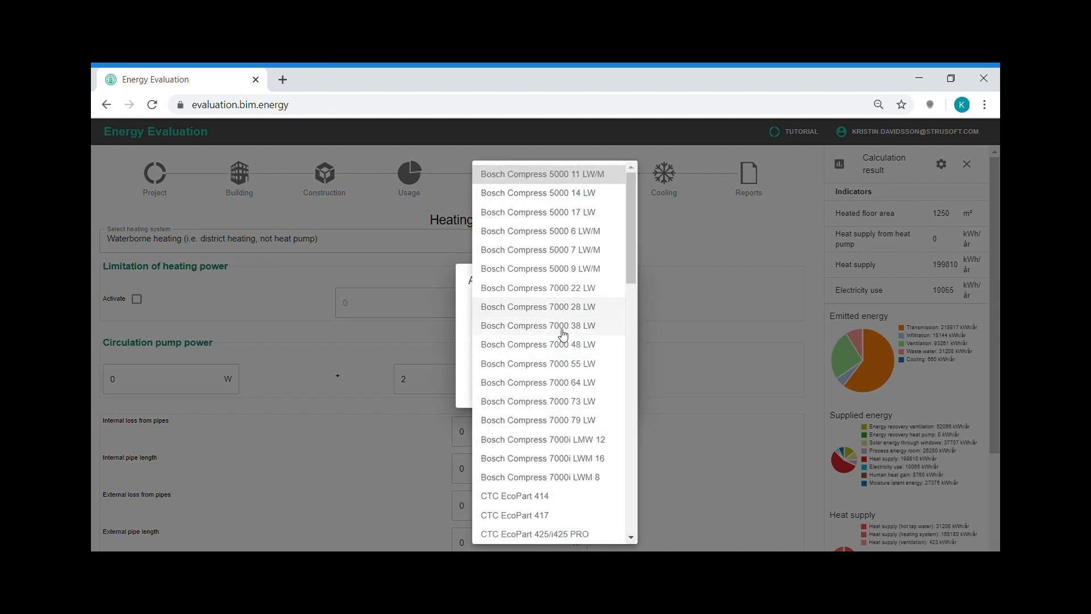
click(537, 345)
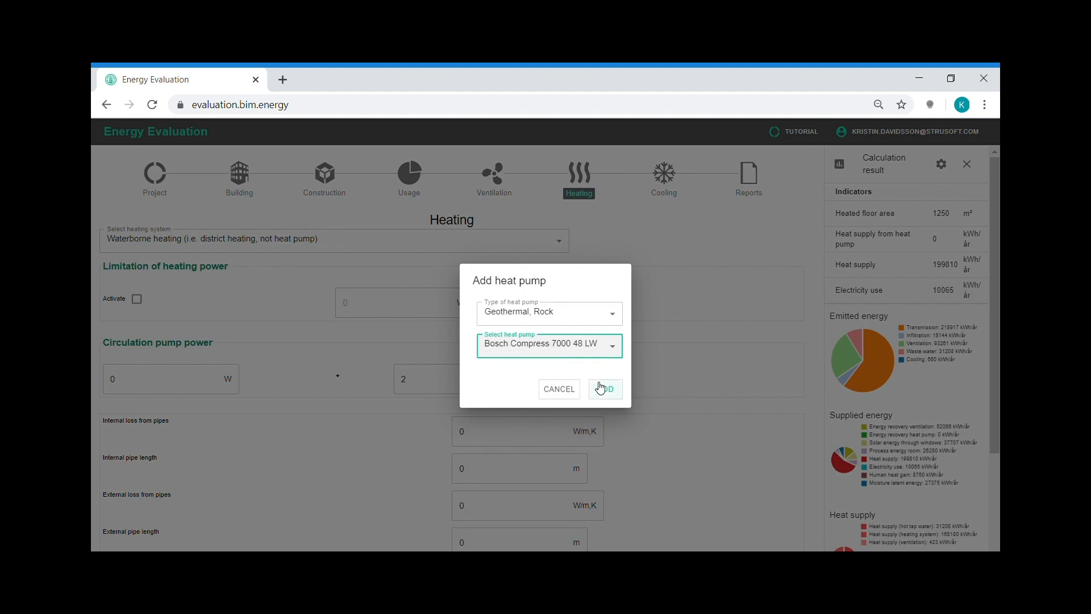
click(606, 389)
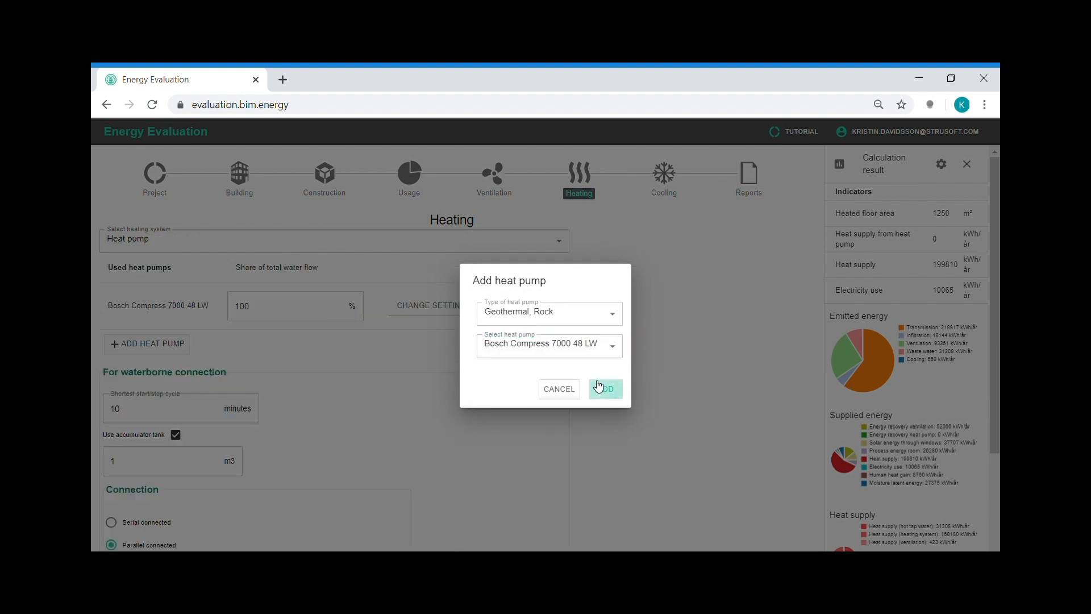
click(605, 388)
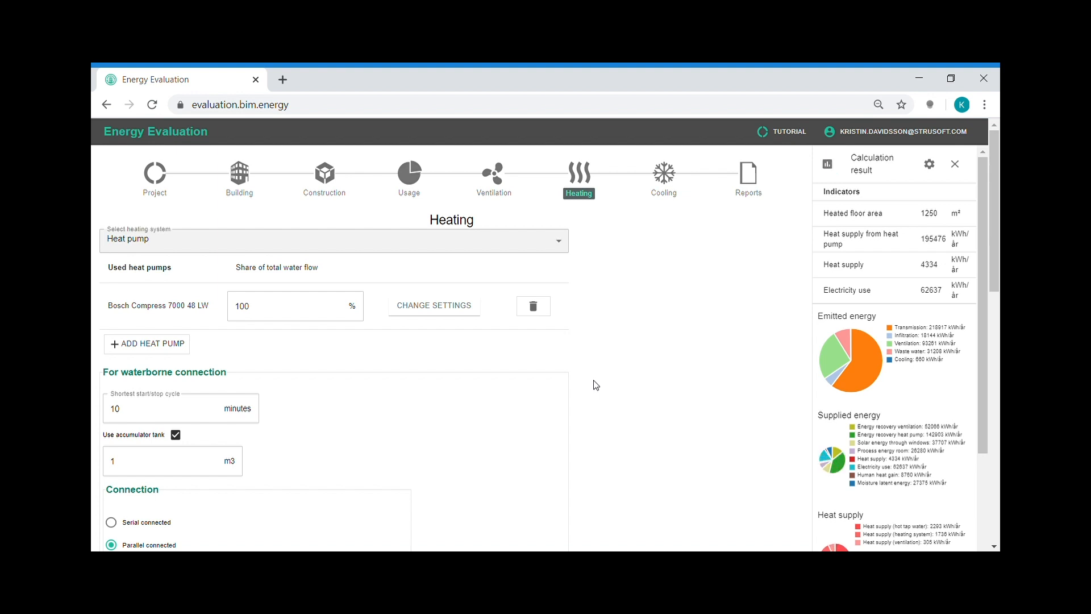
mouse_move(658, 299)
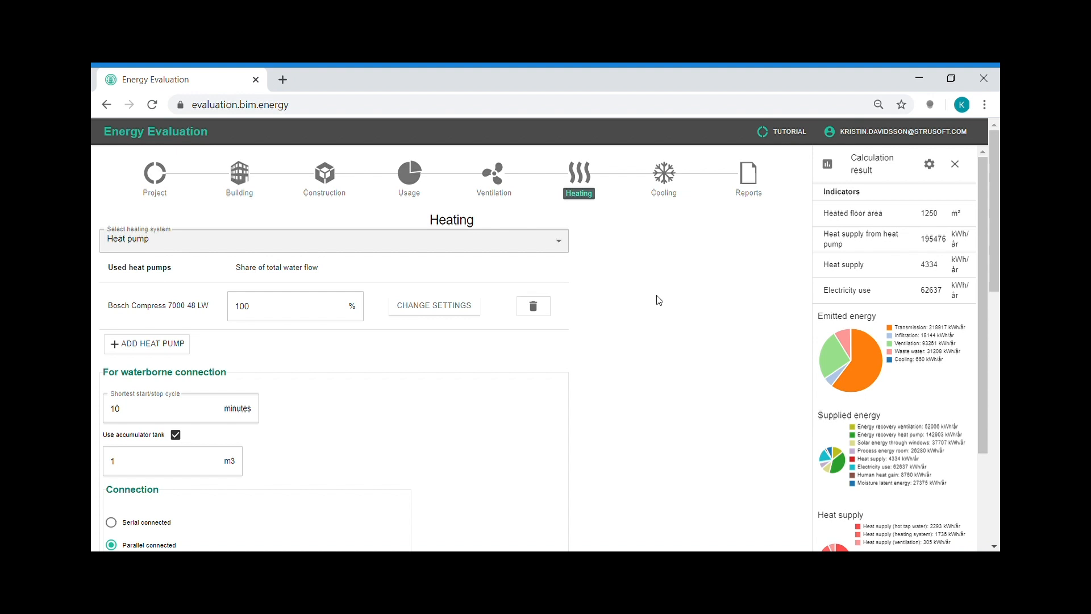
mouse_move(782, 291)
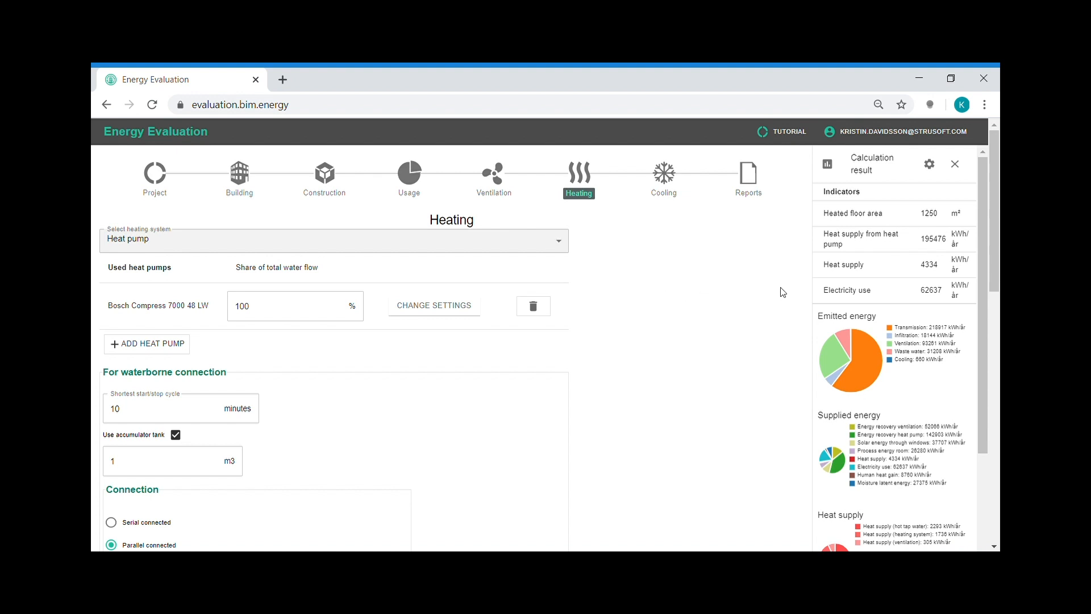